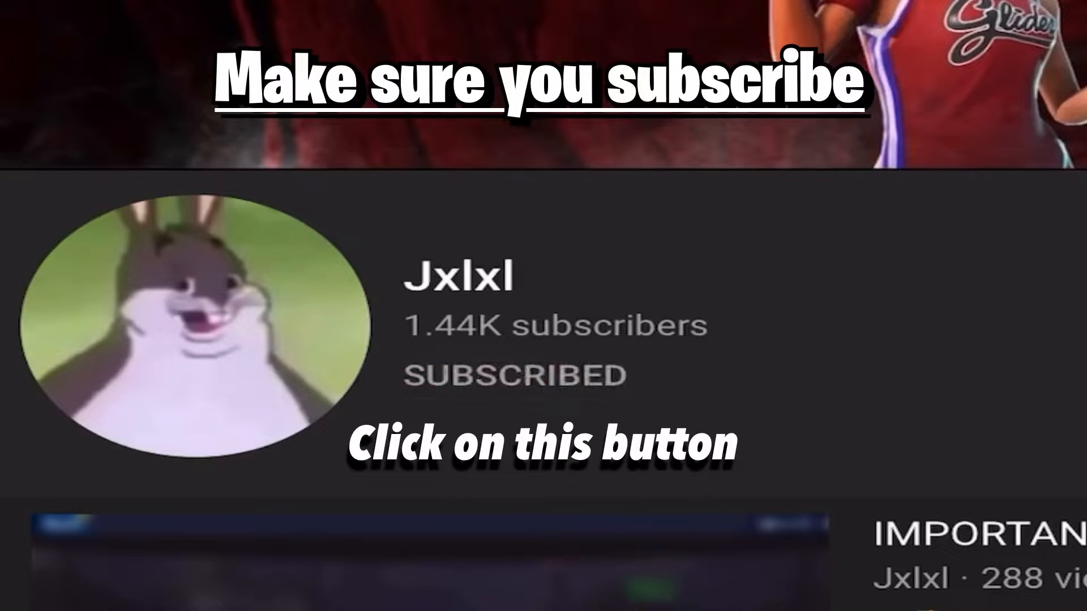
# Step: Create a system restore point named BeforeFPS from the System Protection dialog
pyautogui.click(515, 375)
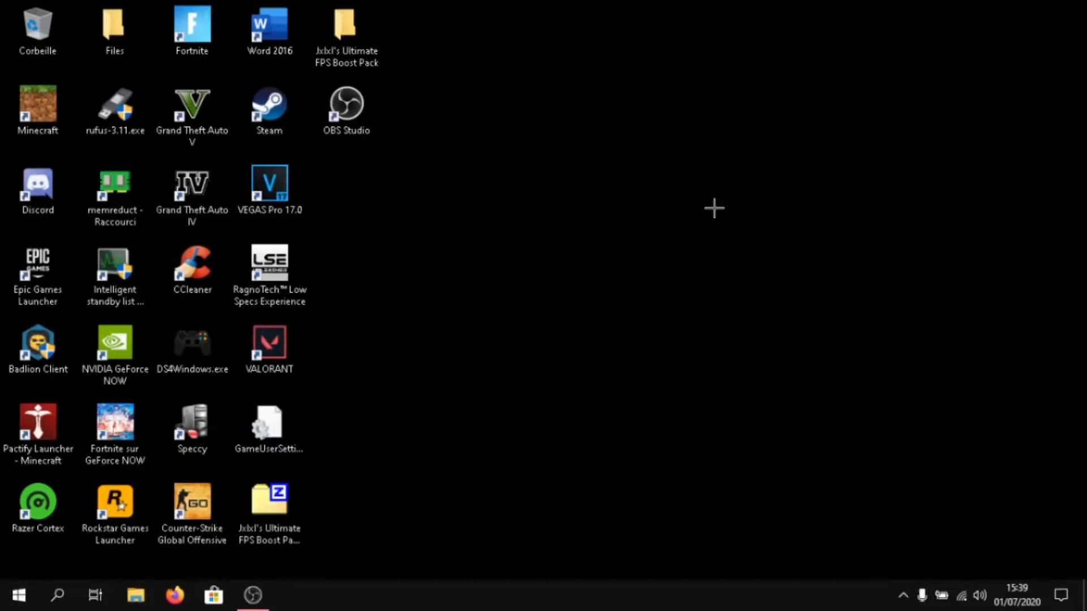
pyautogui.write('res')
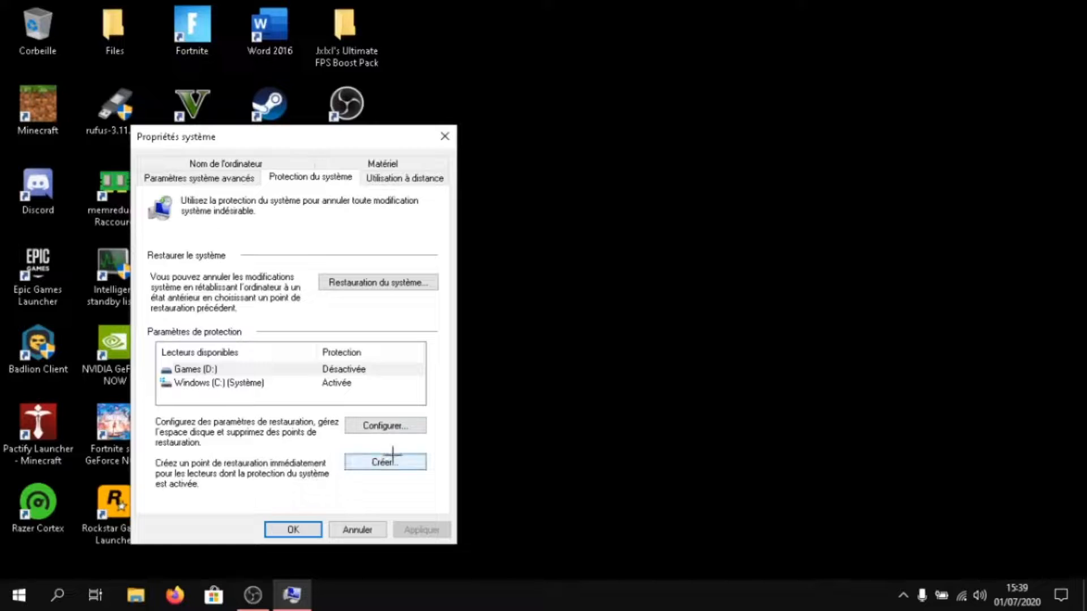
pyautogui.click(385, 462)
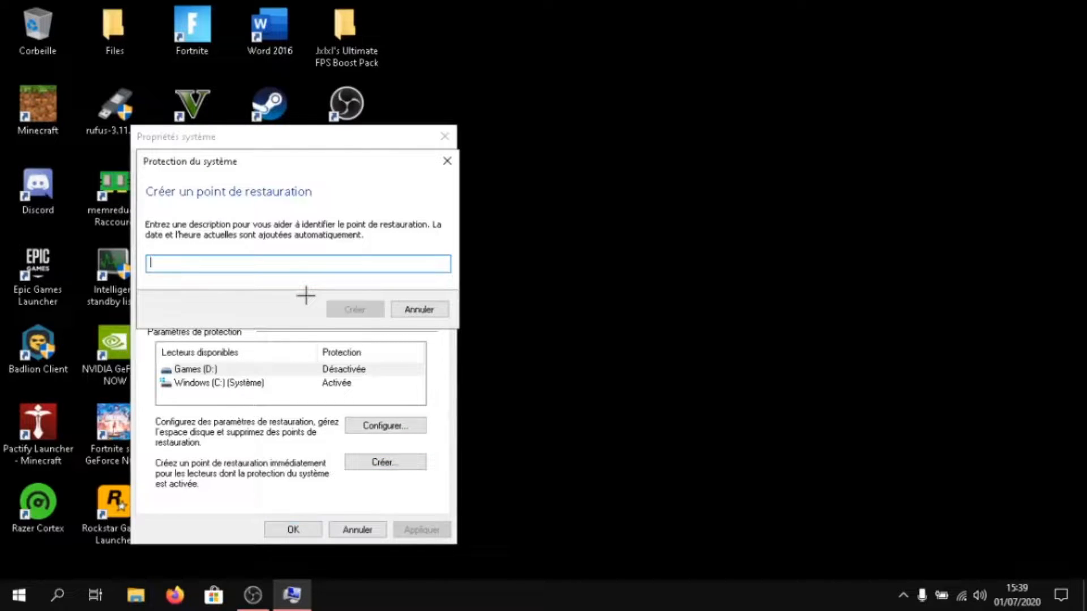
pyautogui.write('Before')
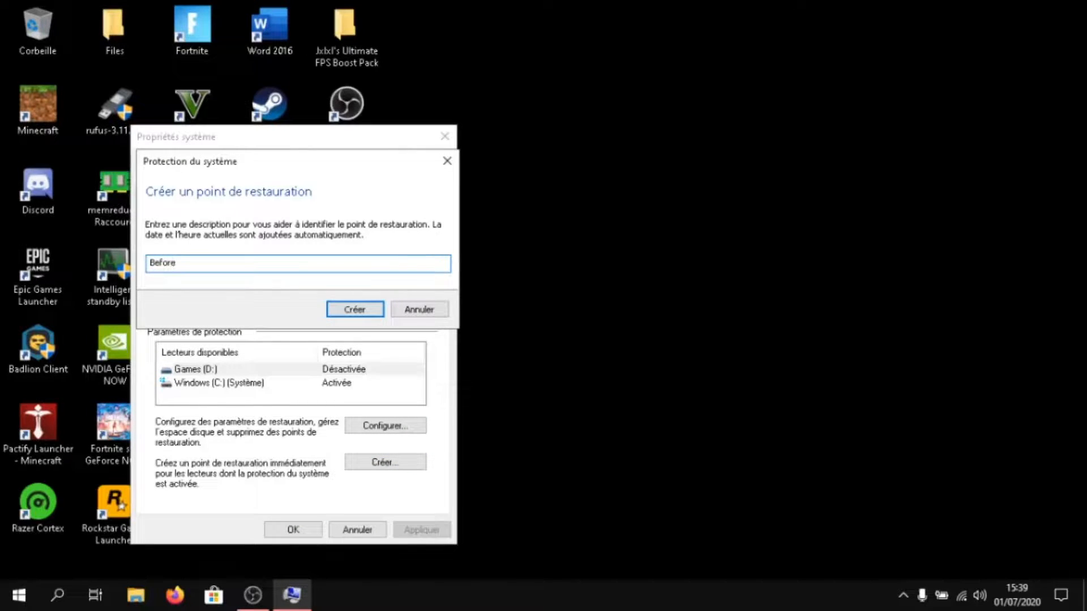
pyautogui.write('FPS')
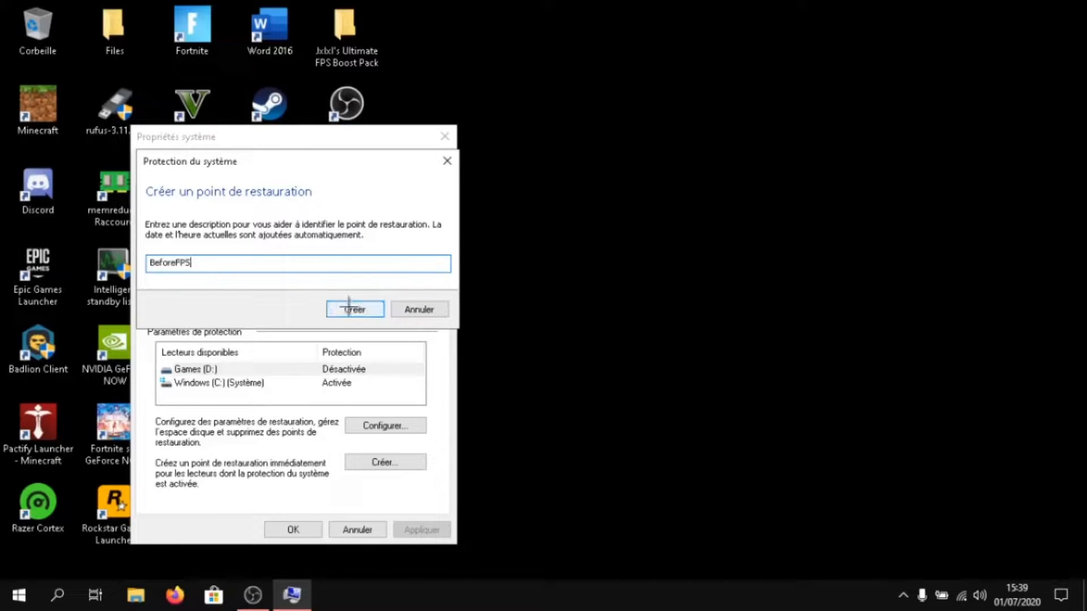
pyautogui.click(354, 309)
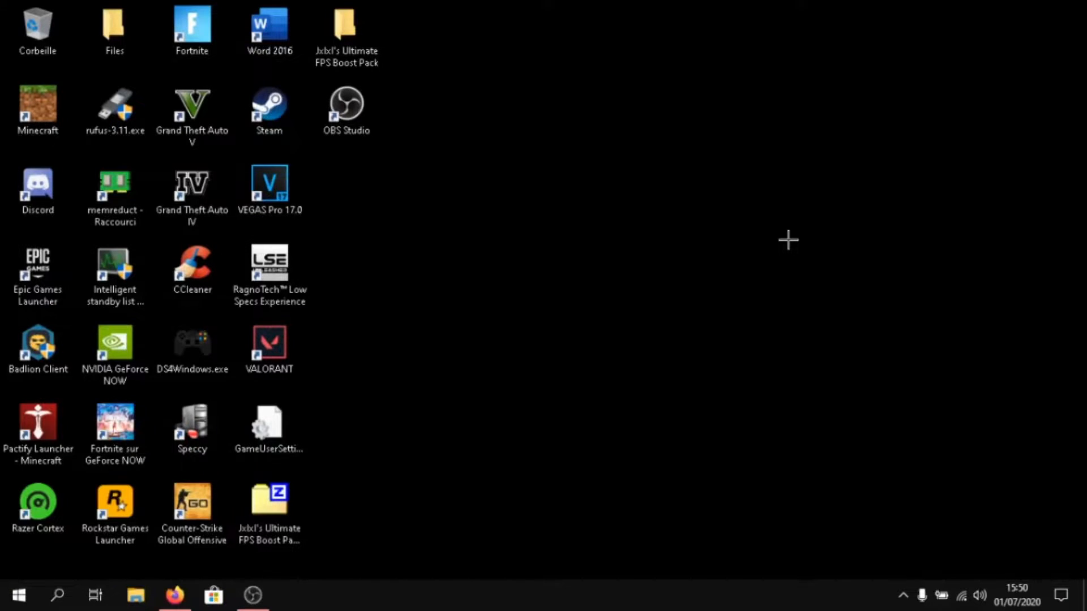
# Step: Set visual effects to 'Ajuster afin d'obtenir les meilleures performances' in Performance Options via This PC
pyautogui.write('t')
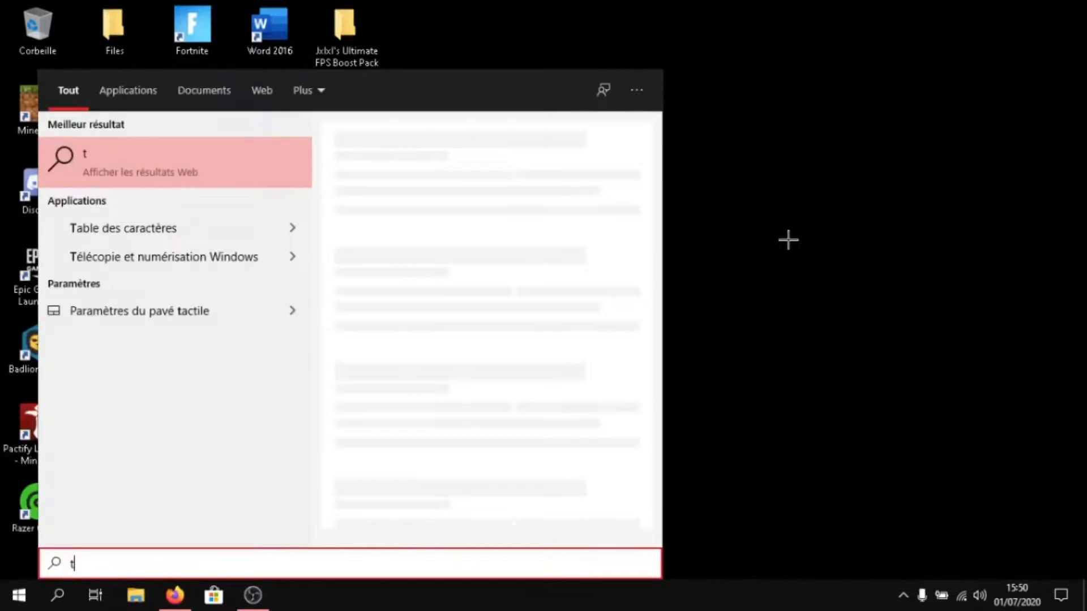
pyautogui.write('his pc')
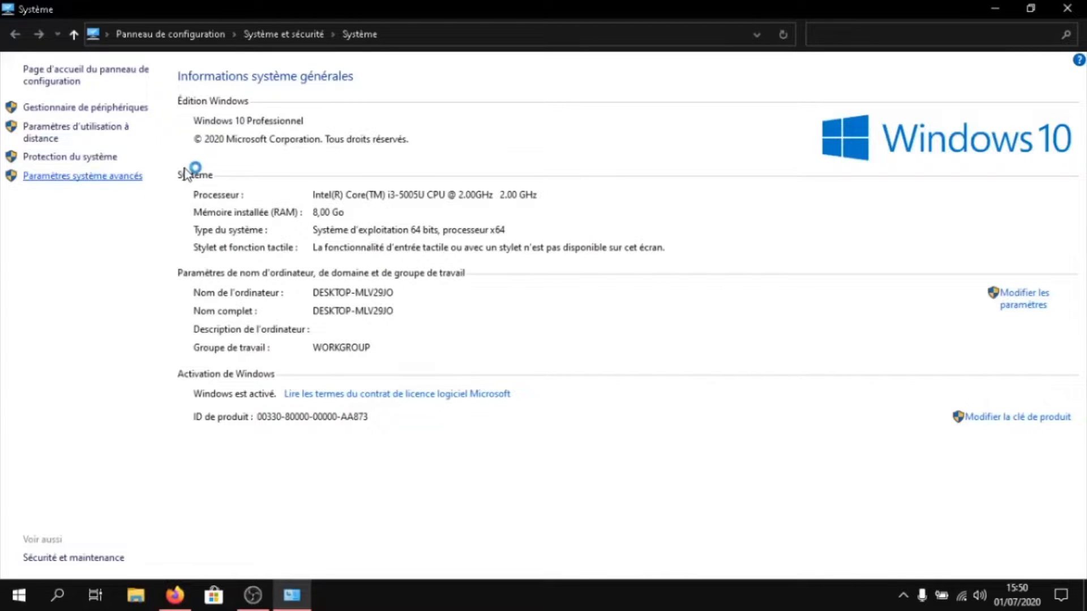
pyautogui.click(81, 176)
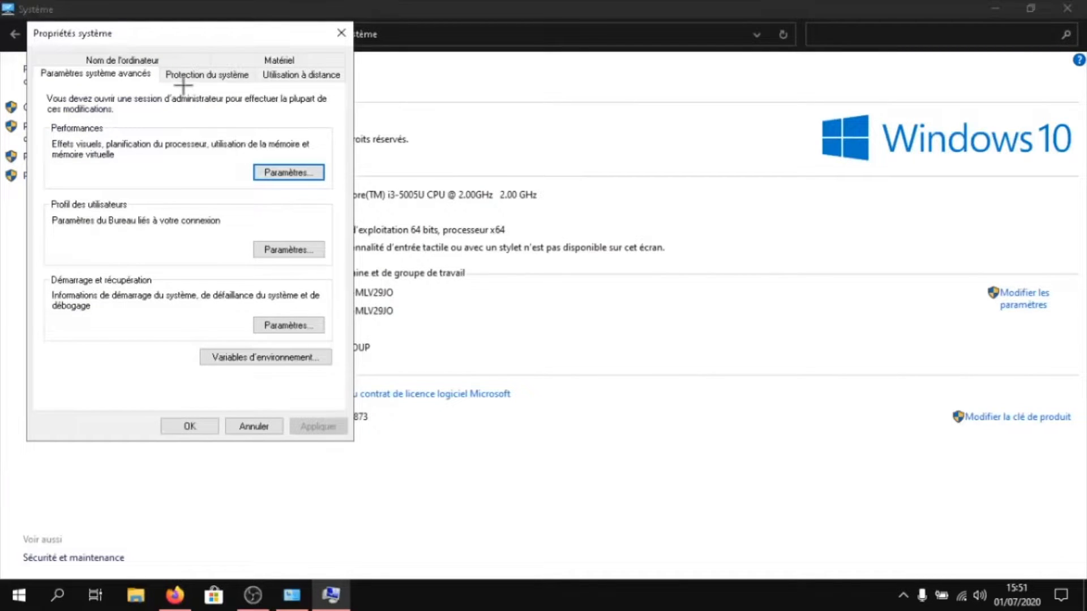
pyautogui.click(288, 172)
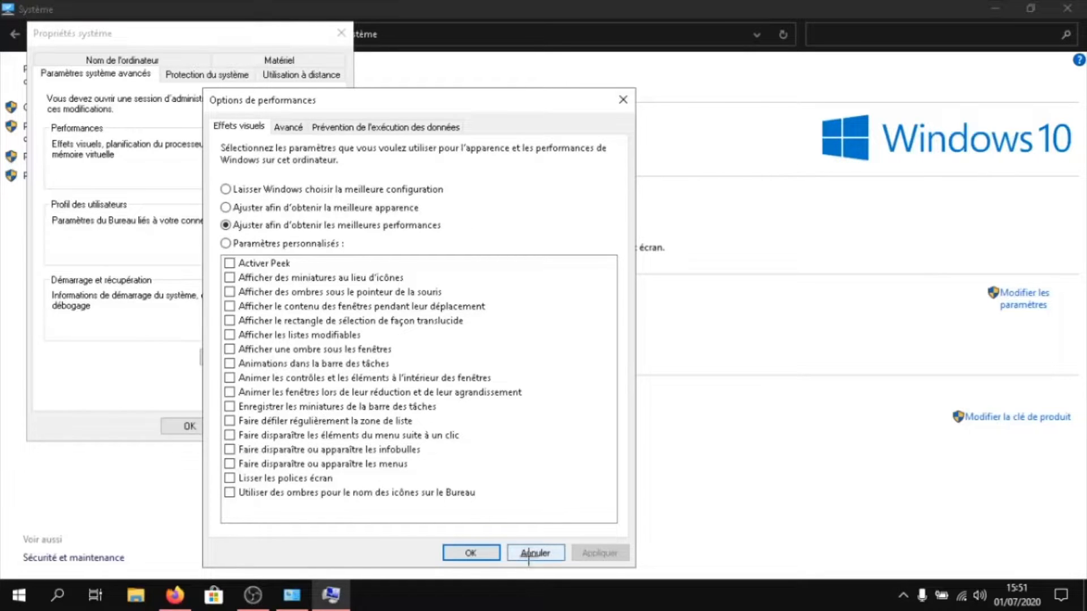
pyautogui.click(534, 552)
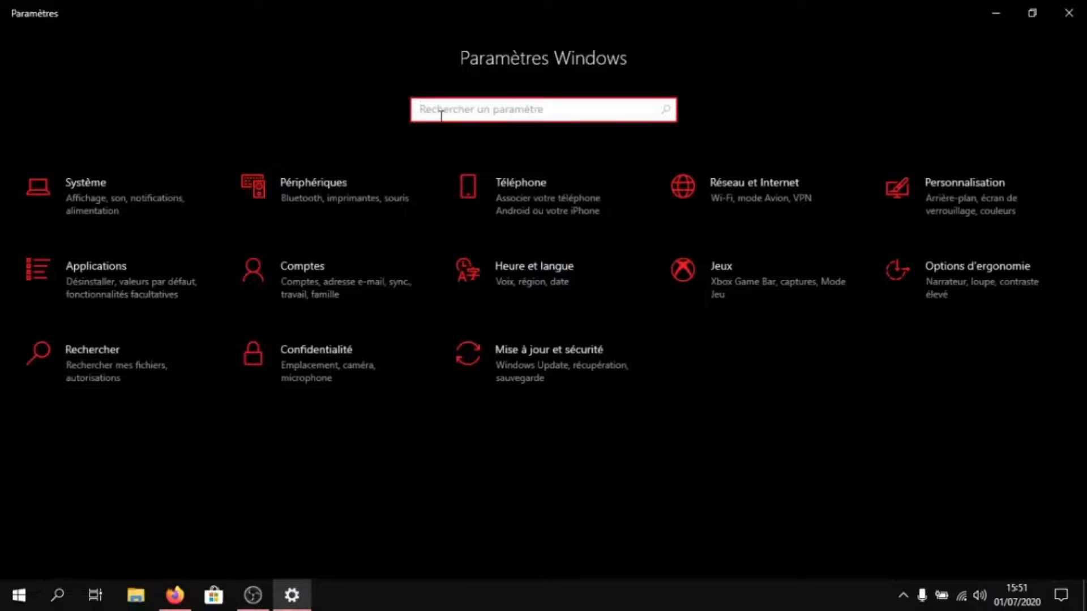
# Step: Turn off background apps and app-launch tracking in the general privacy options
pyautogui.write('backgro')
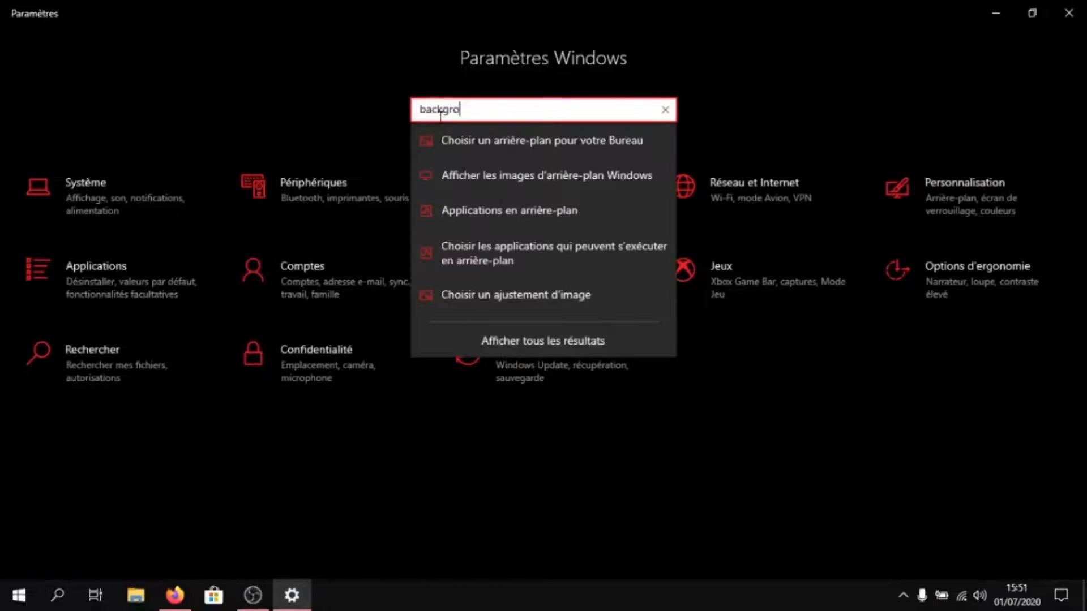
pyautogui.write('und')
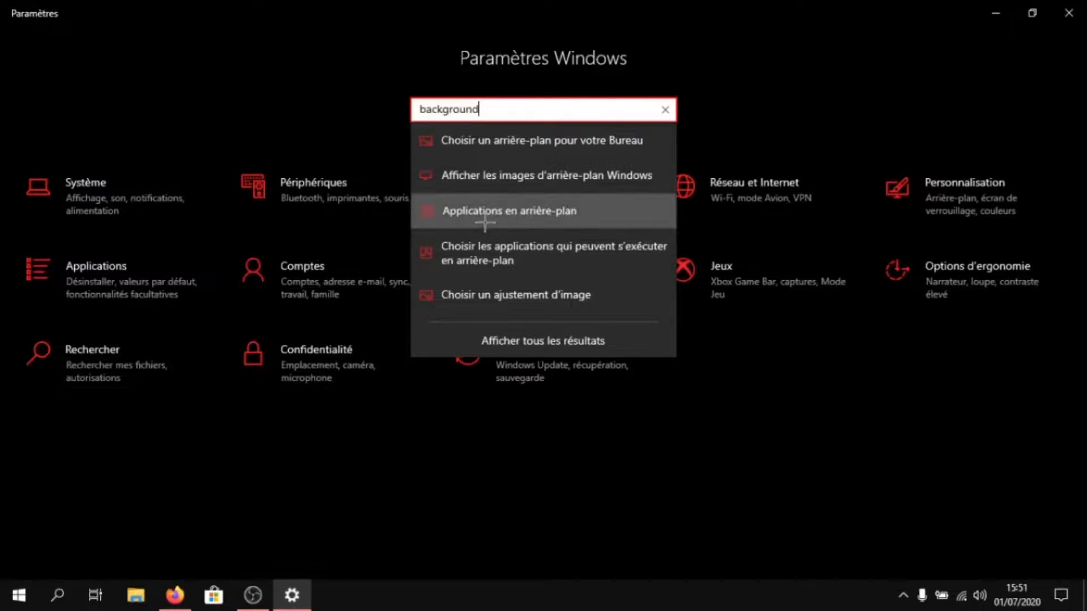
pyautogui.click(510, 212)
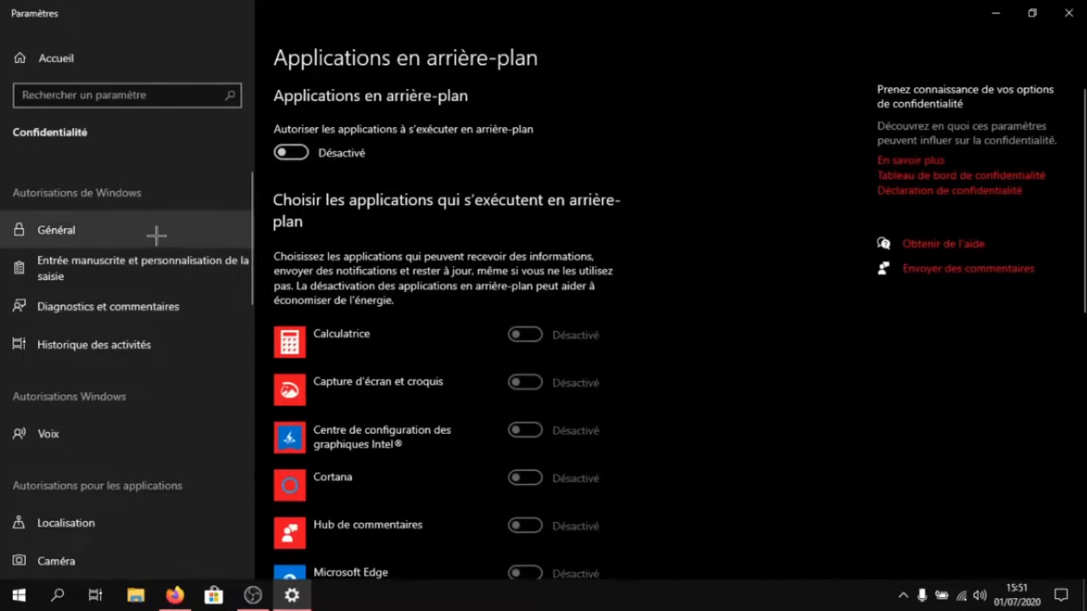
pyautogui.click(56, 230)
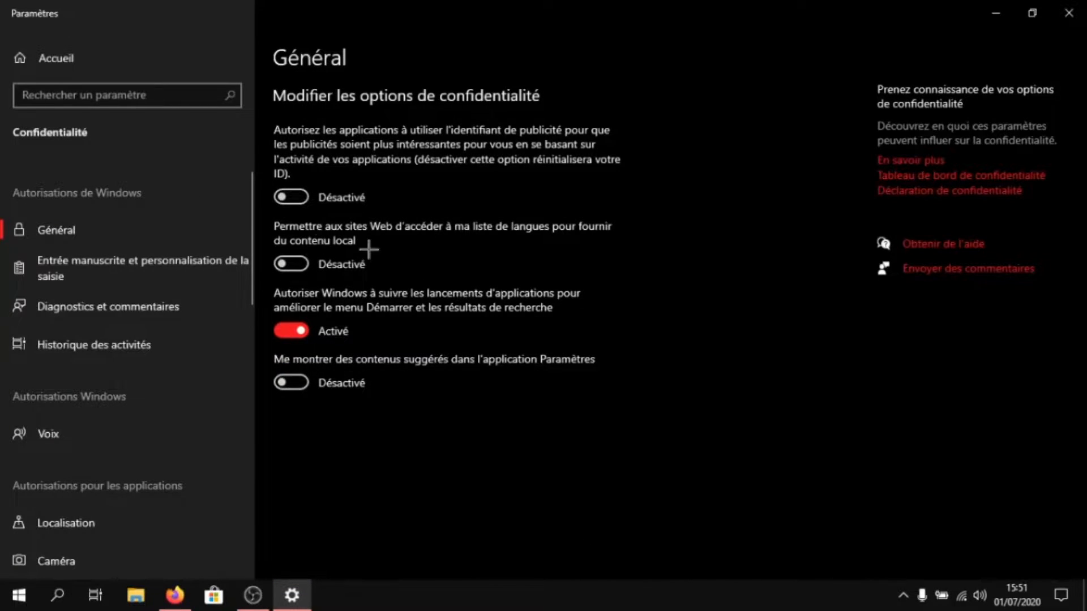
pyautogui.click(291, 330)
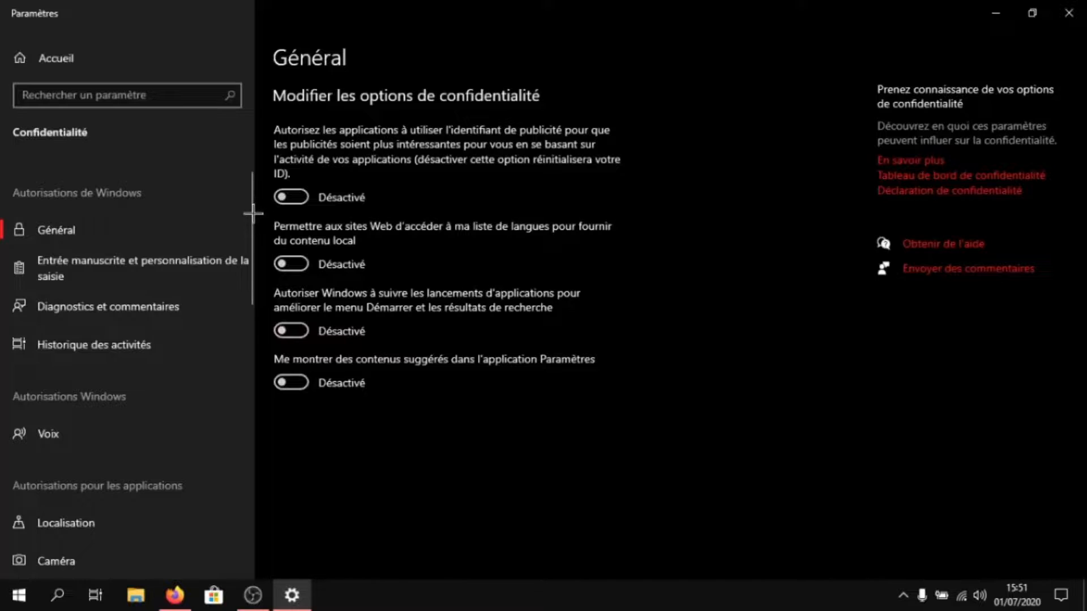
pyautogui.scroll(-3)
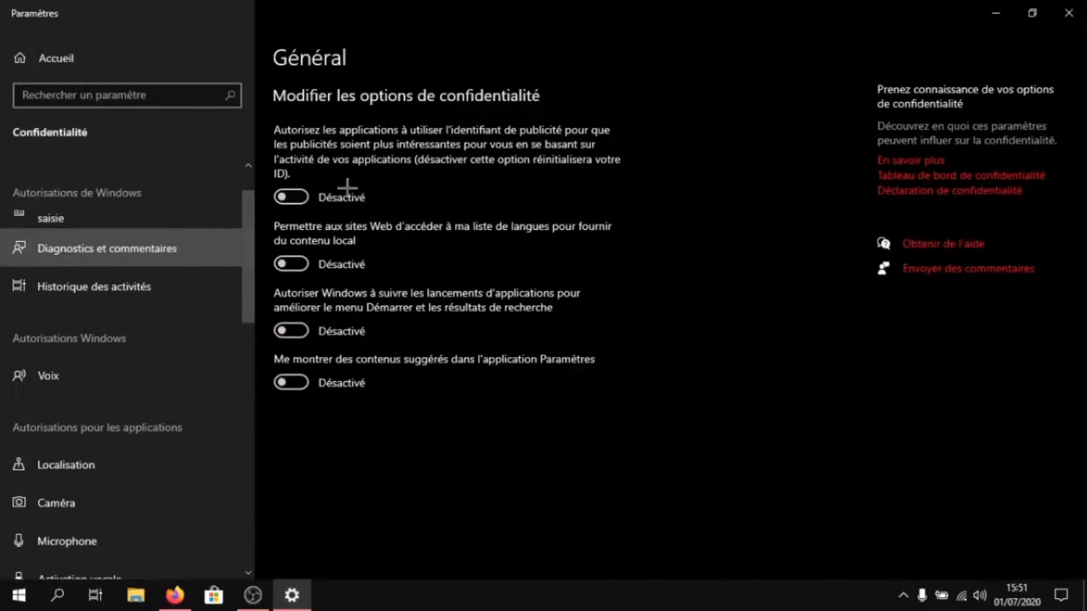
# Step: Disable diagnostics, activity history, speech, location and other app permissions, returning to Settings home
pyautogui.click(107, 248)
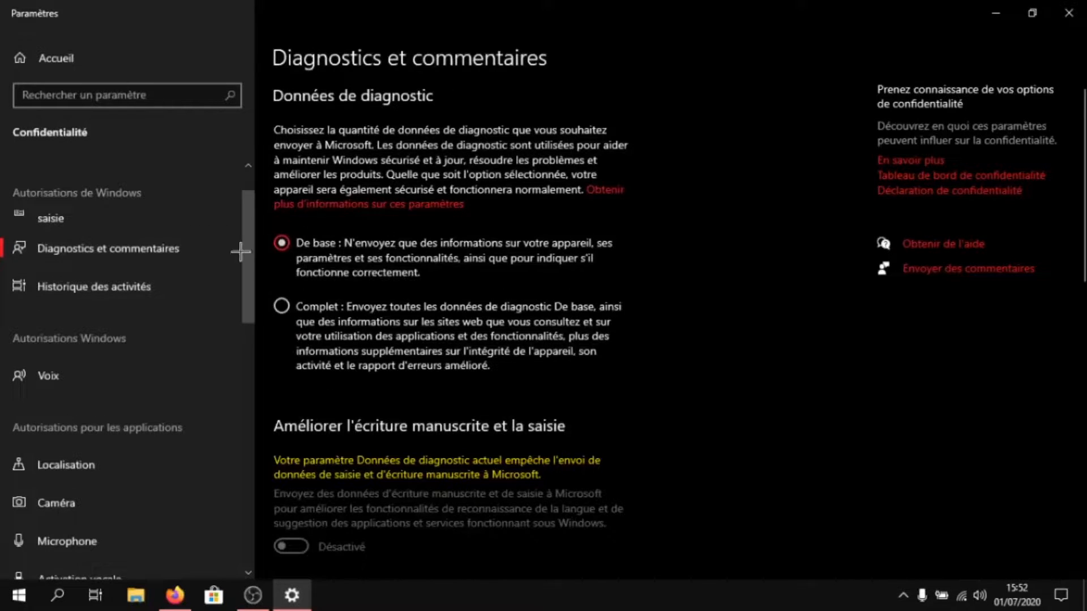
pyautogui.click(94, 286)
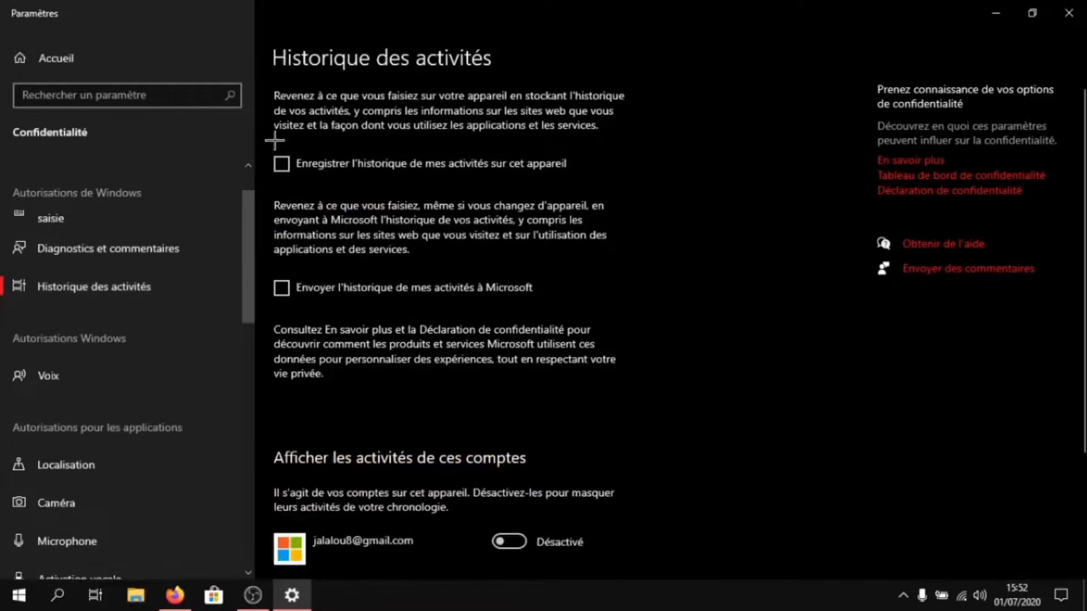
pyautogui.scroll(-3)
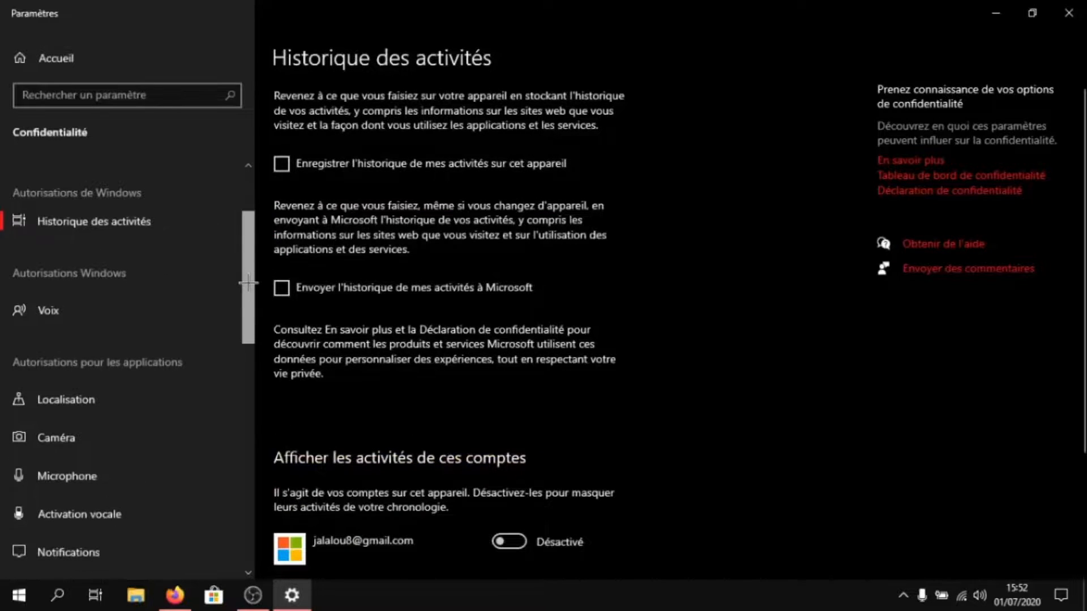
pyautogui.click(48, 311)
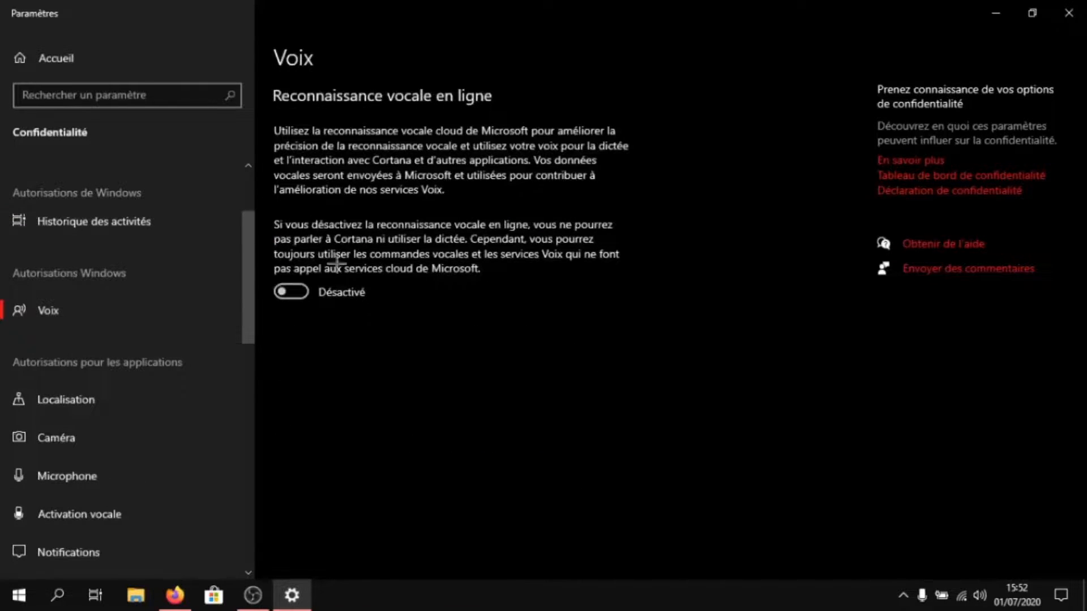
pyautogui.scroll(-3)
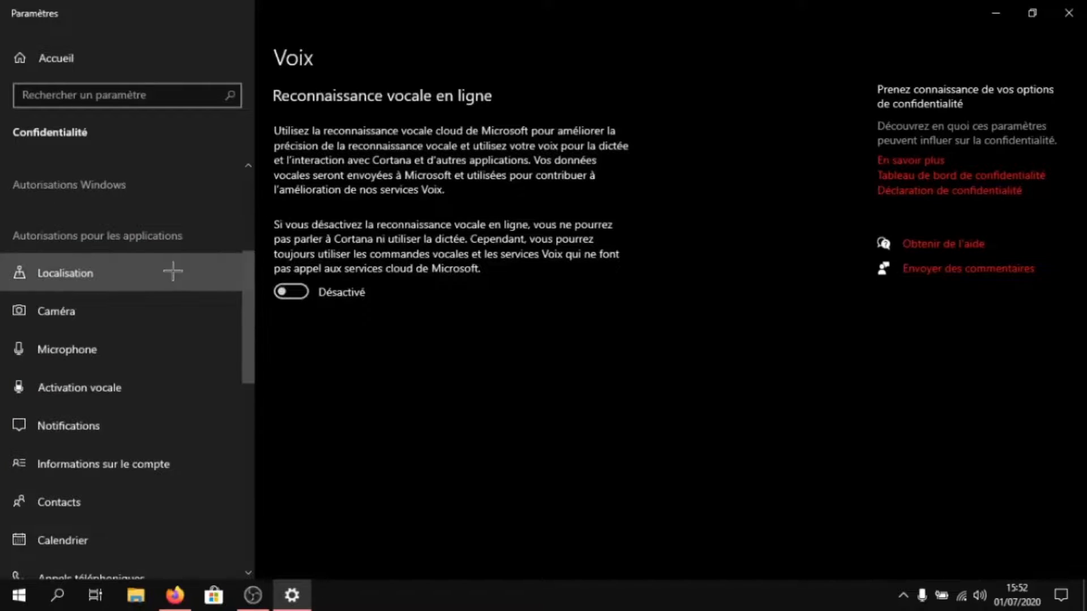
pyautogui.click(66, 272)
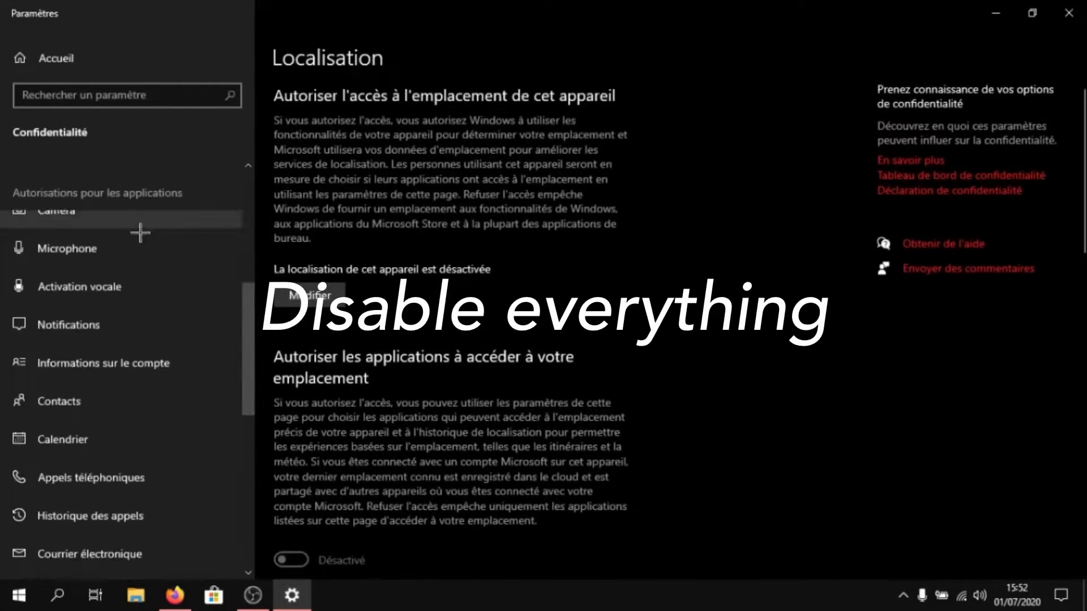
pyautogui.click(68, 331)
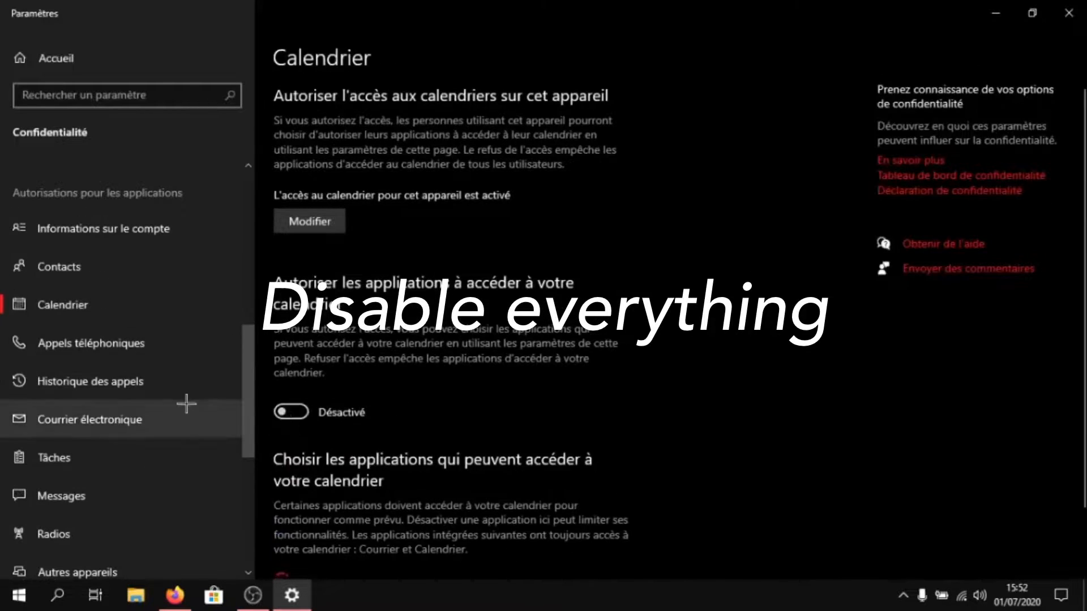
pyautogui.click(88, 419)
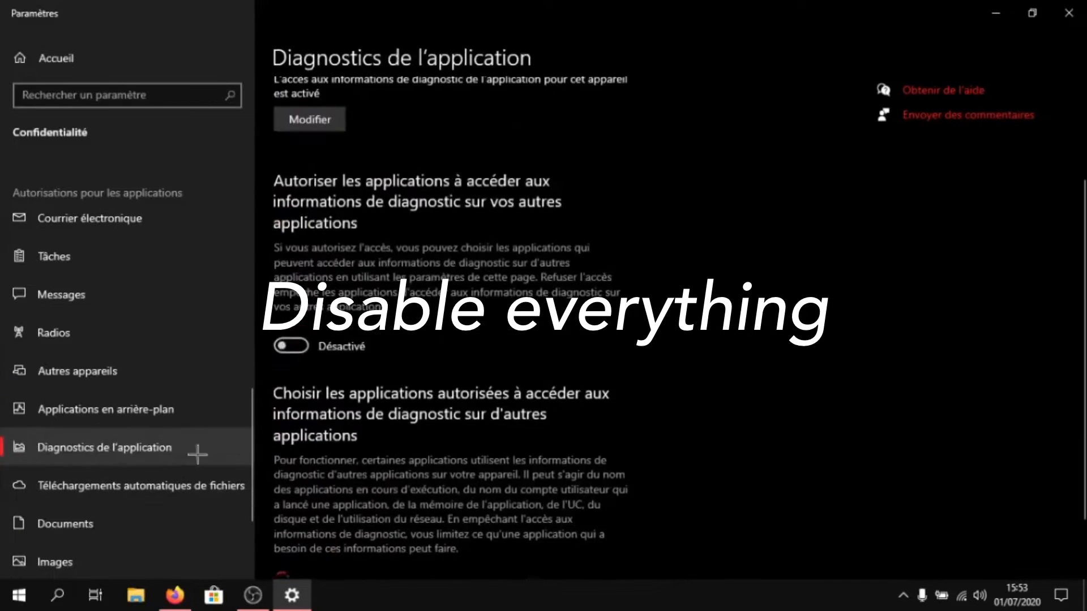
pyautogui.click(55, 562)
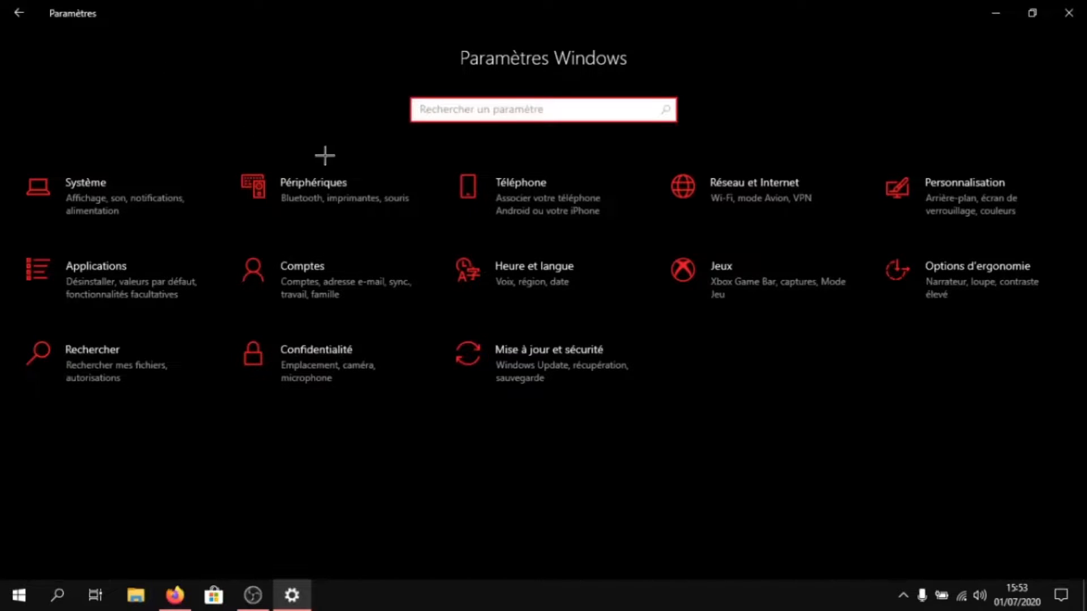
# Step: Add the Fortnite shipping executable from FortniteGame > Binaries > Win64 to graphics preferences
pyautogui.click(721, 273)
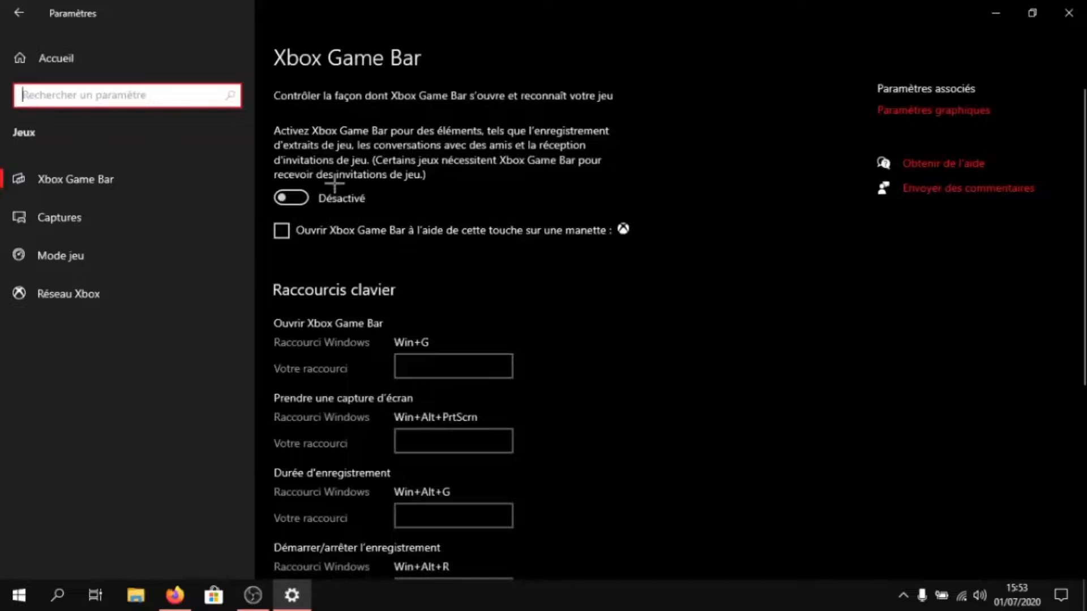
pyautogui.moveTo(254, 219)
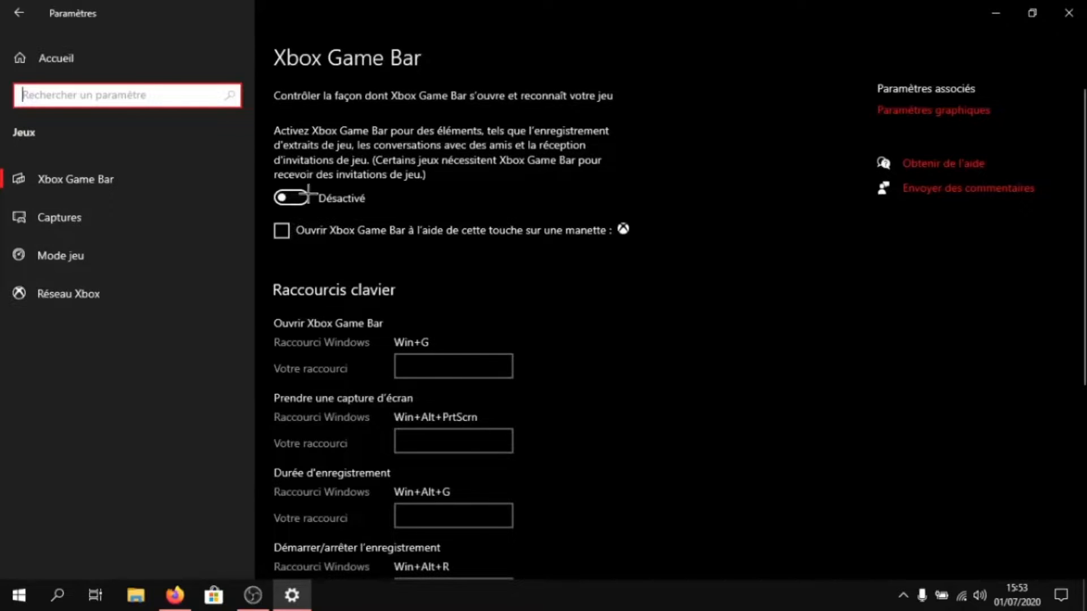
pyautogui.click(60, 255)
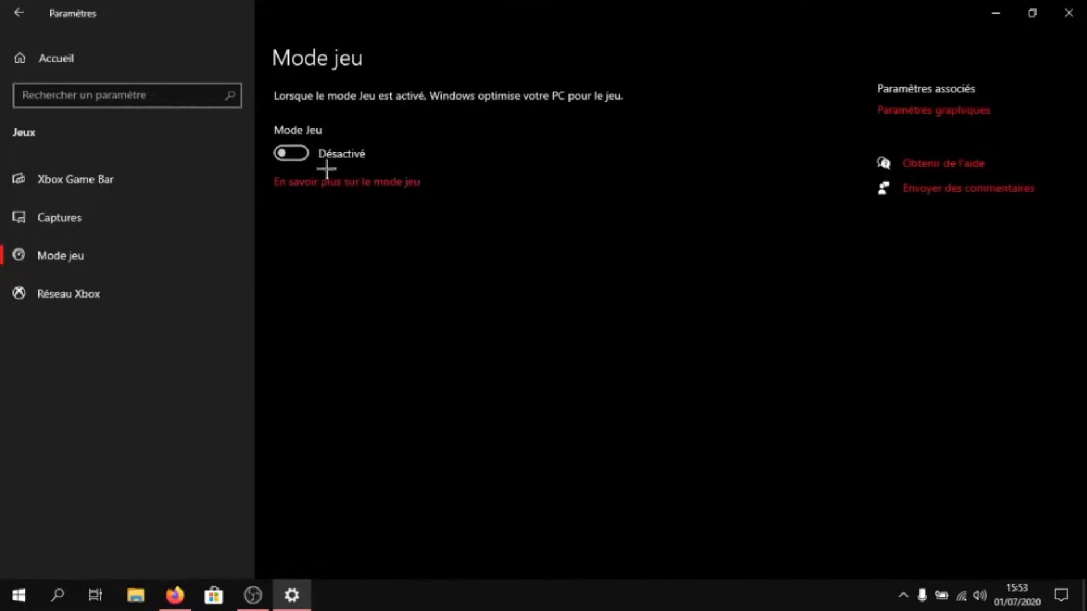
pyautogui.moveTo(932, 110)
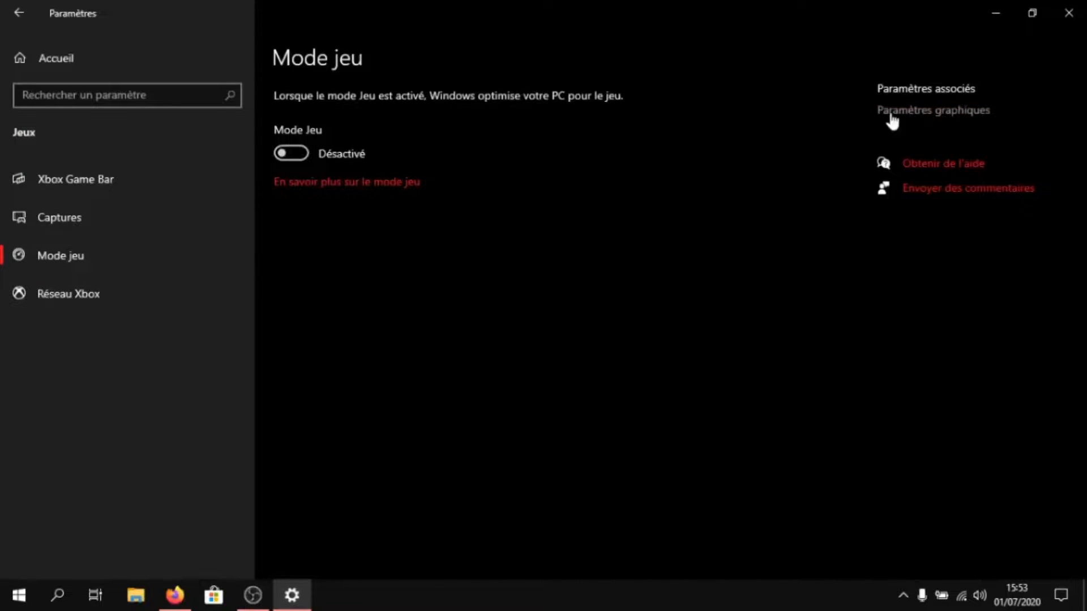
pyautogui.moveTo(918, 111)
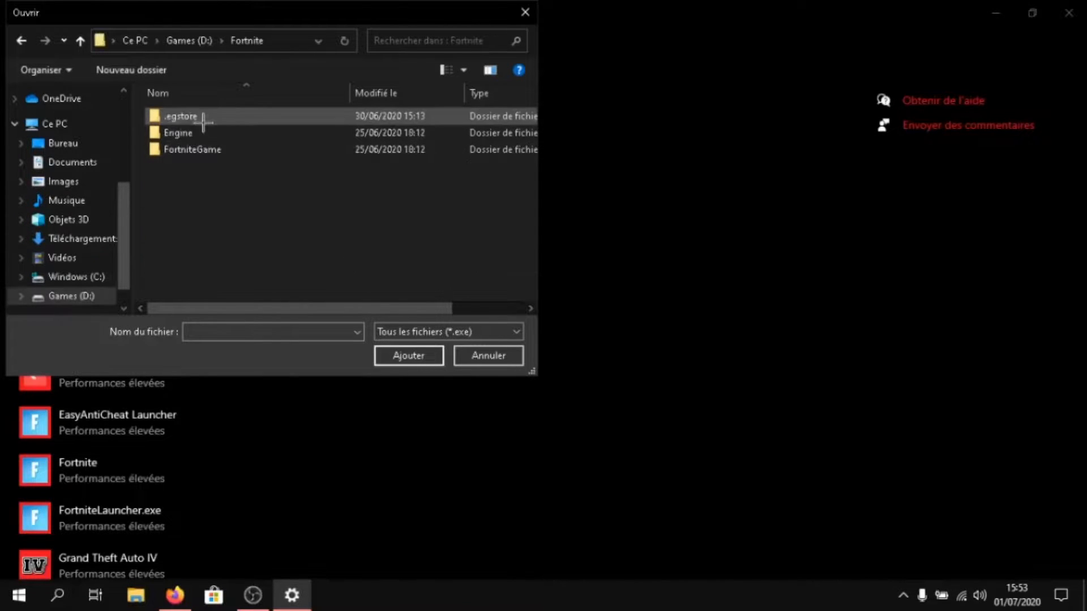
pyautogui.doubleClick(193, 150)
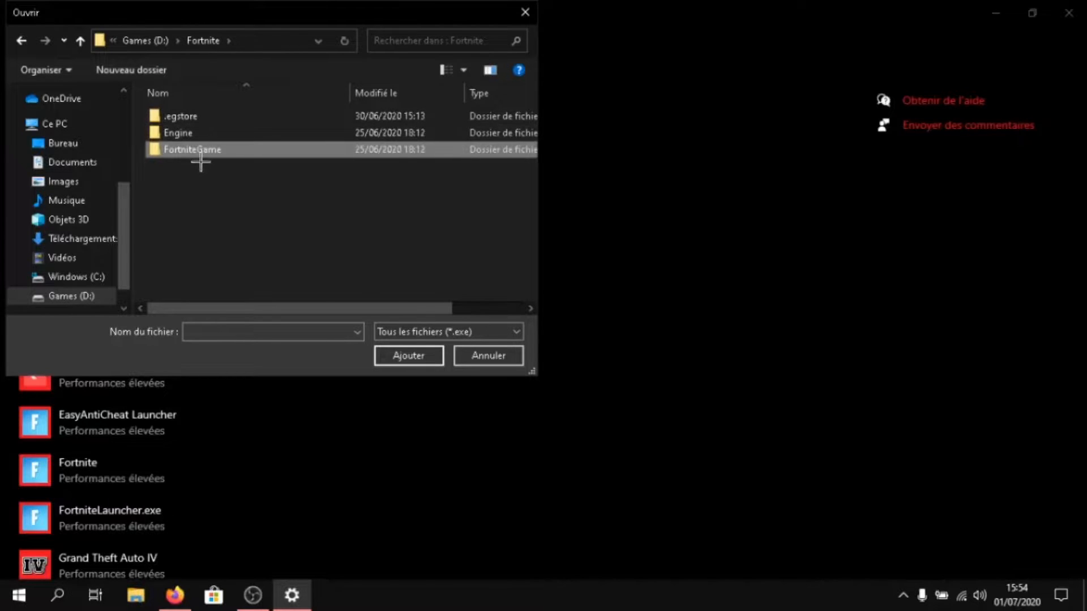
pyautogui.doubleClick(193, 149)
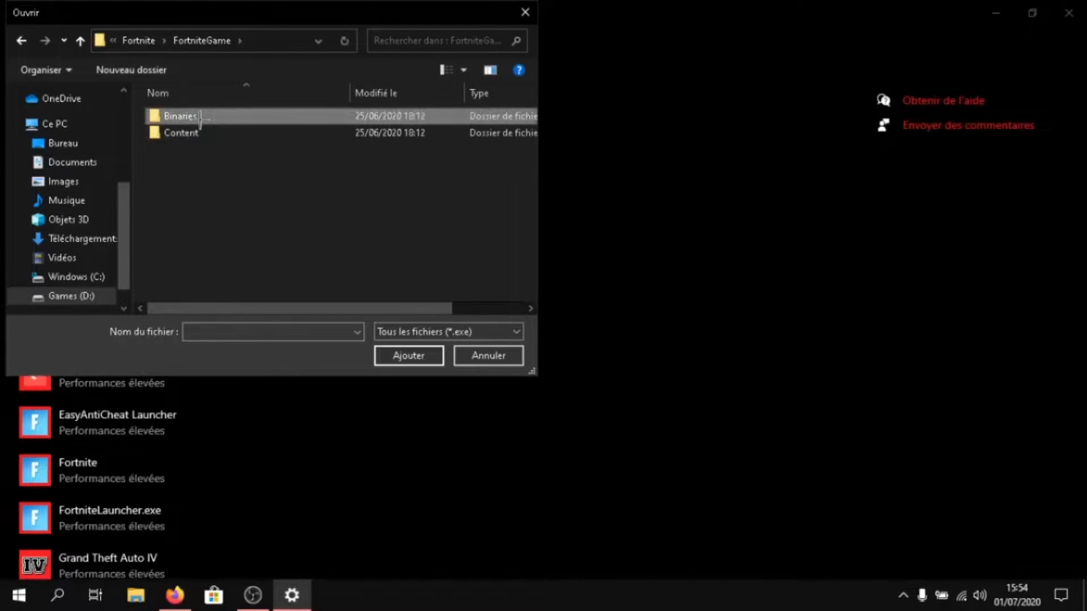
pyautogui.doubleClick(181, 116)
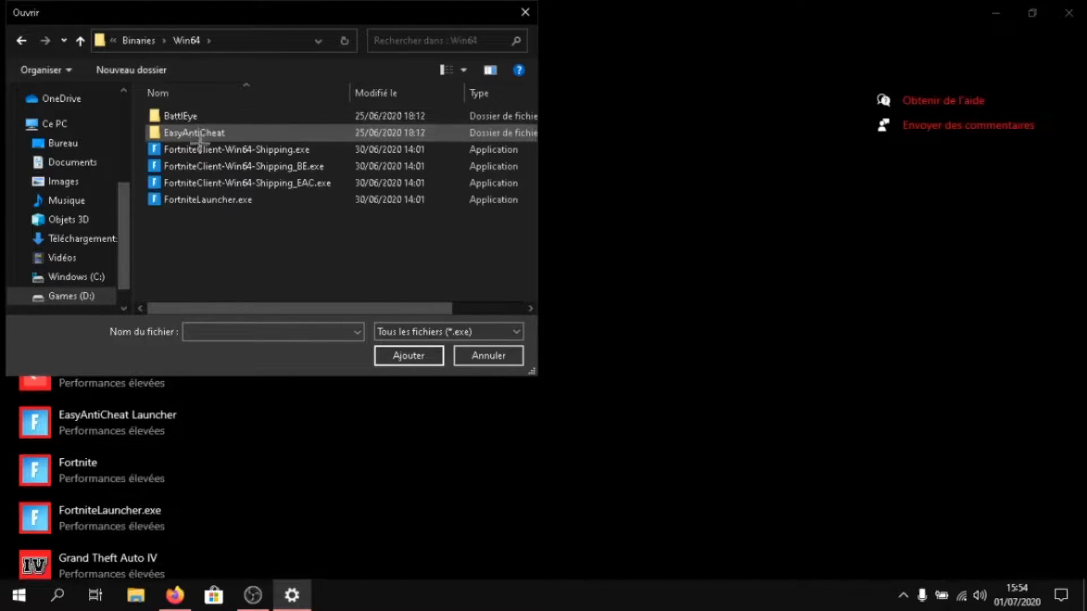
pyautogui.click(208, 199)
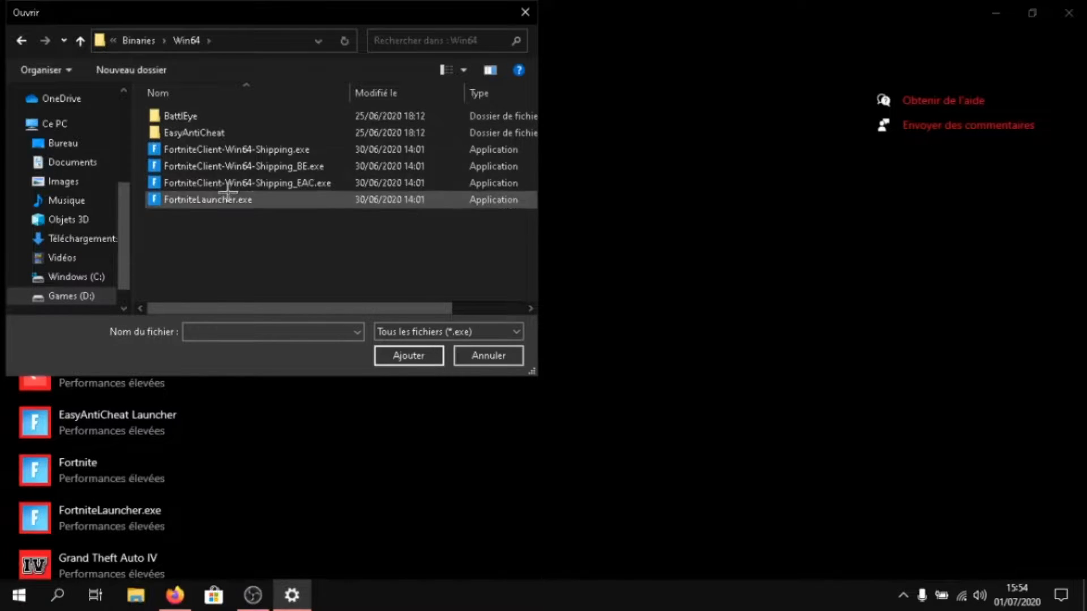
pyautogui.moveTo(239, 167)
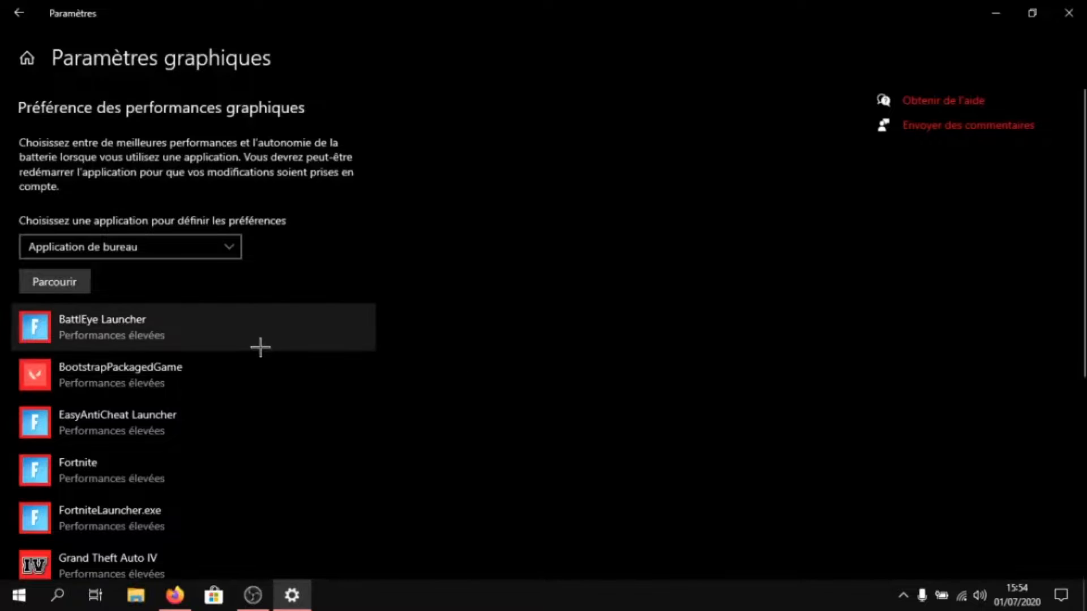
# Step: Expand the BattlEye Launcher entry and view its high-performance graphics options
pyautogui.click(193, 326)
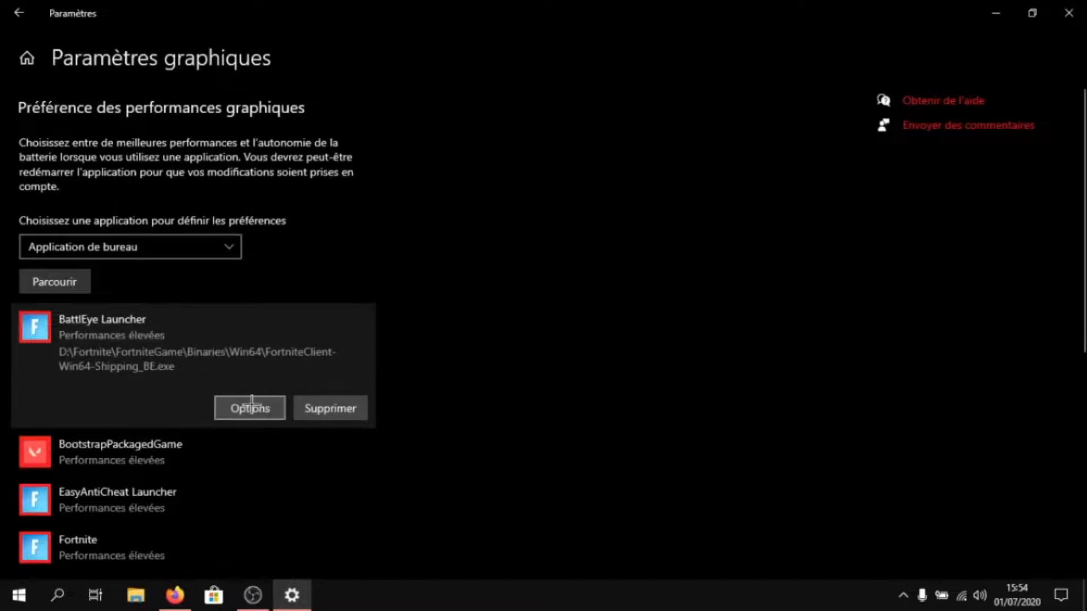
pyautogui.click(249, 407)
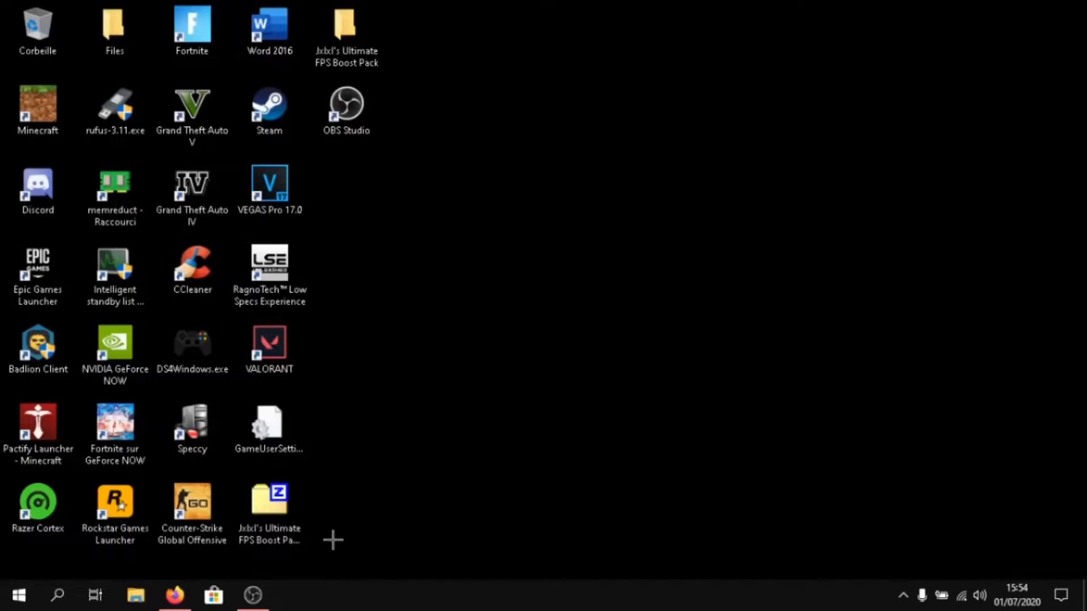
pyautogui.moveTo(248, 579)
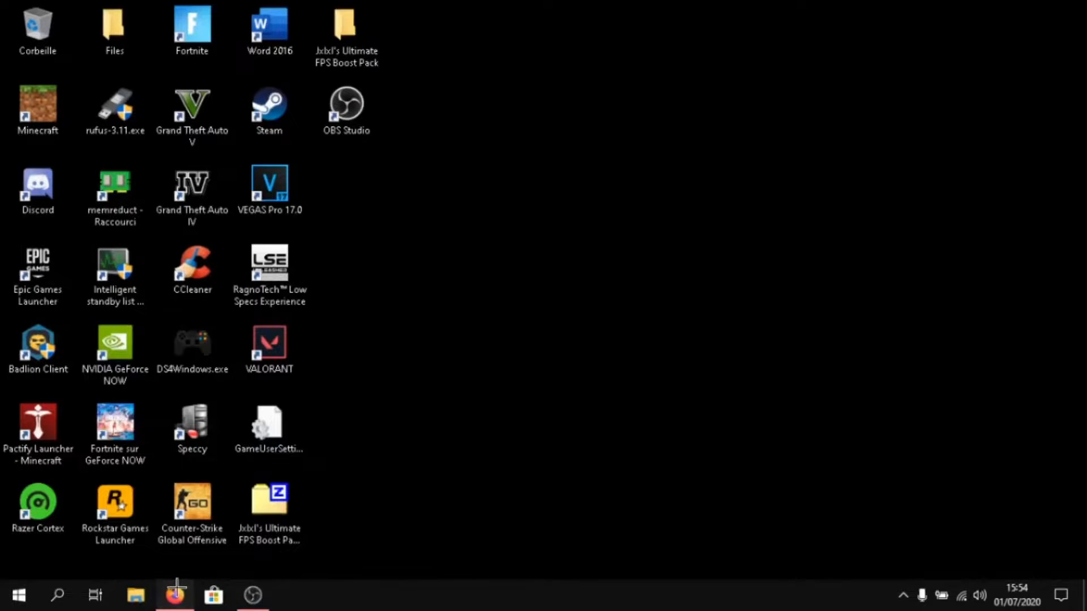
# Step: Browse the Ultimate FPS Boost Pack into System Optimization > memreduct > 64
pyautogui.click(176, 595)
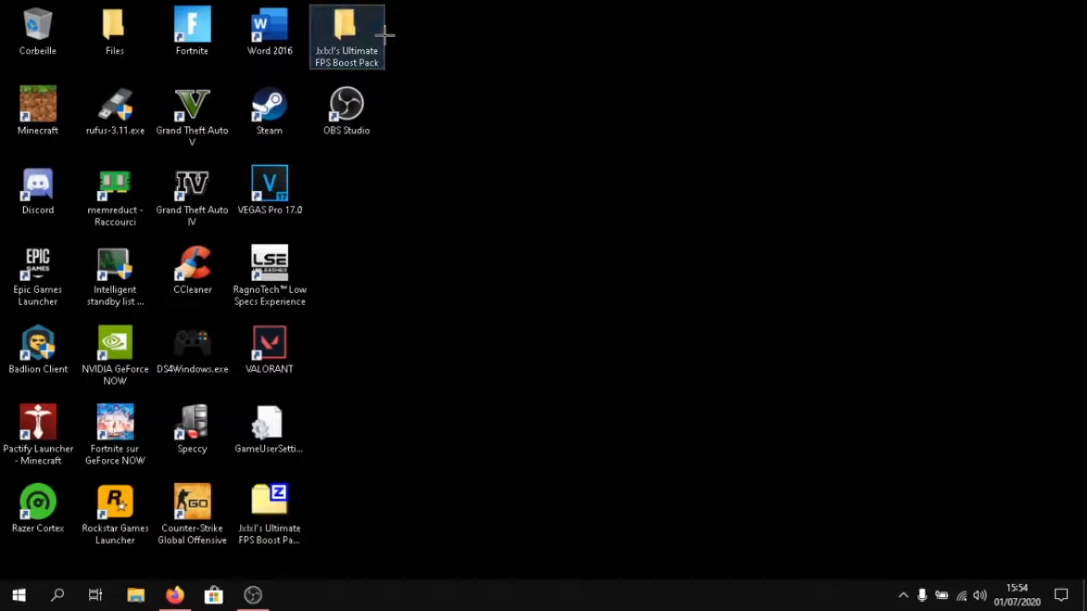
pyautogui.doubleClick(346, 27)
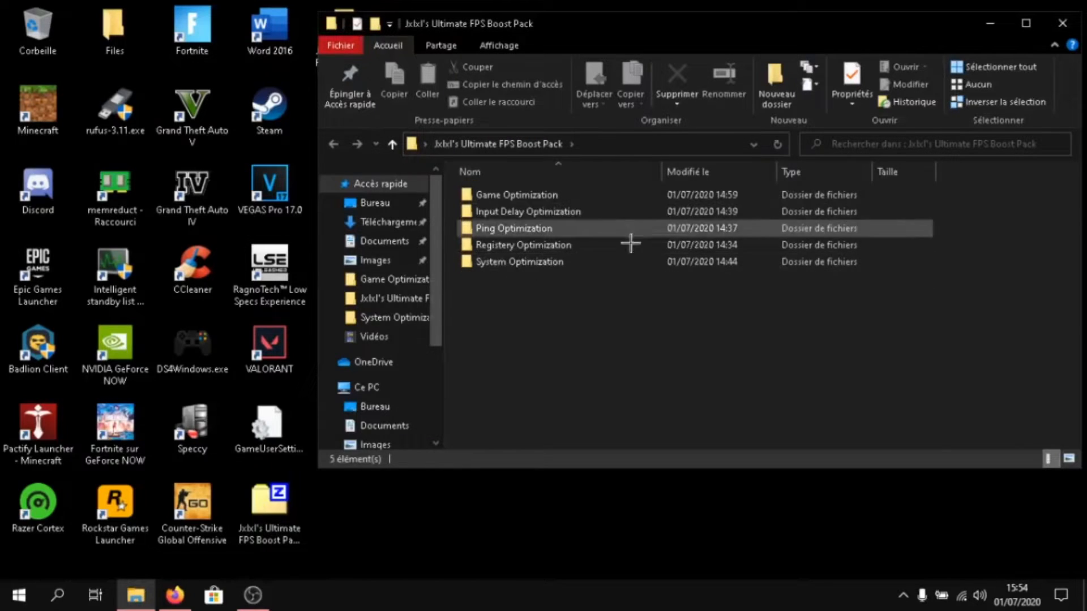
pyautogui.press('ctrl+a')
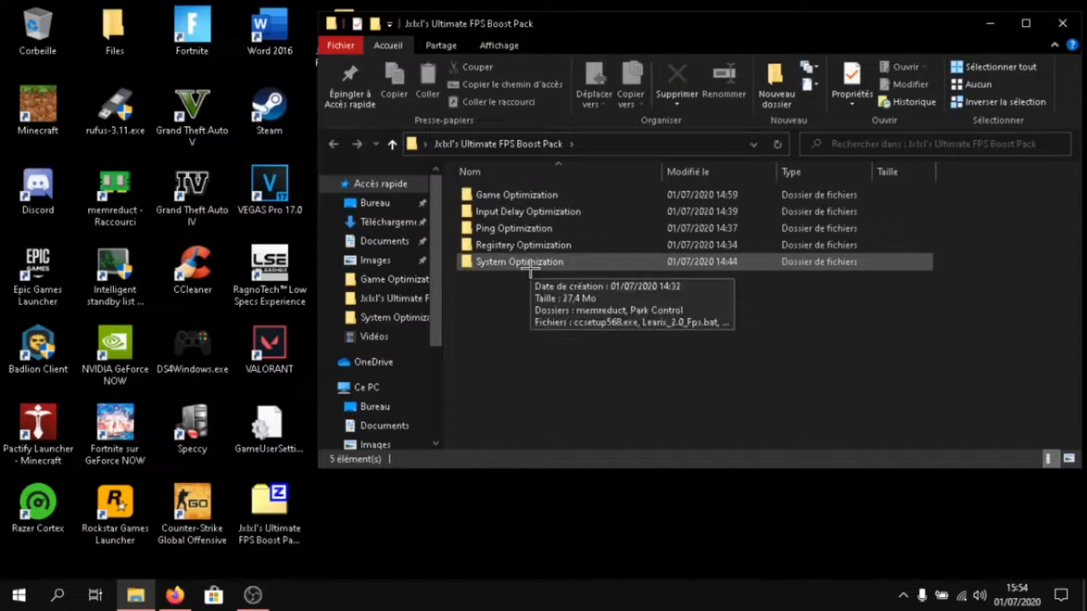
pyautogui.doubleClick(516, 261)
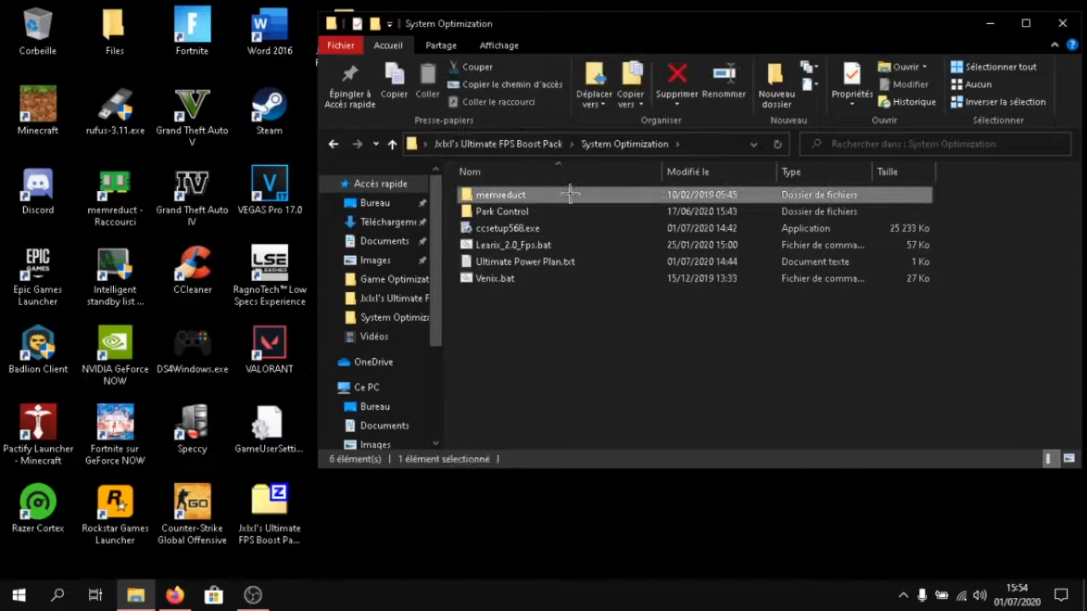
pyautogui.doubleClick(500, 195)
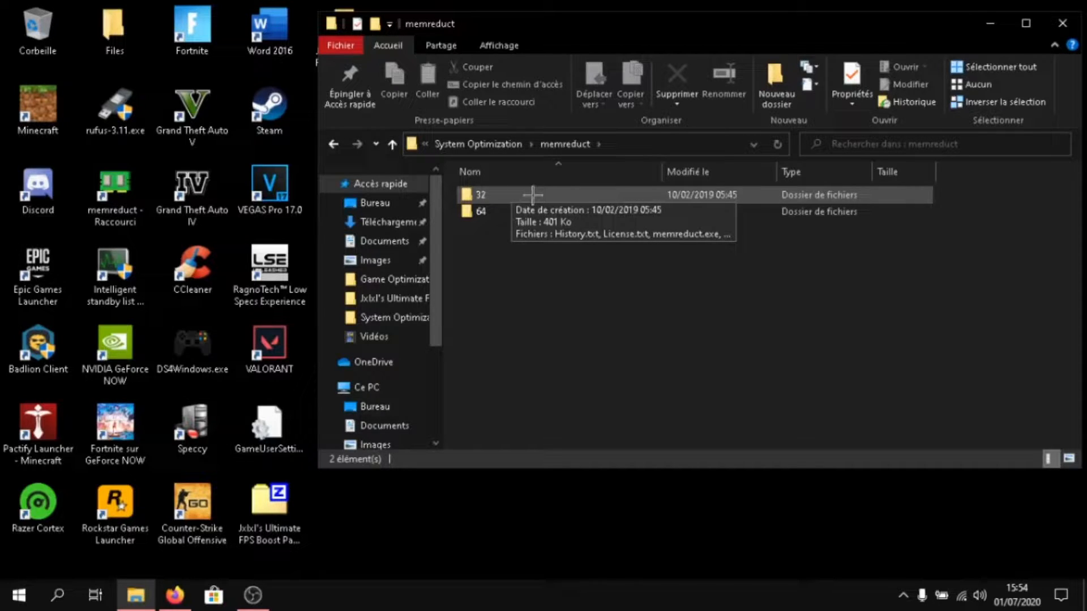
pyautogui.moveTo(533, 212)
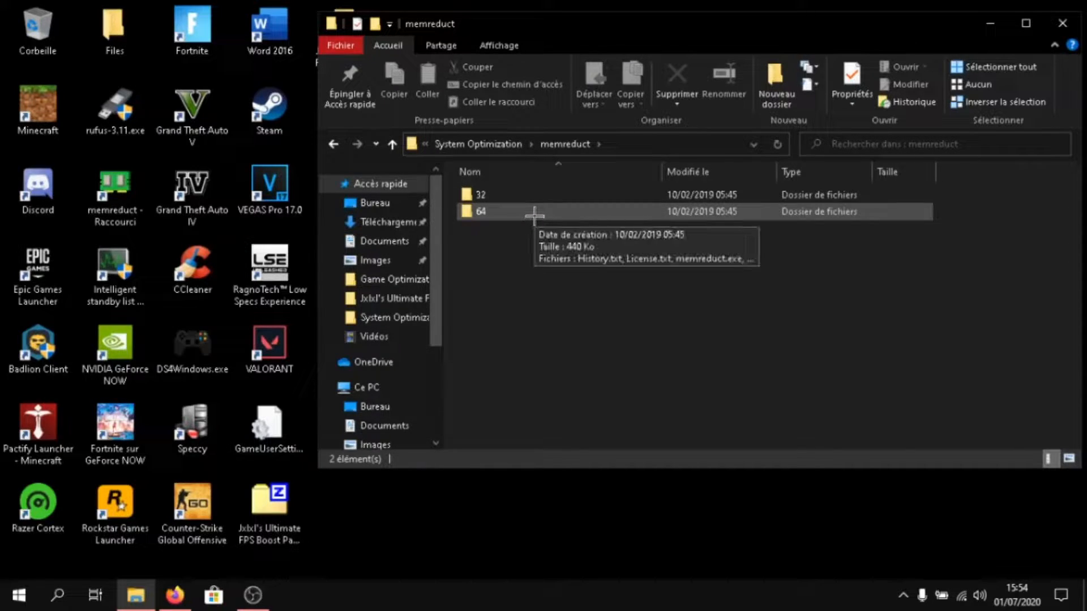
pyautogui.moveTo(499, 235)
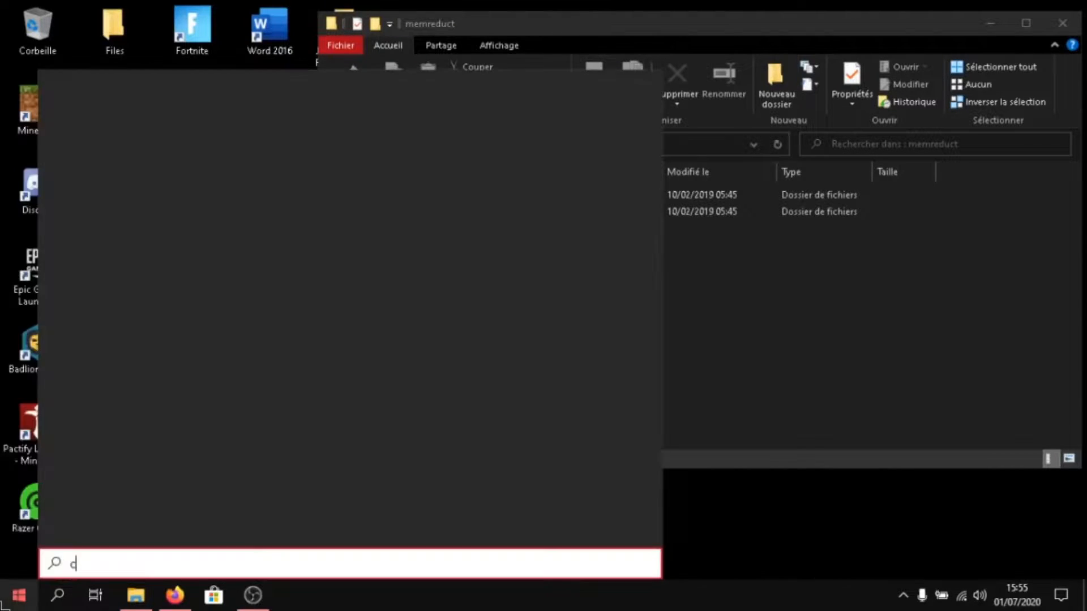
pyautogui.write('ce pc')
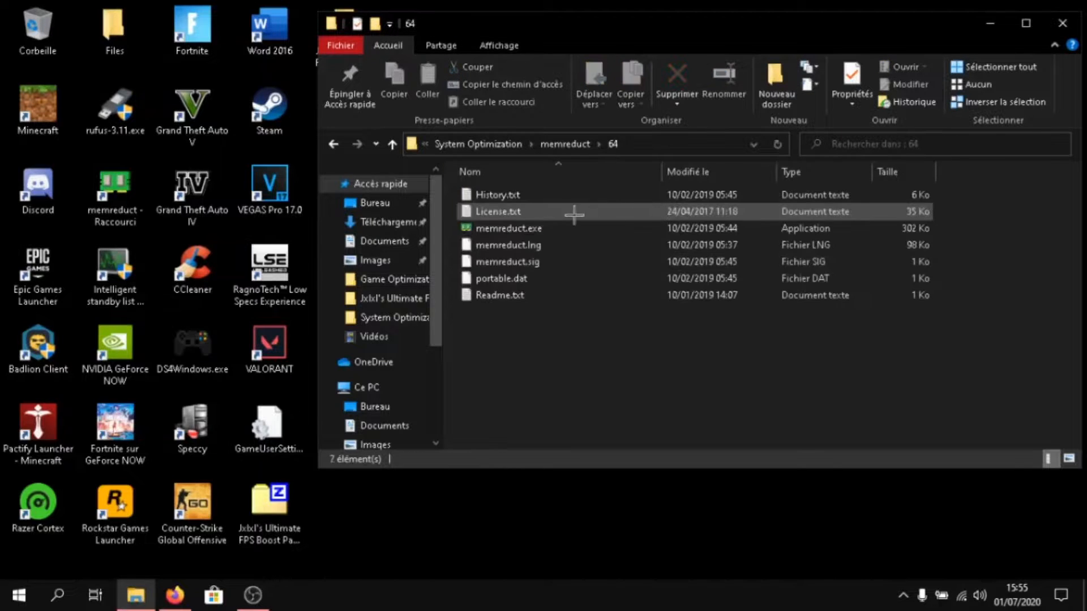
# Step: Launch Mem Reduct and review its settings, leaving automatic cleaning above 90% off
pyautogui.doubleClick(509, 227)
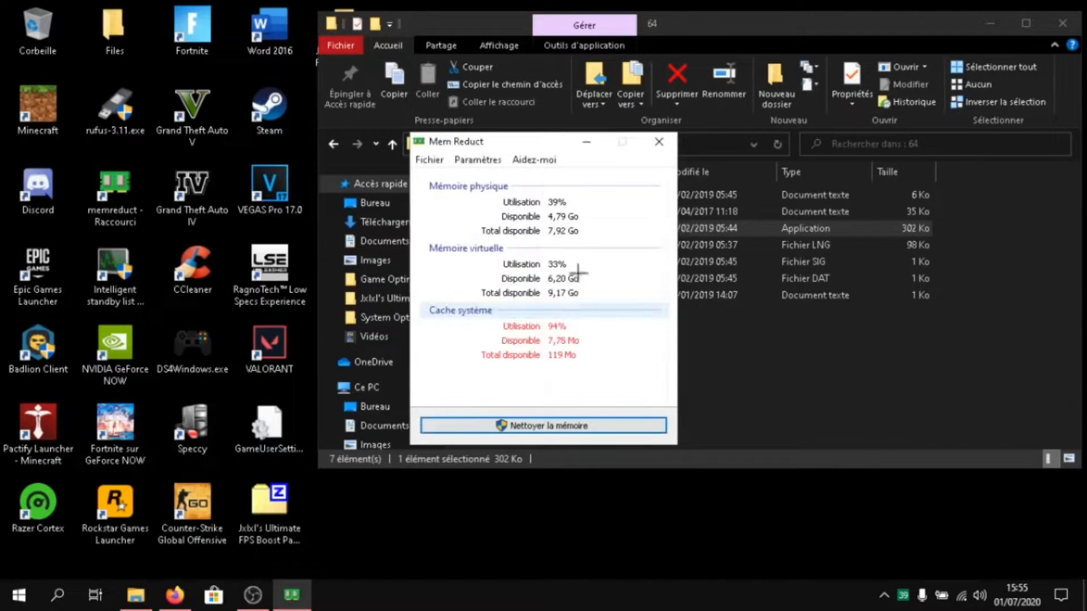
pyautogui.click(428, 160)
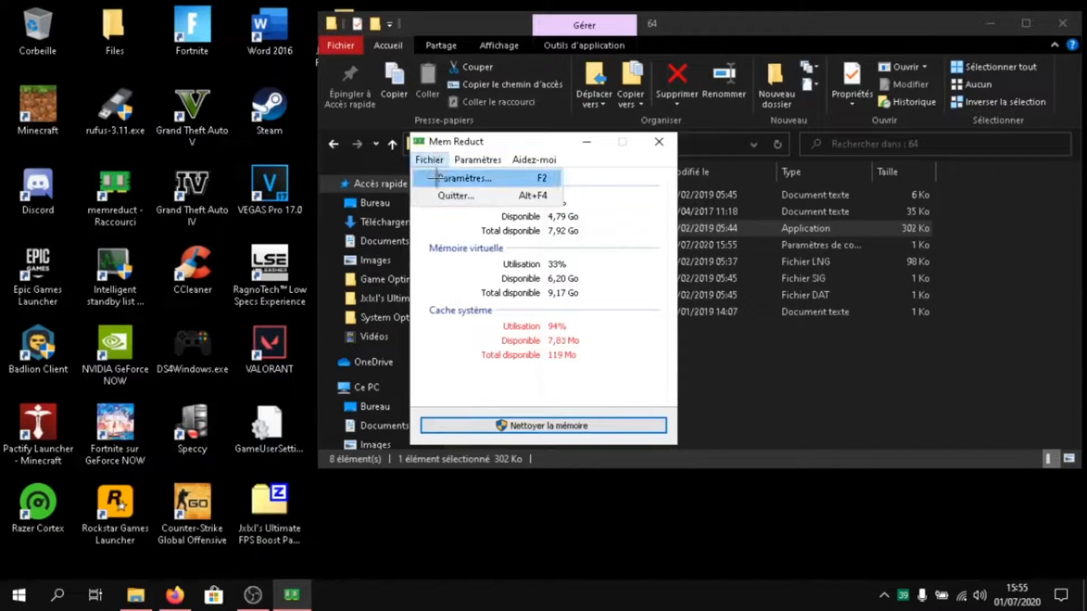
pyautogui.click(465, 178)
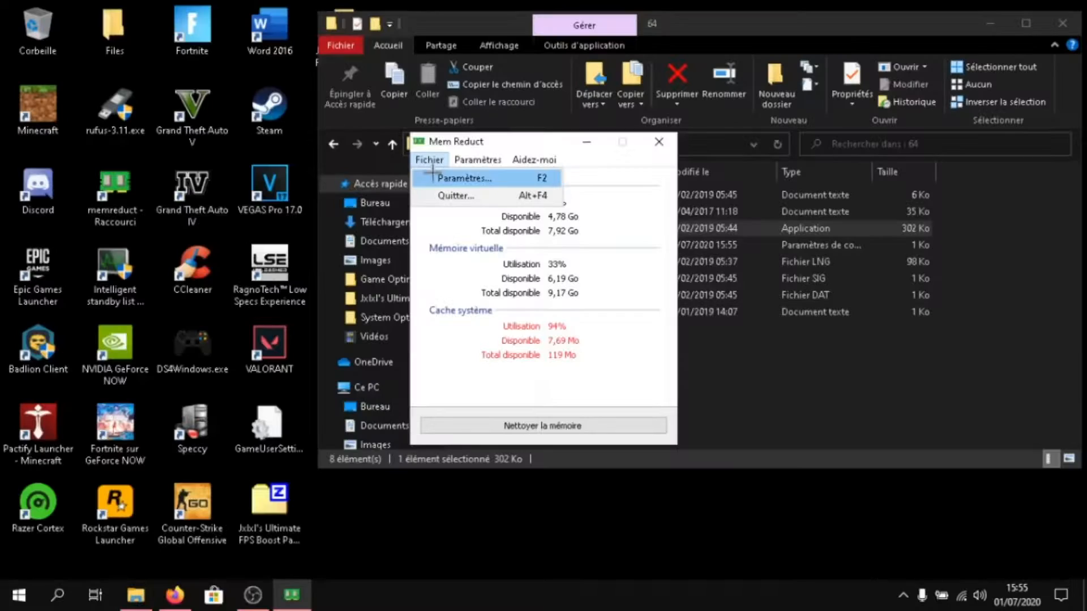
pyautogui.click(464, 178)
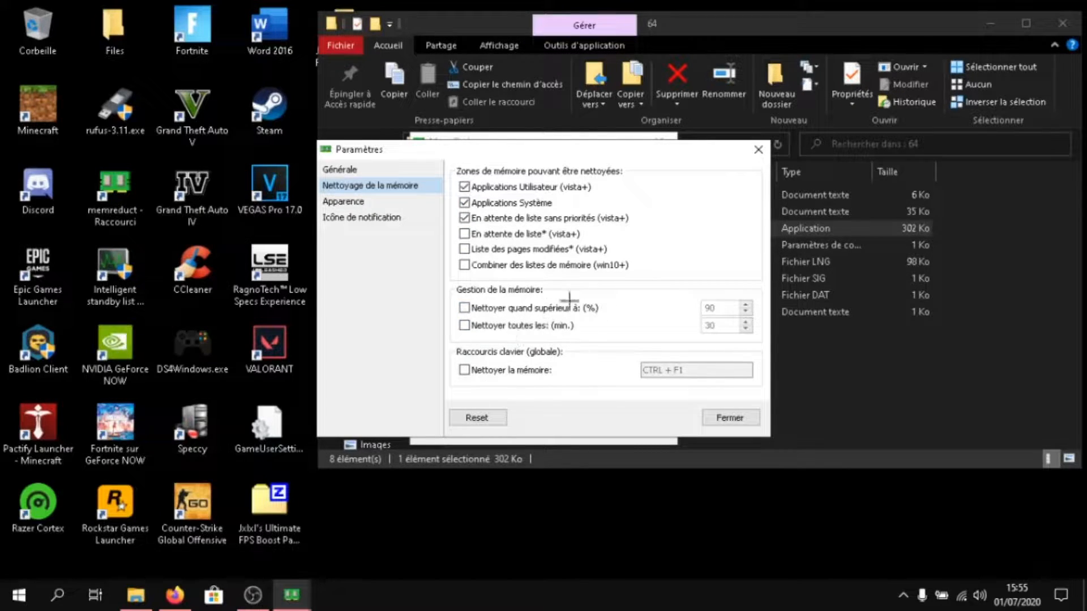
pyautogui.click(464, 308)
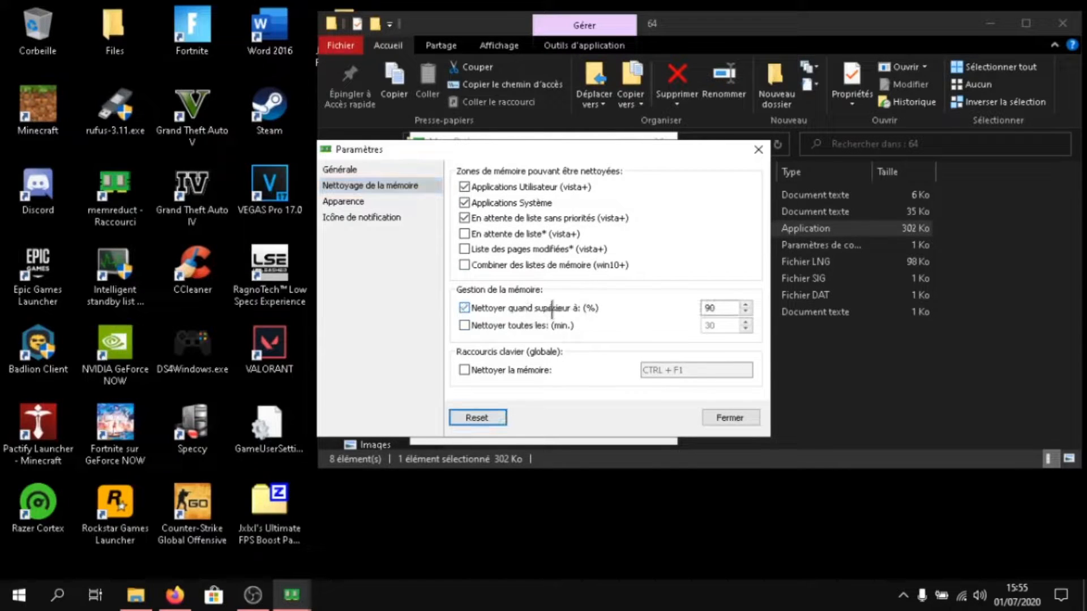
pyautogui.click(465, 308)
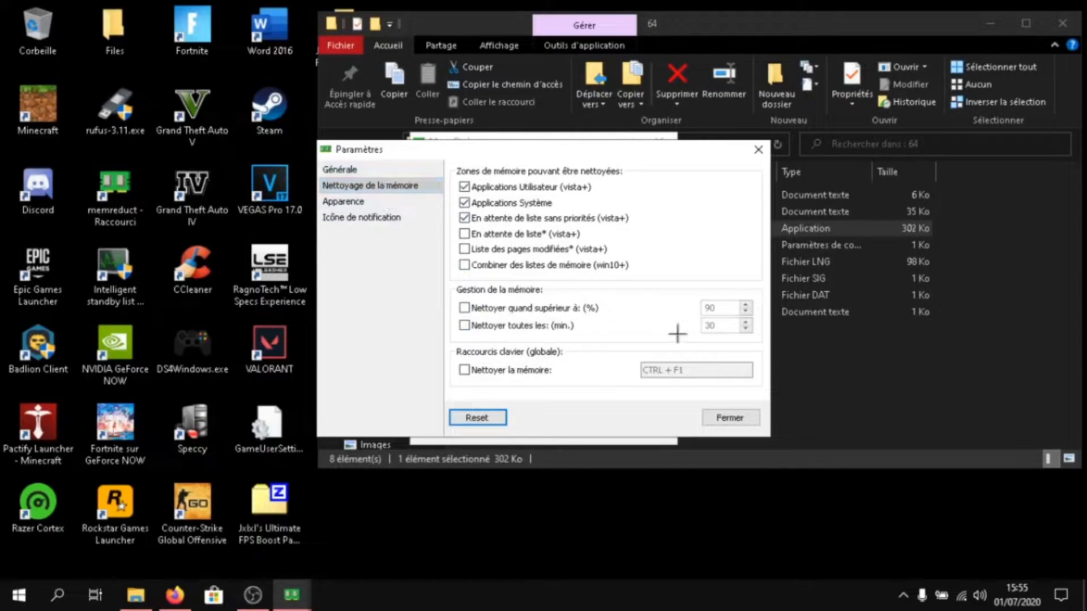
pyautogui.click(728, 418)
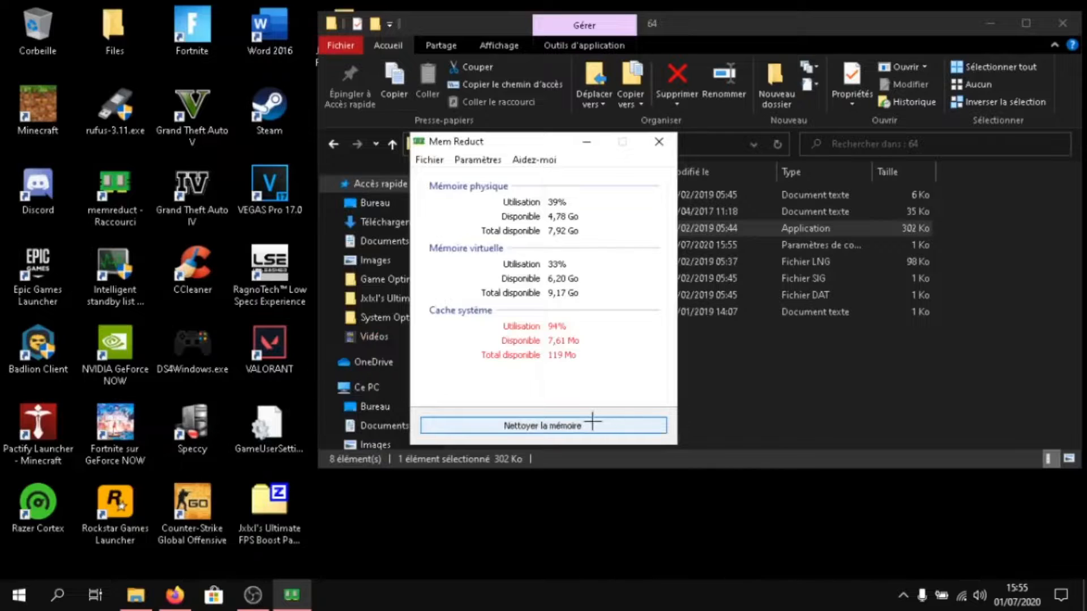
# Step: Clean the memory with confirmation, dropping physical use from 39% to 24%, then dismiss Mem Reduct
pyautogui.click(543, 426)
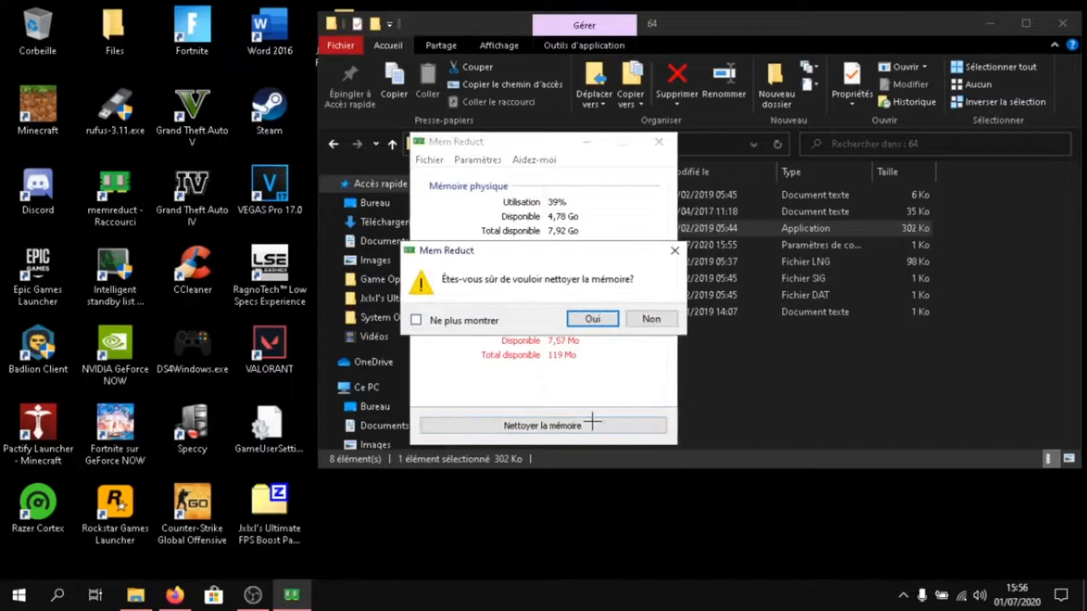
pyautogui.click(591, 319)
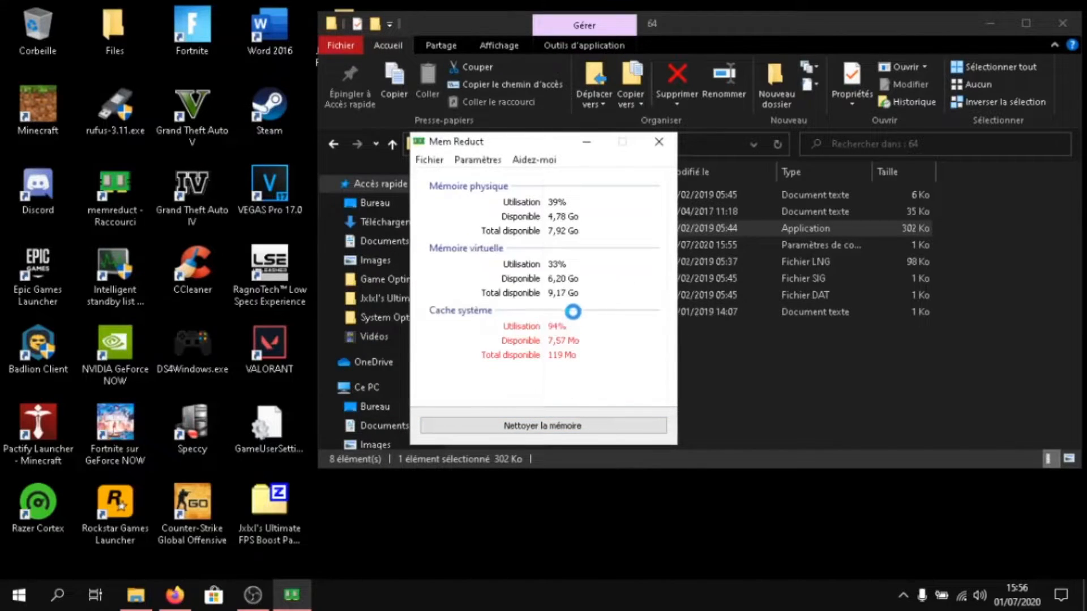
pyautogui.click(542, 425)
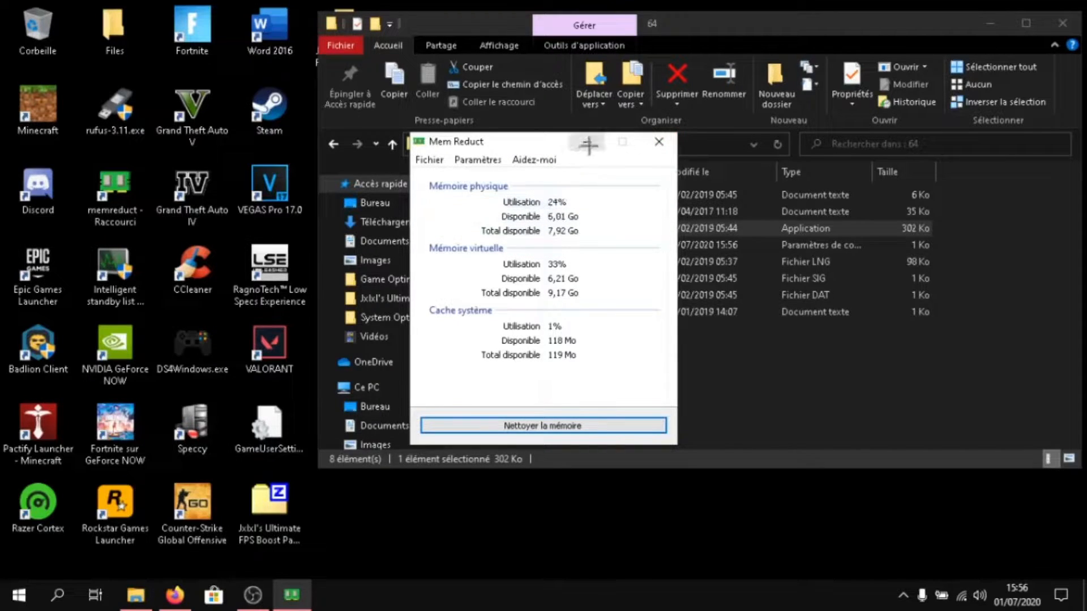
pyautogui.click(658, 142)
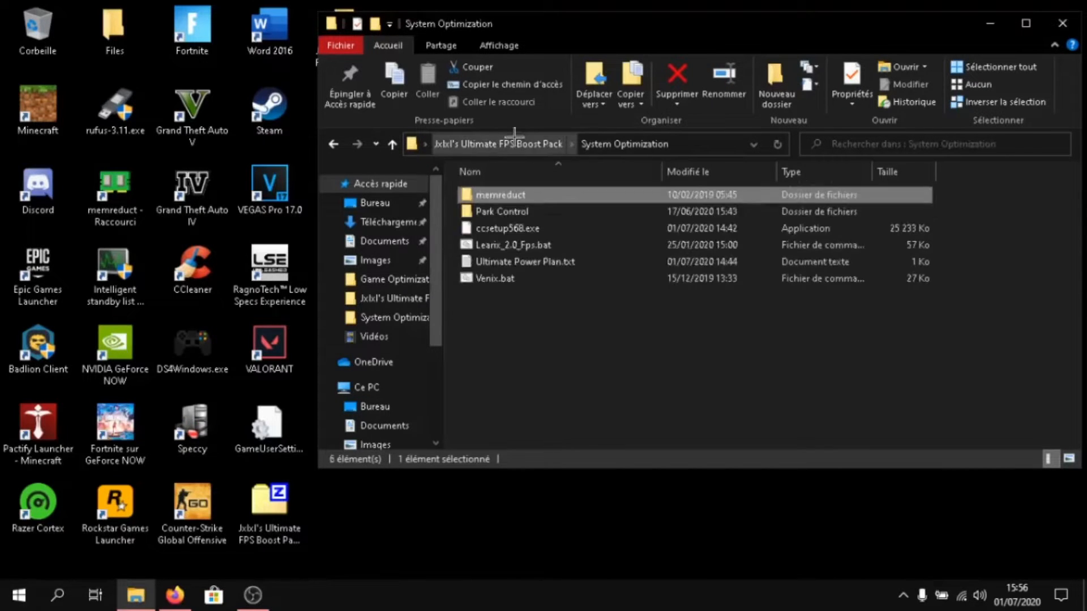
# Step: Install 64-bit ParkControl from the Park Control folder, accepting the licence and default components
pyautogui.doubleClick(501, 212)
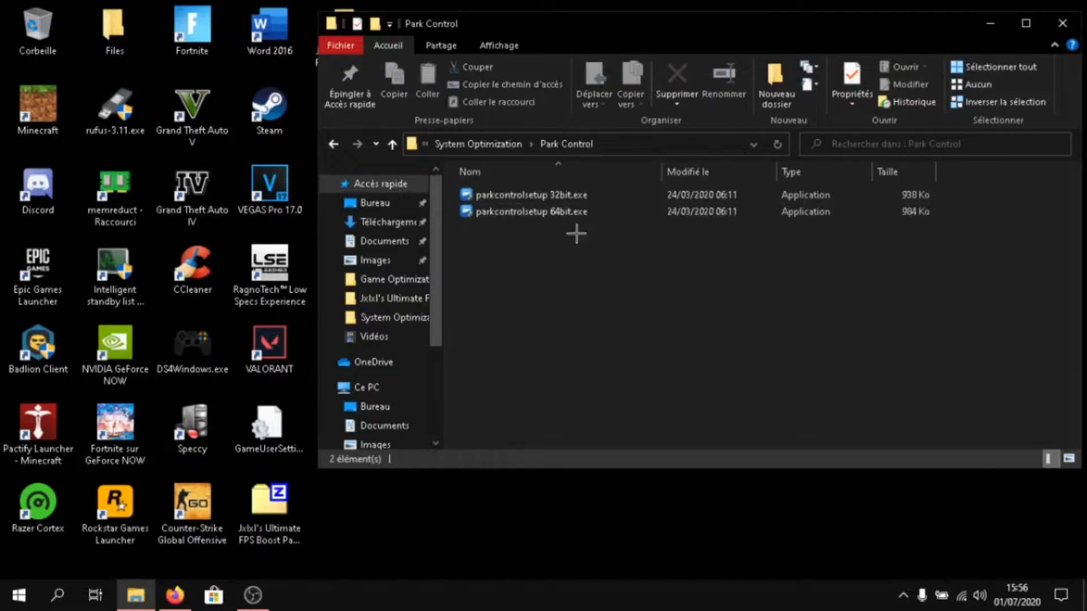
pyautogui.moveTo(541, 212)
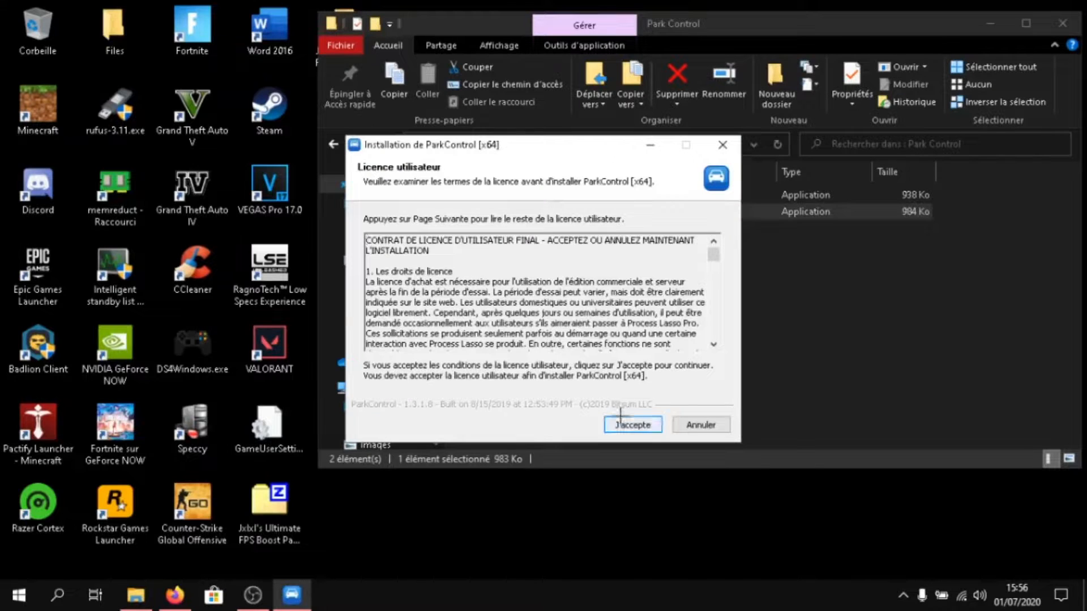
pyautogui.click(632, 424)
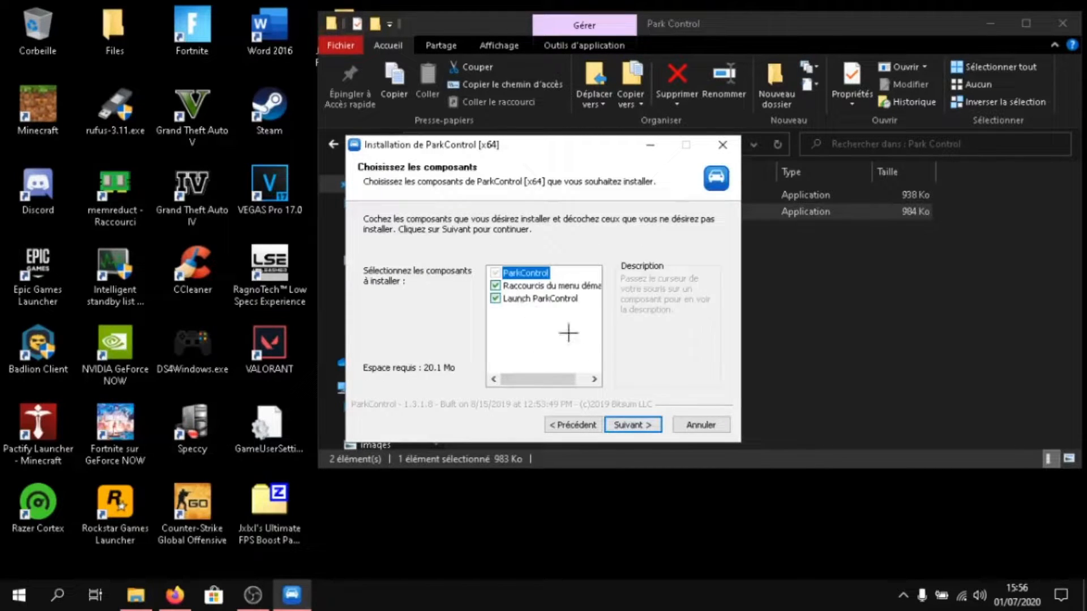
pyautogui.click(632, 425)
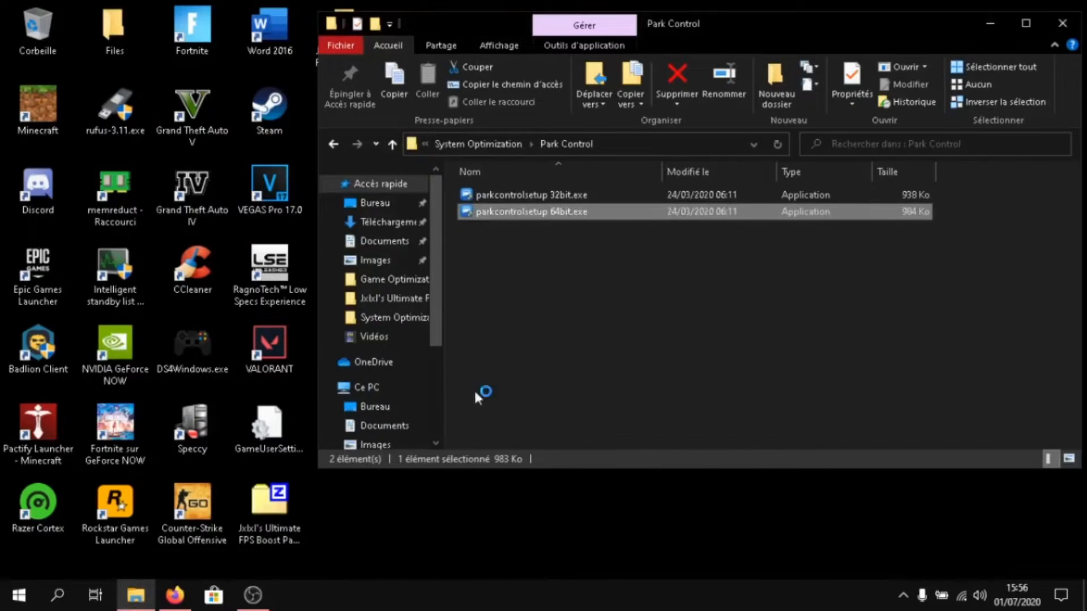
pyautogui.doubleClick(533, 212)
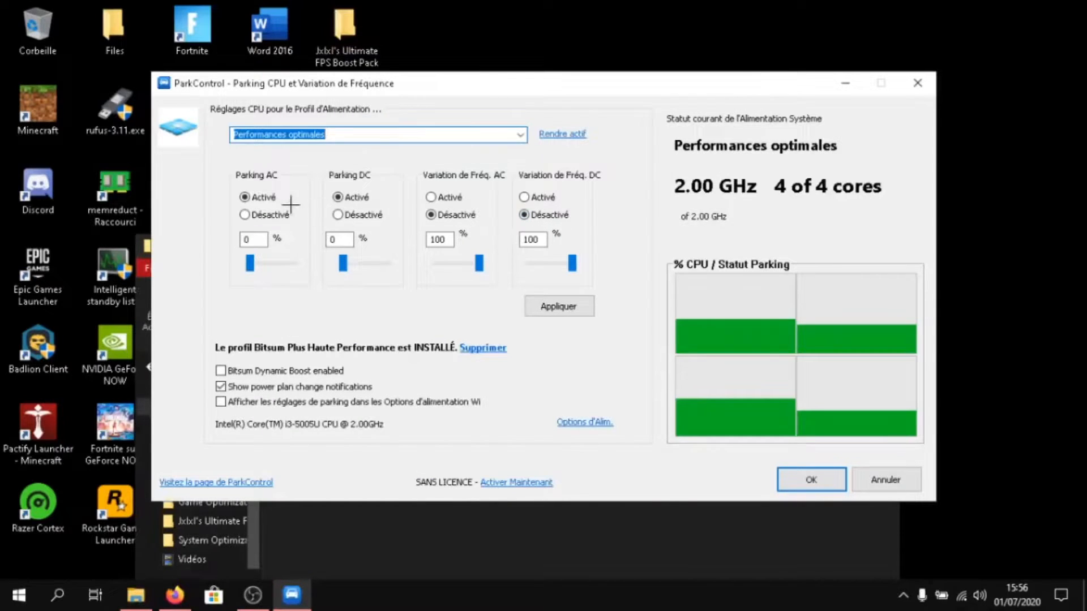
# Step: Apply the Performances optimales profile with core parking deactivated at 100% and acknowledge the confirmation
pyautogui.click(245, 215)
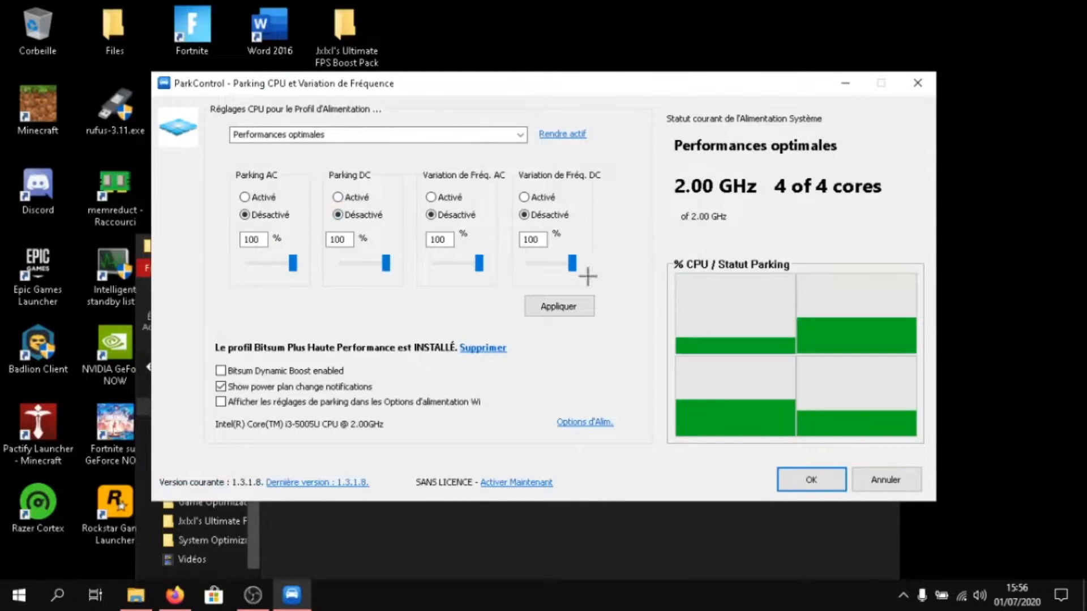
pyautogui.click(558, 305)
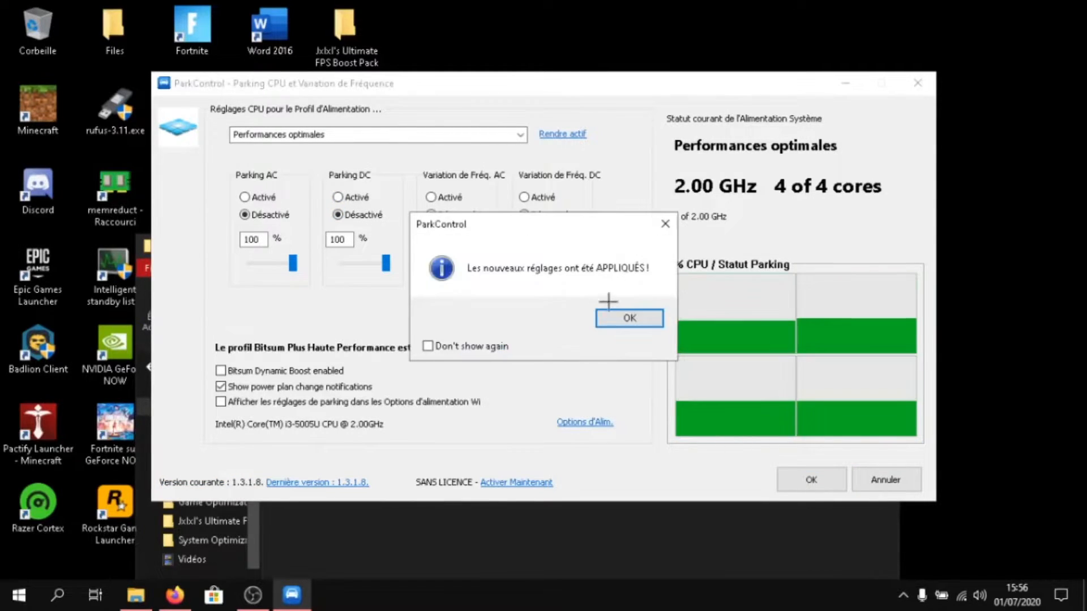
pyautogui.click(629, 318)
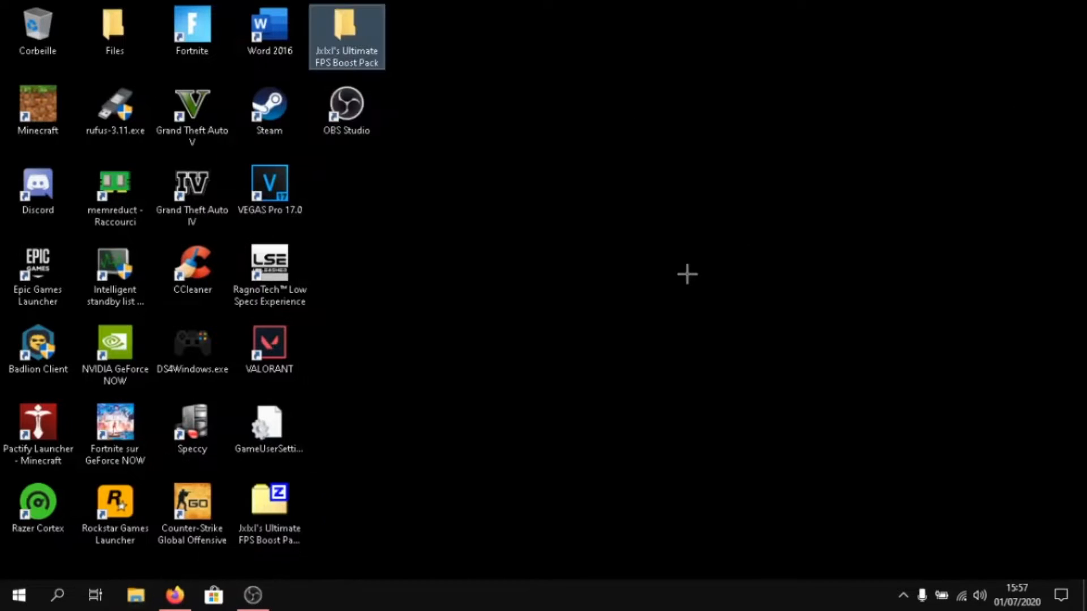
# Step: Launch CCleaner and run Health Check, closing Firefox to analyze and patch the PC
pyautogui.click(193, 271)
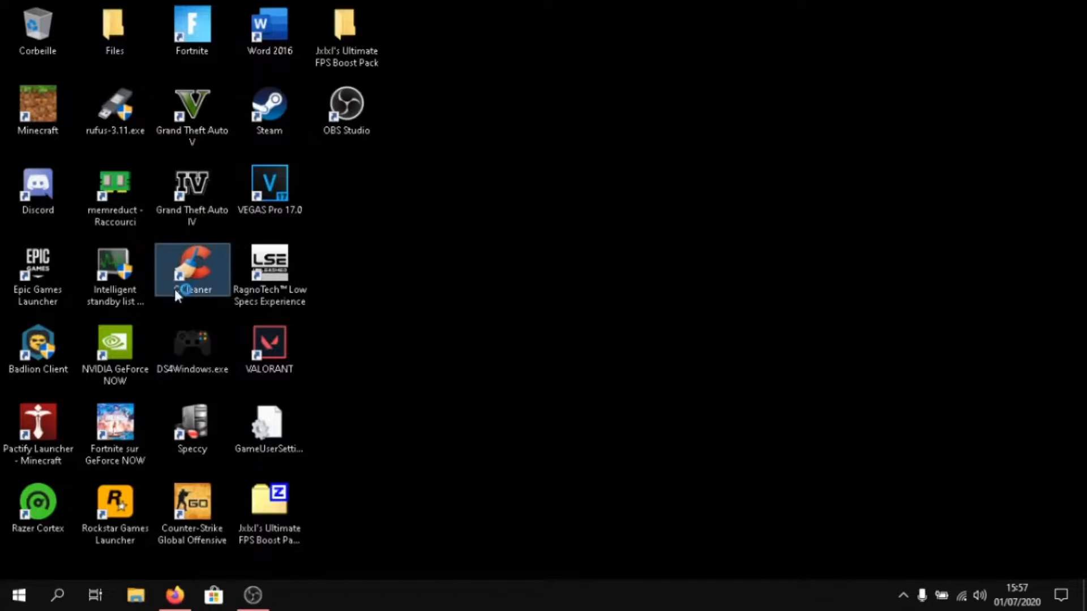
pyautogui.doubleClick(192, 270)
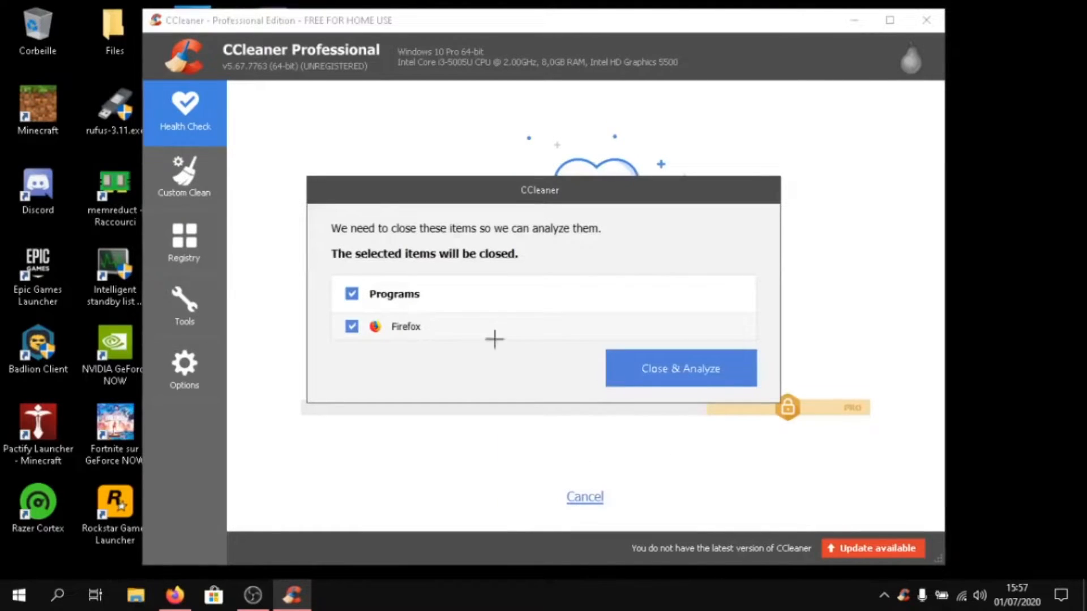
pyautogui.click(681, 368)
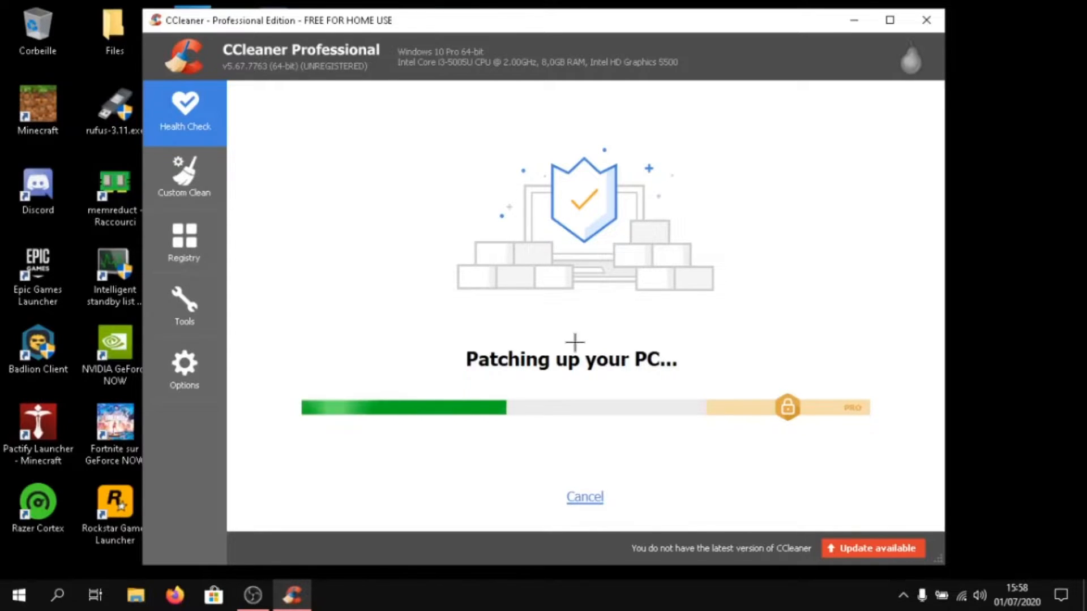
pyautogui.click(252, 595)
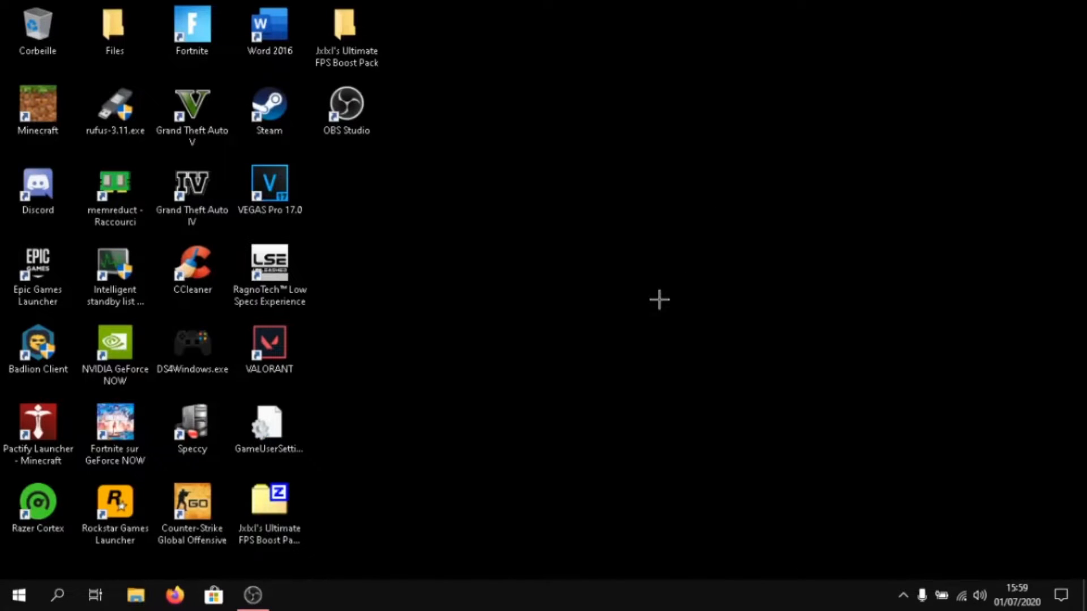
# Step: Run Learix_2.0_Fps.bat from the boost pack's System Optimization folder as administrator
pyautogui.click(346, 31)
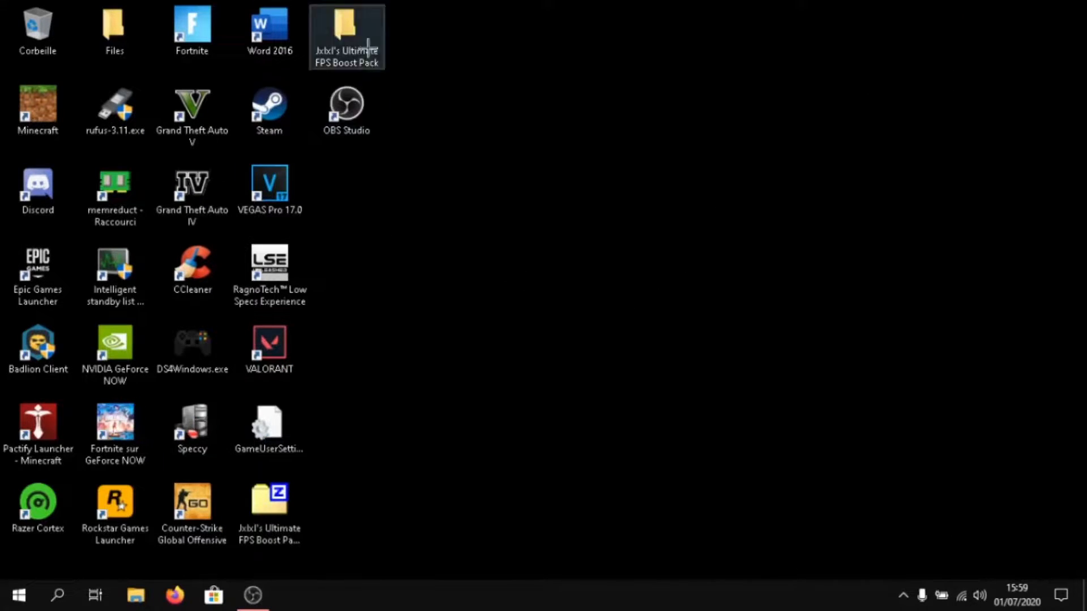
pyautogui.doubleClick(346, 31)
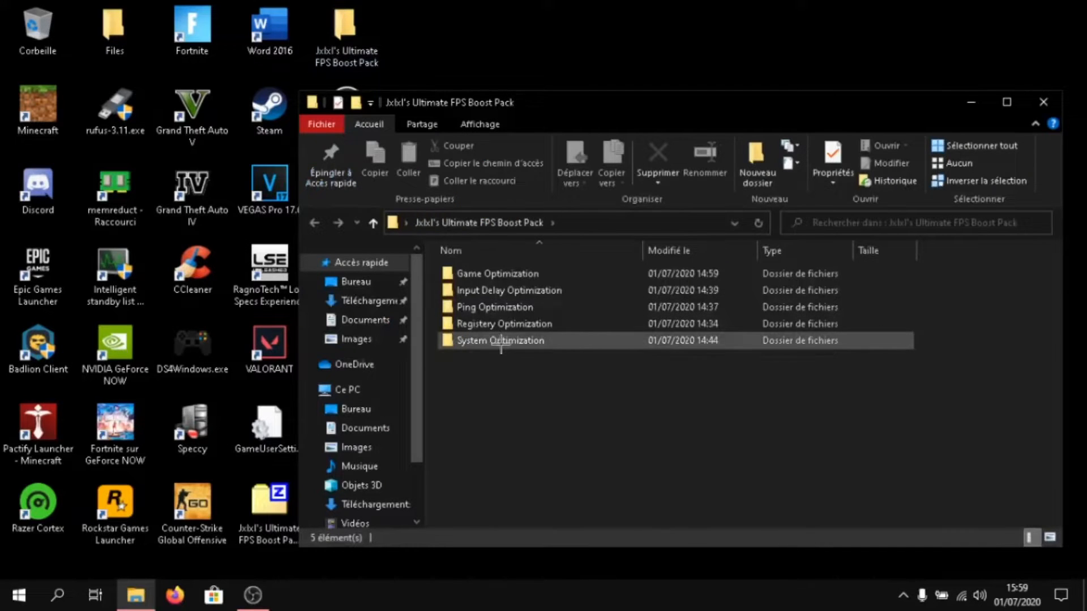
pyautogui.doubleClick(500, 341)
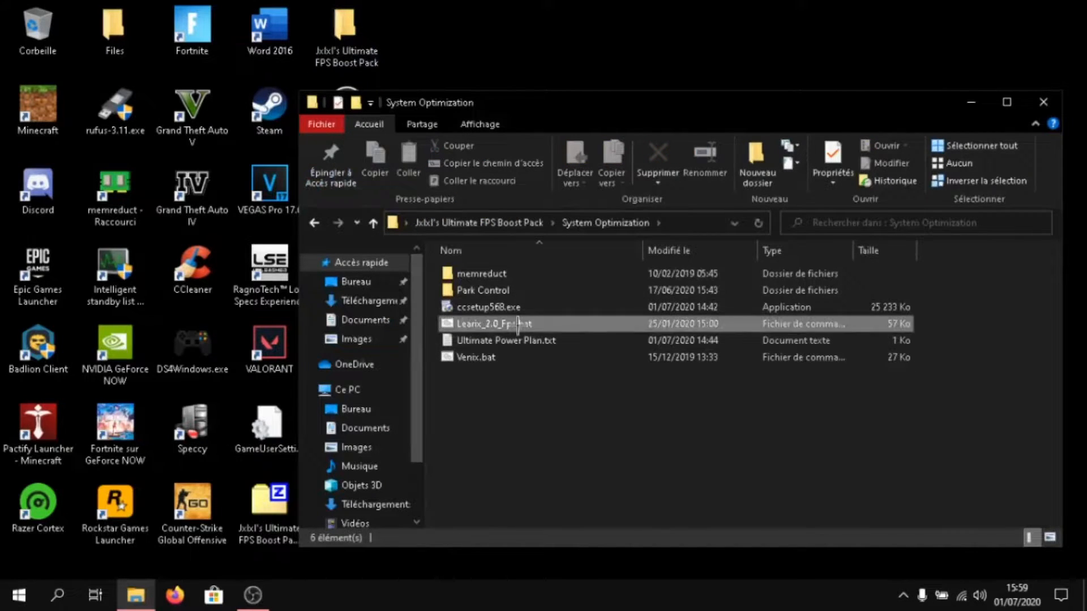
pyautogui.rightClick(492, 324)
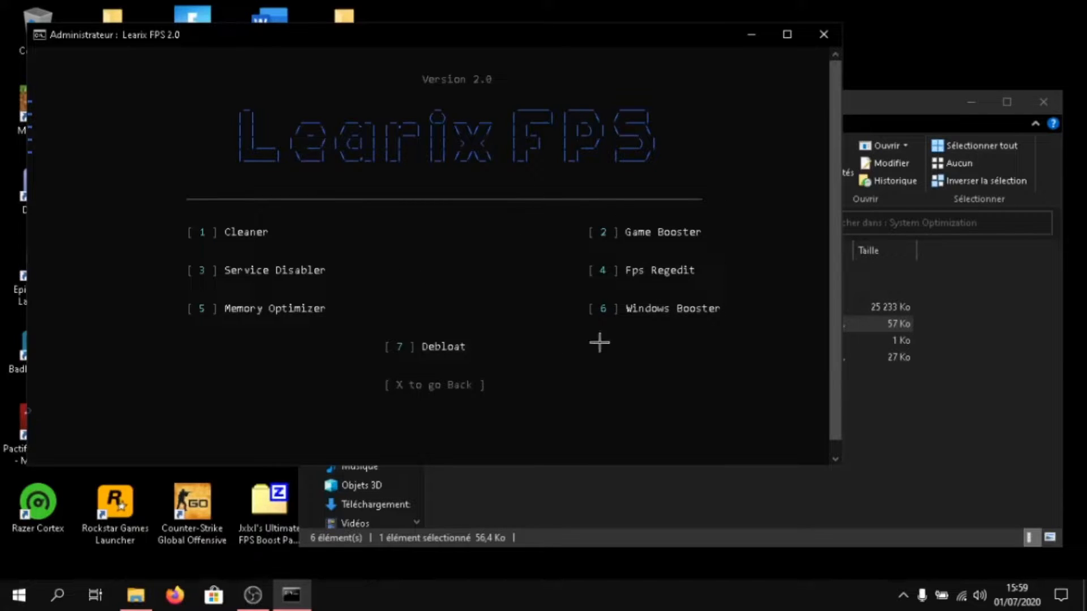
pyautogui.moveTo(321, 239)
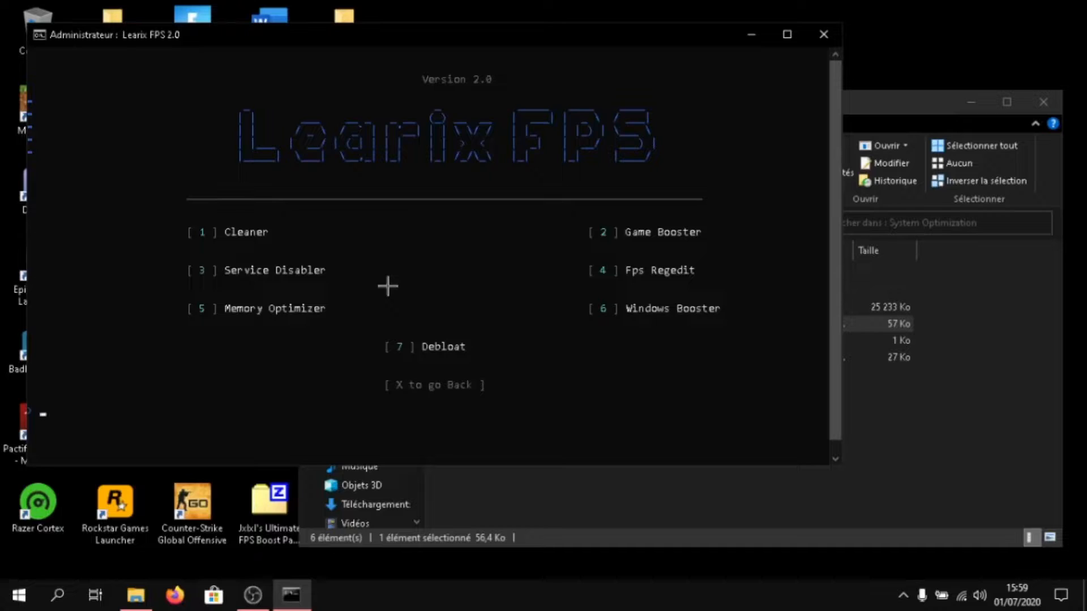
pyautogui.moveTo(693, 85)
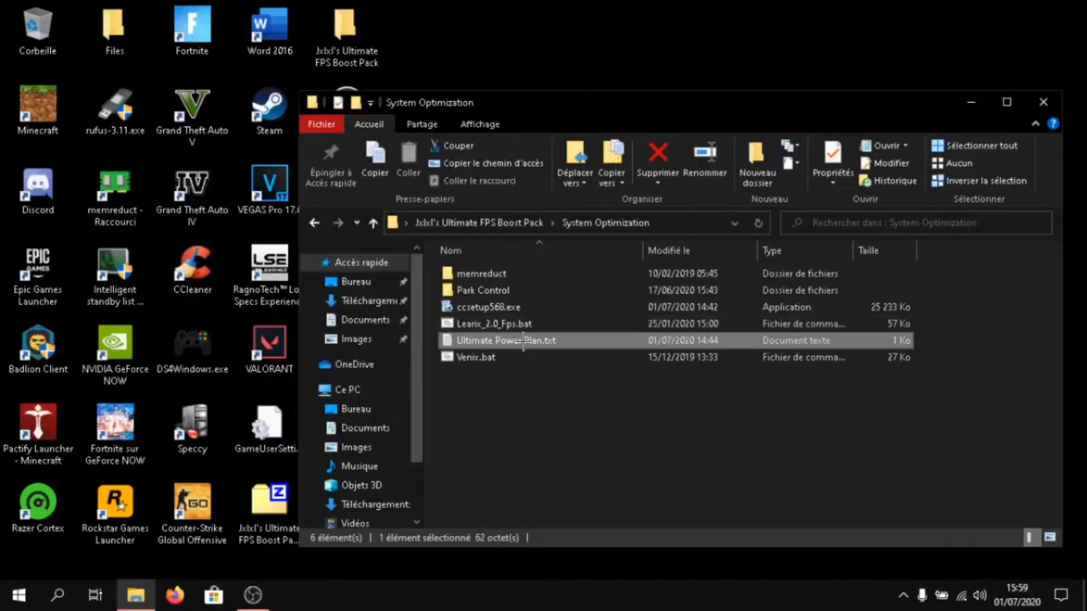
# Step: Run the powercfg duplicatescheme command from Ultimate Power Plan.txt in an admin Command Prompt, creating the Performances optimales scheme
pyautogui.doubleClick(505, 341)
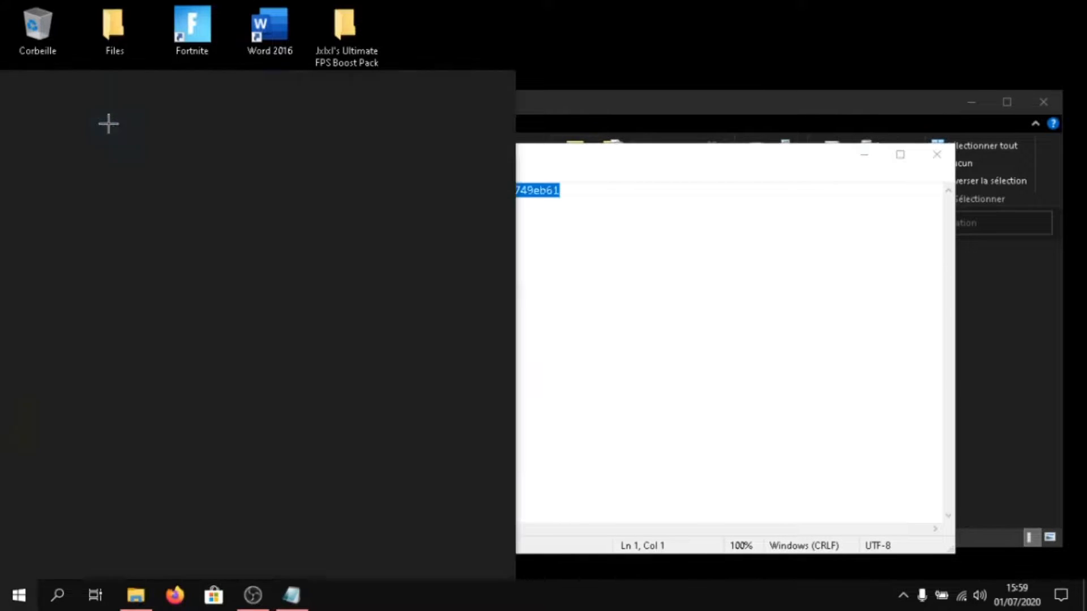
pyautogui.write('cmd')
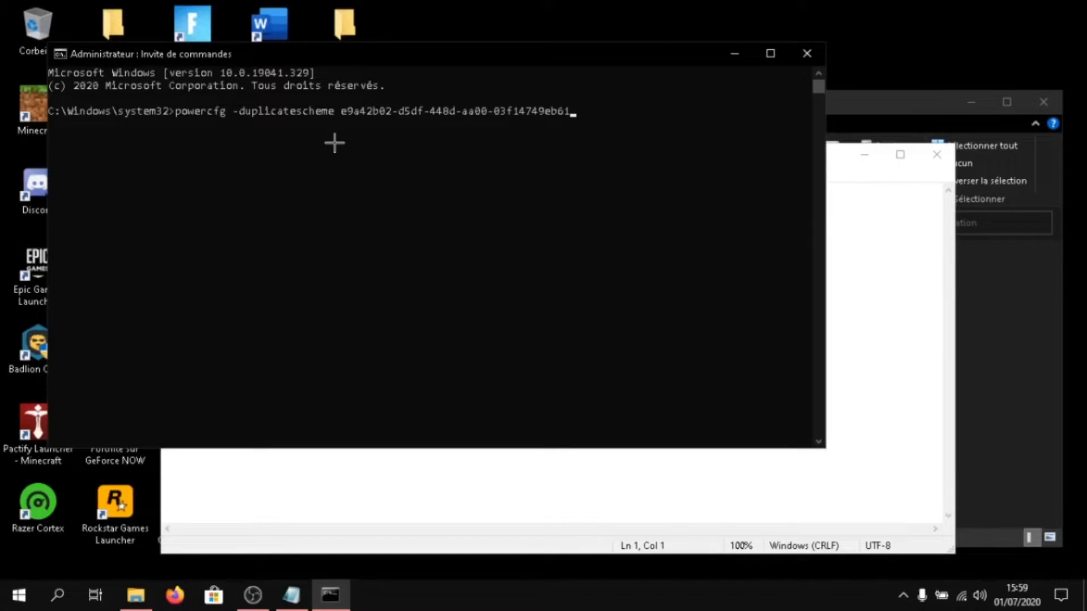
pyautogui.press('enter')
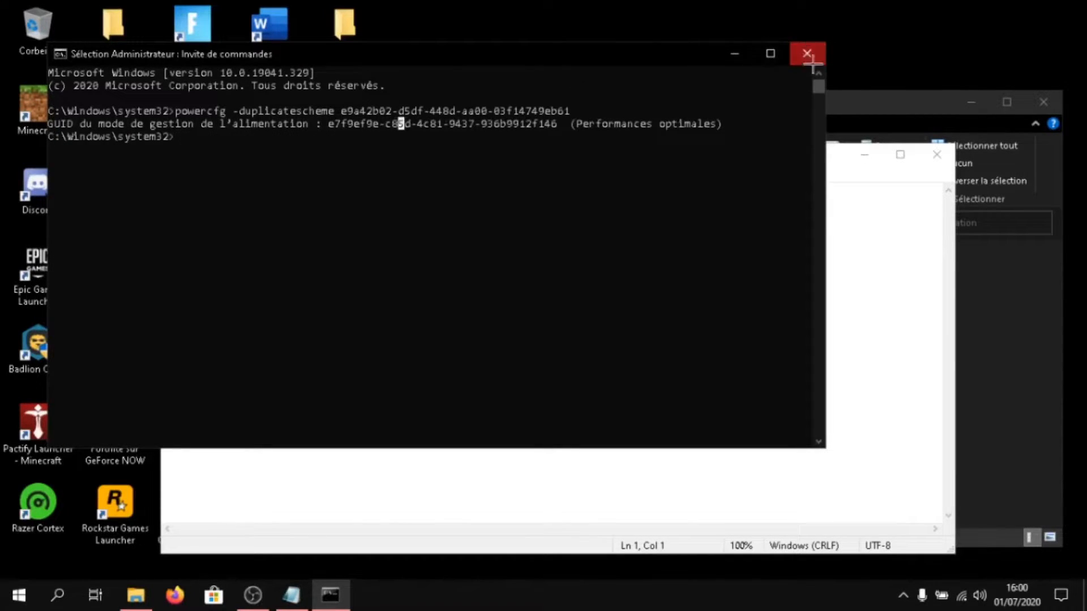
pyautogui.click(806, 53)
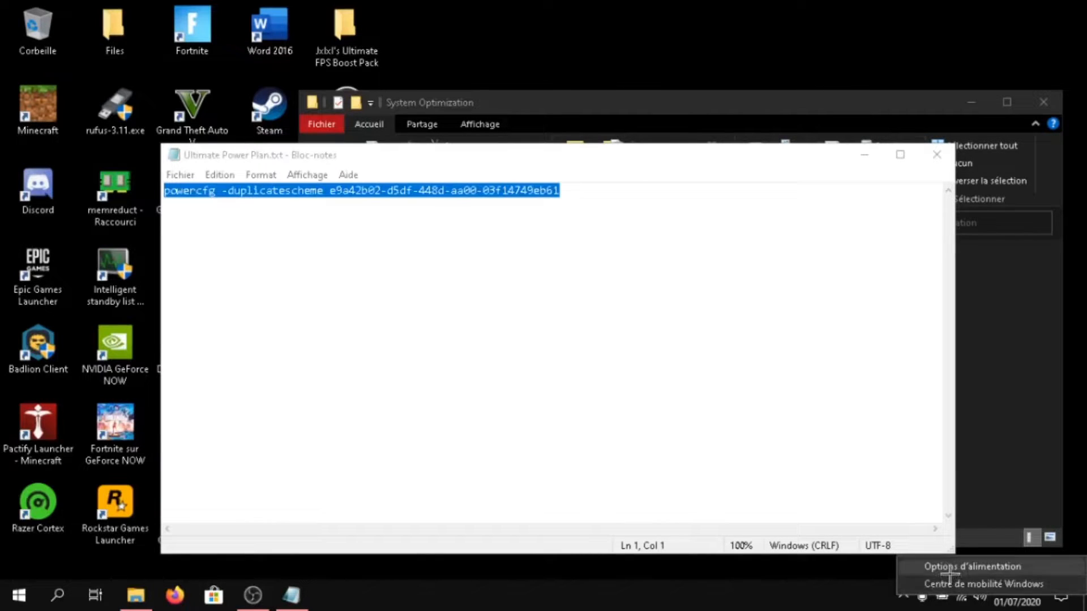
pyautogui.click(973, 567)
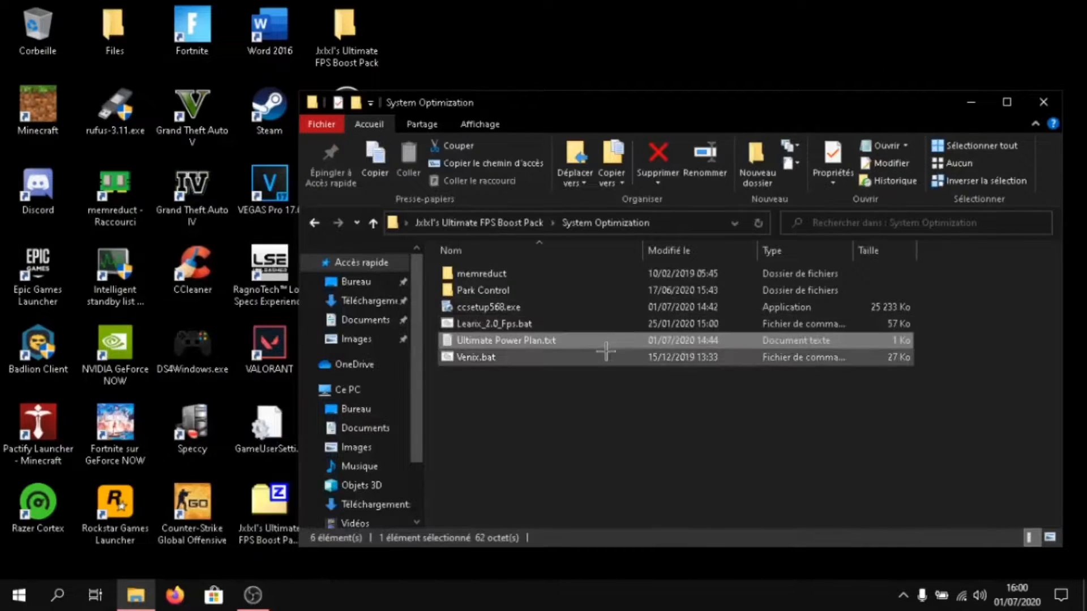
# Step: Launch Venix.bat as administrator to show the Venix Tweaker Beta v2.0 main menu
pyautogui.click(476, 356)
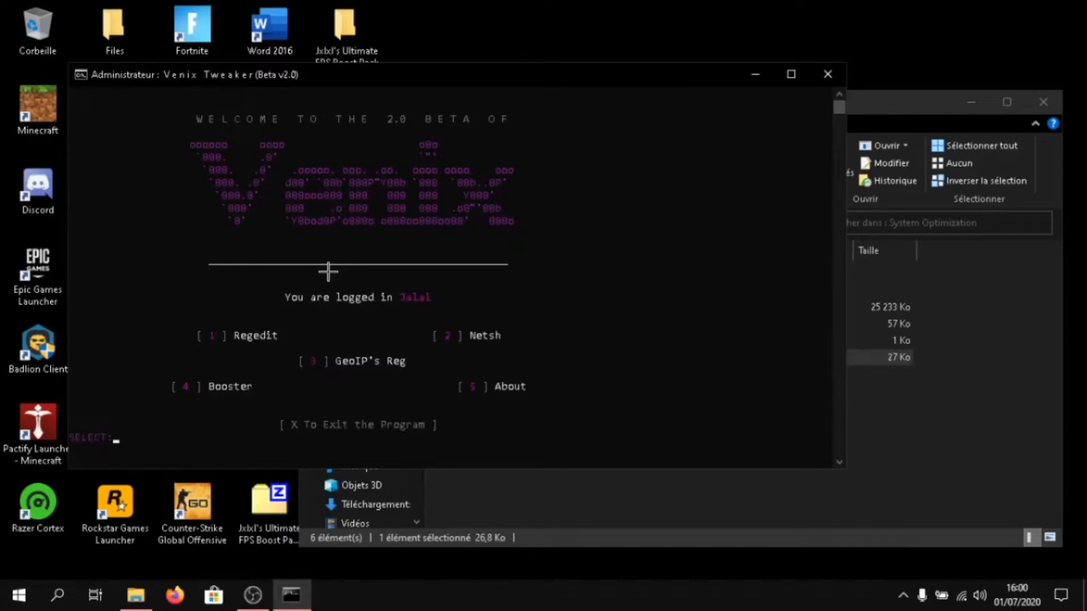
pyautogui.moveTo(438, 348)
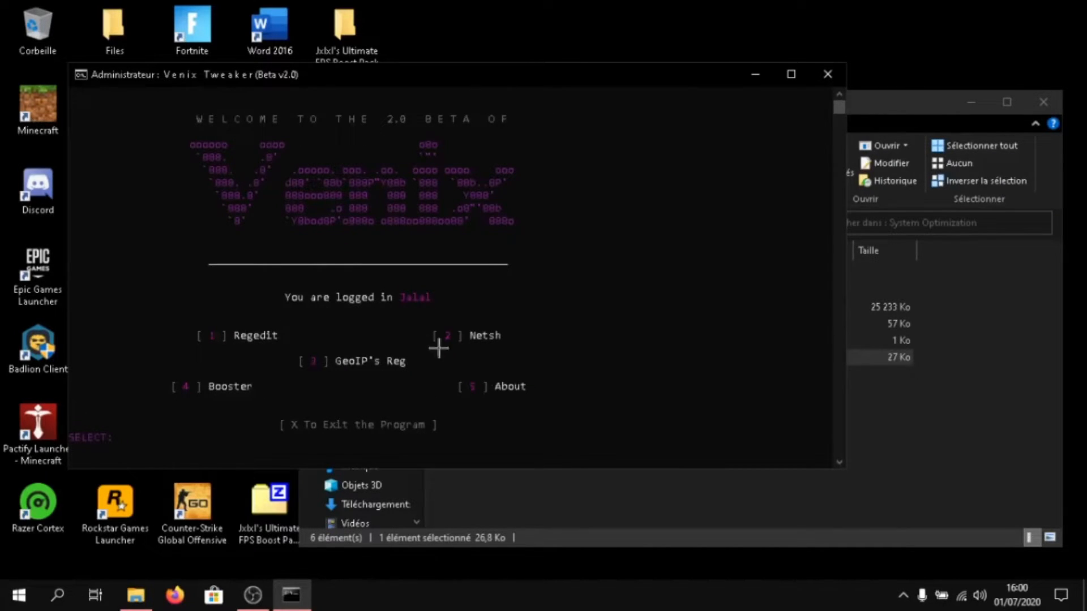
pyautogui.moveTo(386, 381)
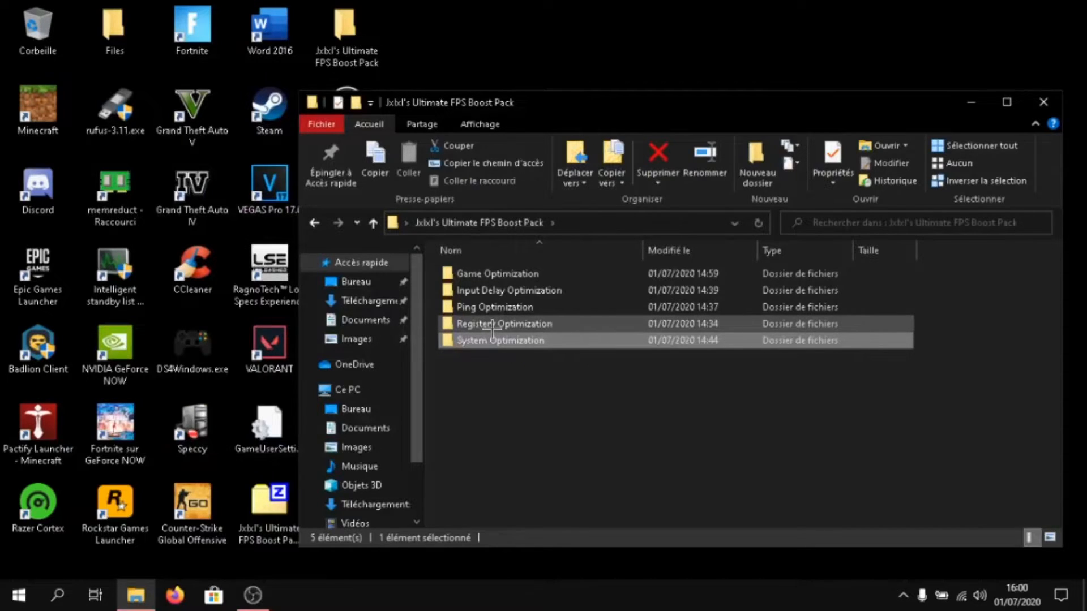
pyautogui.doubleClick(505, 324)
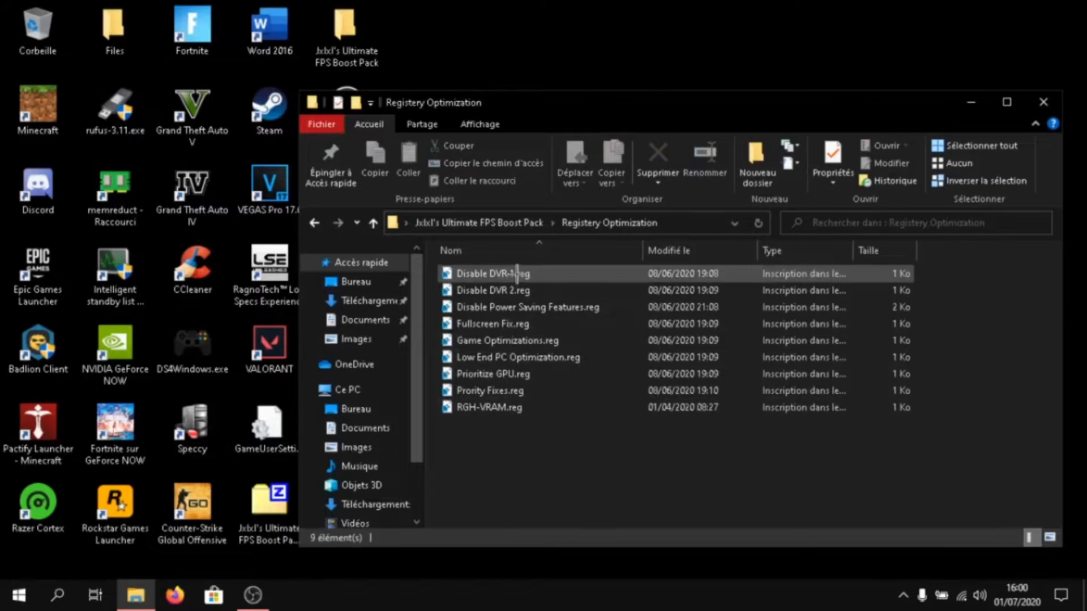
pyautogui.click(492, 274)
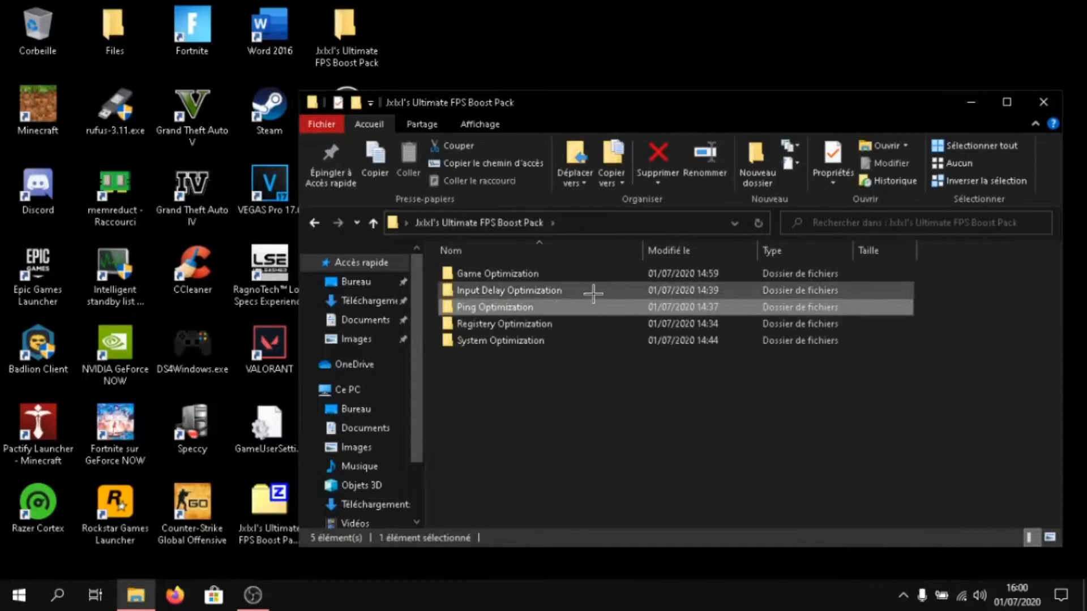
# Step: Run the ISLC bcdedit commands setting disabledynamictick, useplatformtick and tscsyncpolicy enhanced, then close the prompt
pyautogui.doubleClick(510, 290)
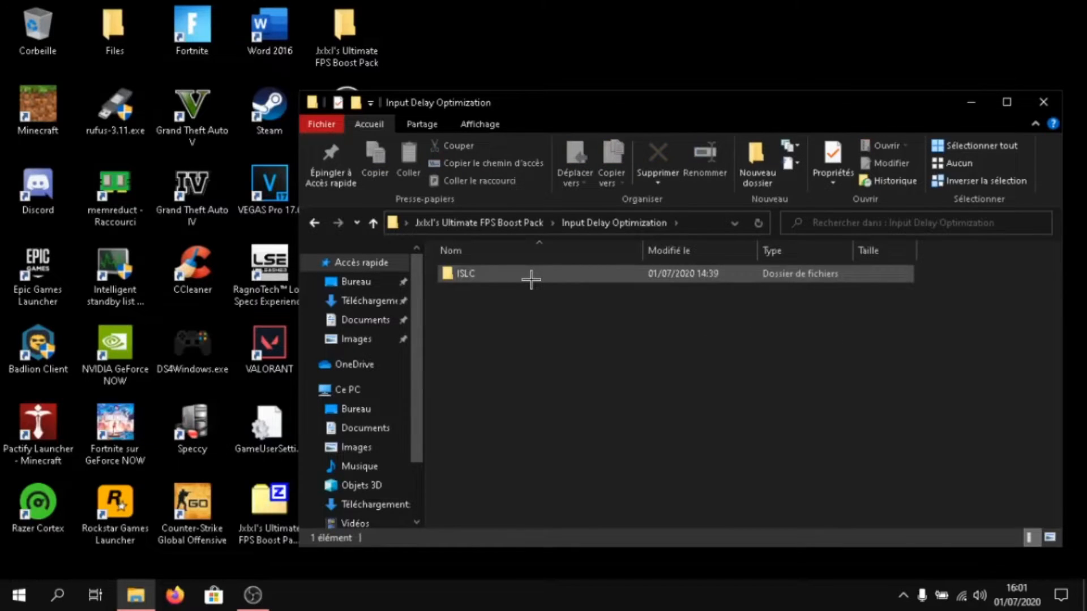
pyautogui.doubleClick(466, 273)
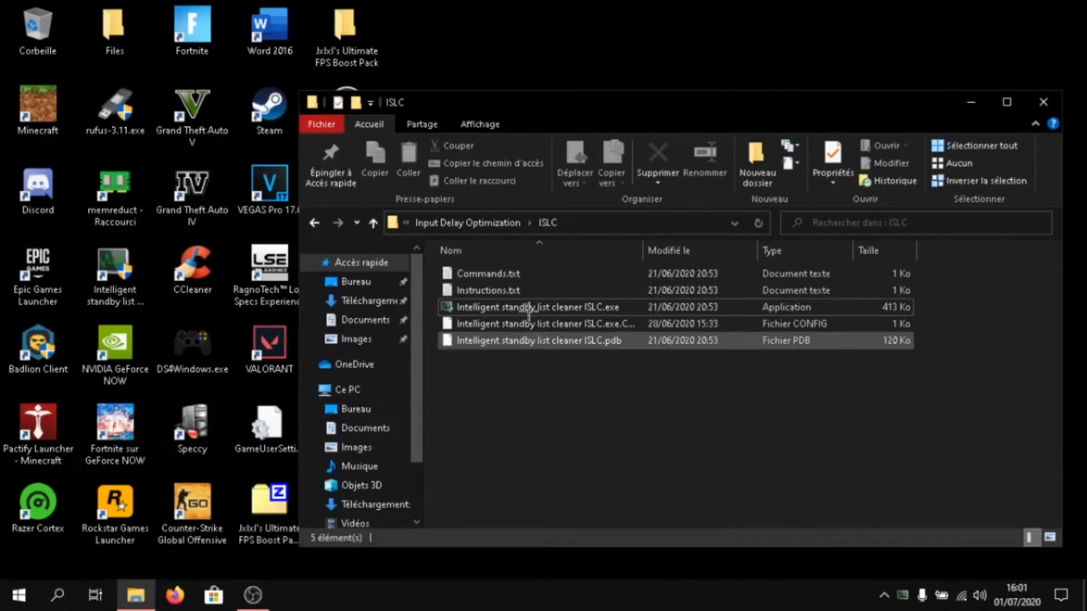
pyautogui.doubleClick(488, 273)
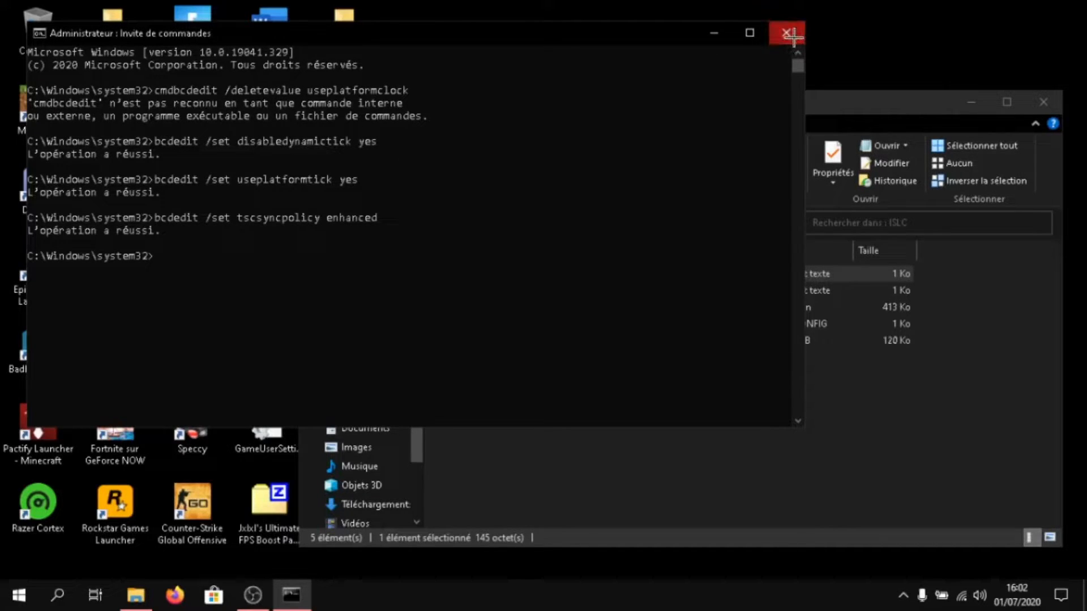
pyautogui.click(787, 33)
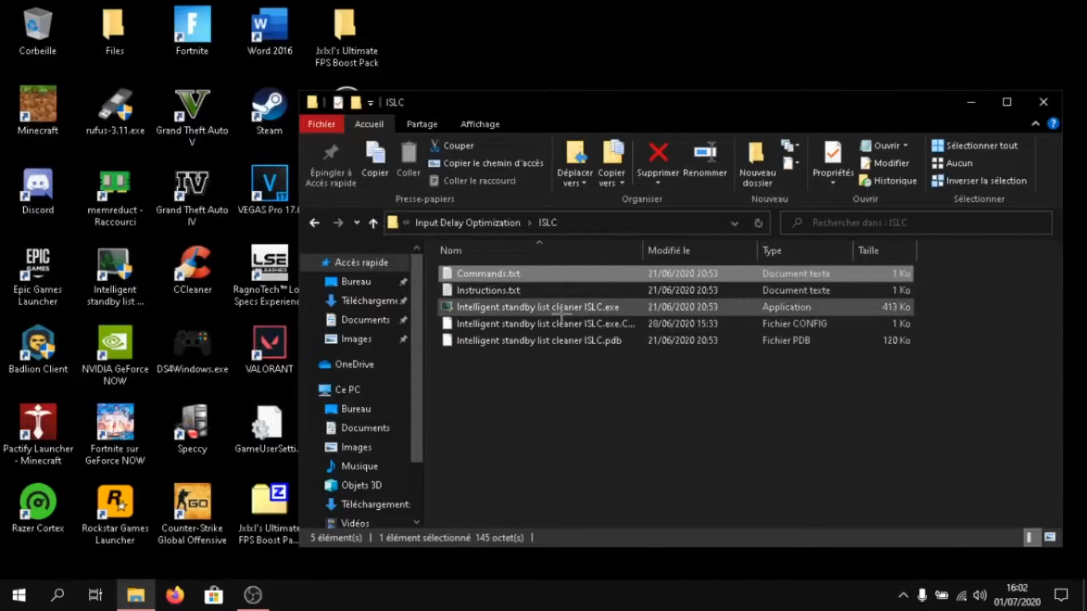
# Step: Bring up the running Intelligent standby list cleaner window showing its 0.5 ms timer resolution and monitoring status
pyautogui.click(487, 272)
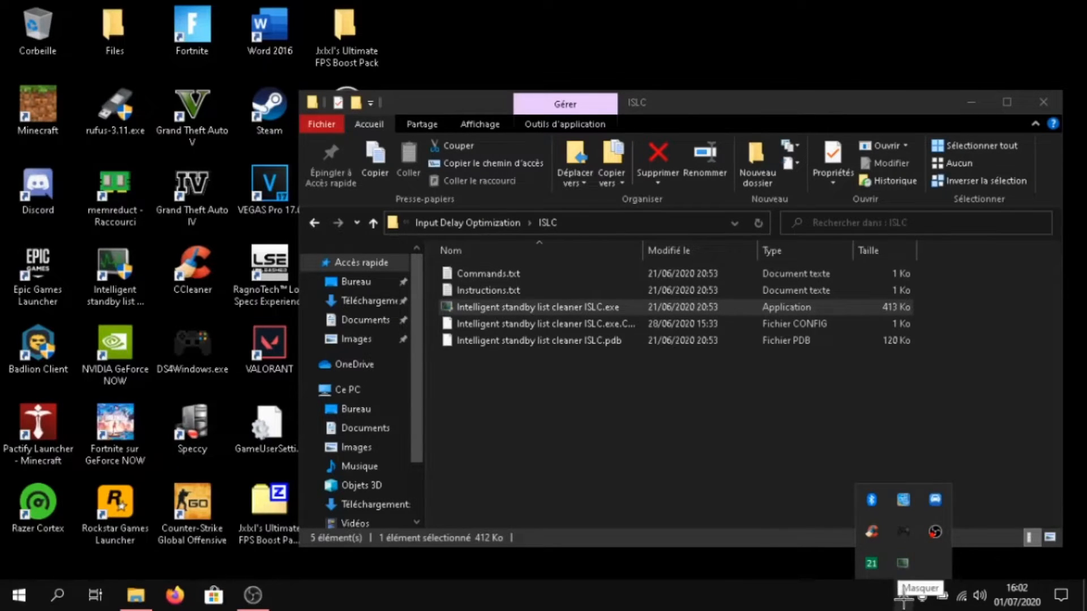
pyautogui.moveTo(898, 562)
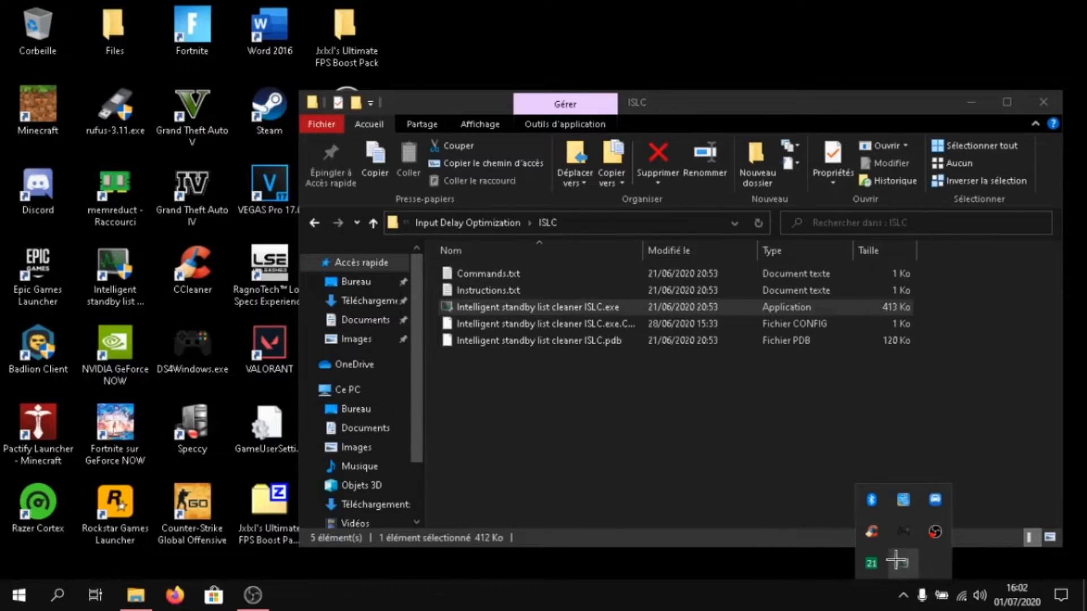
pyautogui.doubleClick(541, 307)
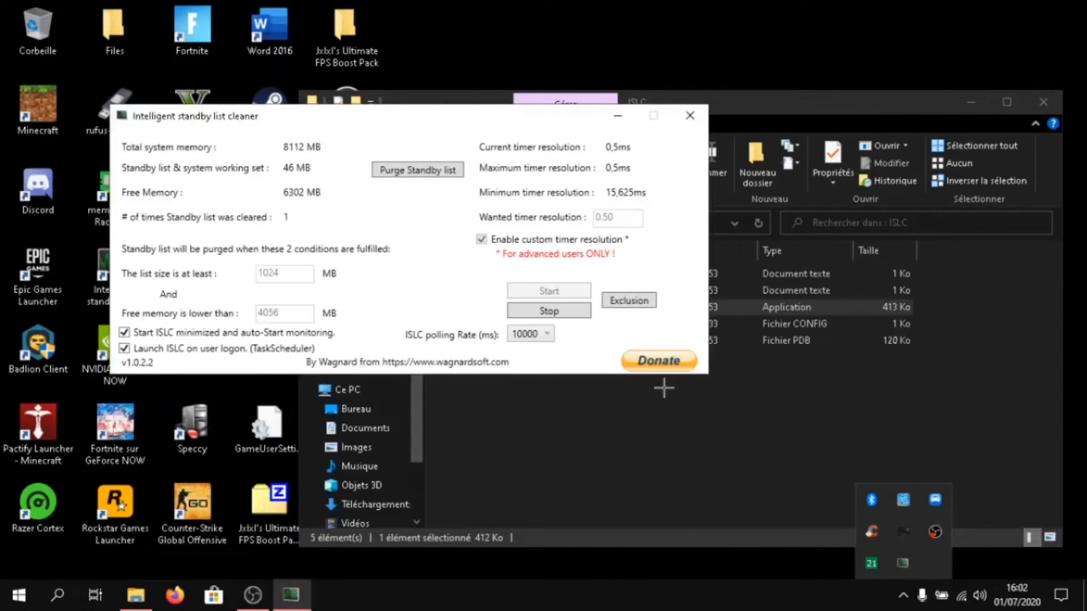
pyautogui.moveTo(366, 113)
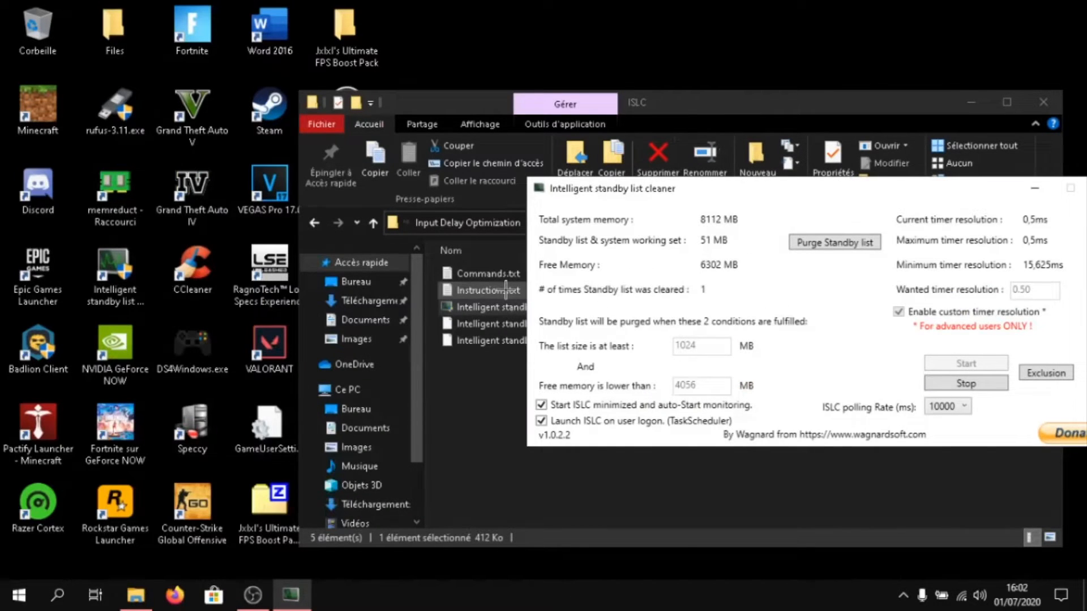
# Step: With the ISLC instructions open, enable the 0.50 ms custom timer resolution and choose a 10000 ms polling rate
pyautogui.doubleClick(491, 290)
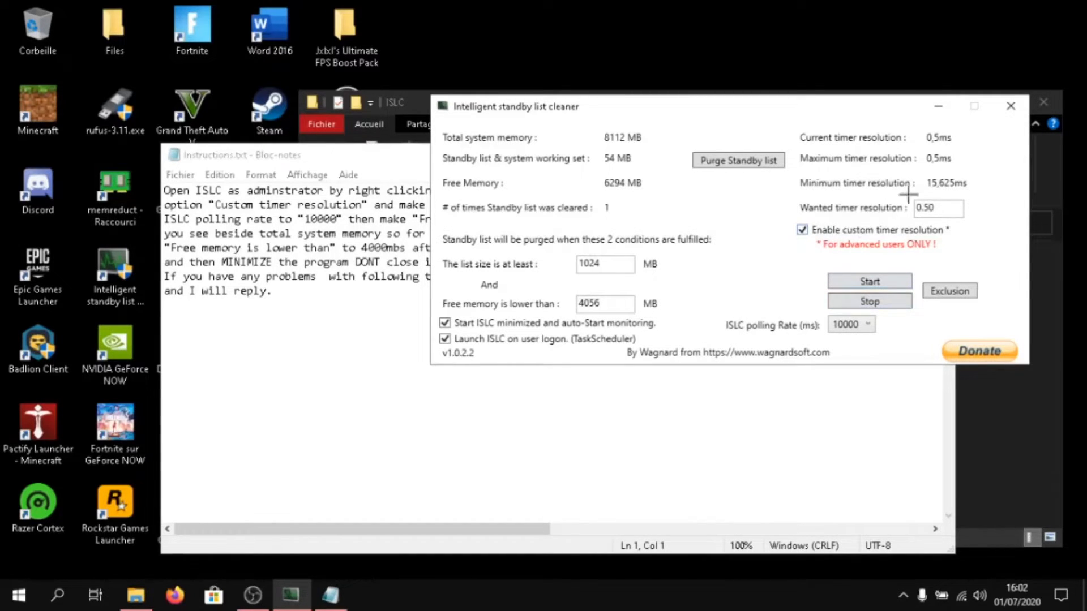
pyautogui.click(938, 209)
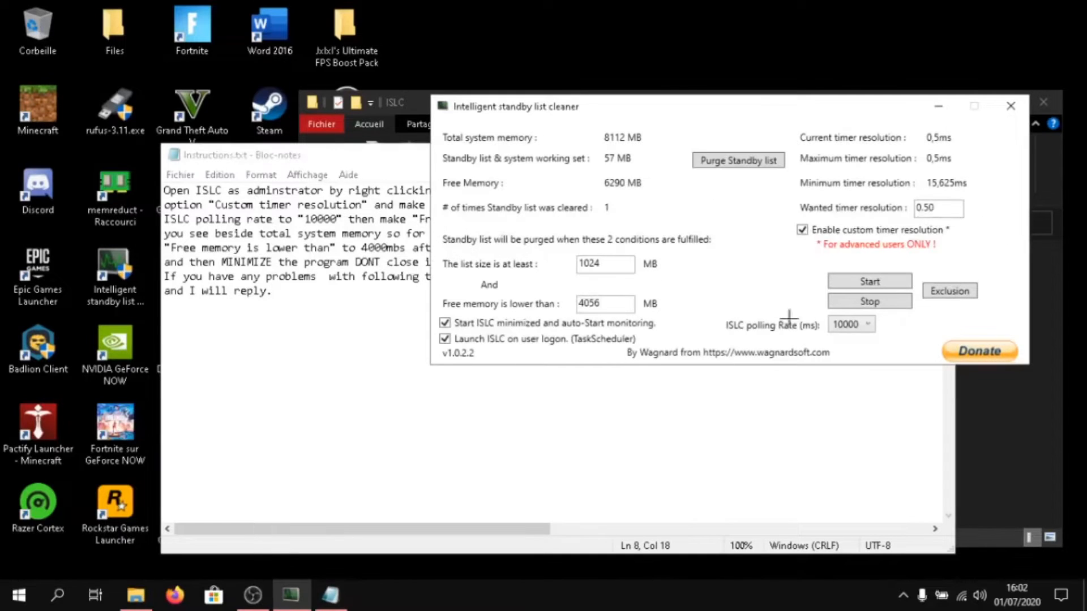
pyautogui.click(846, 324)
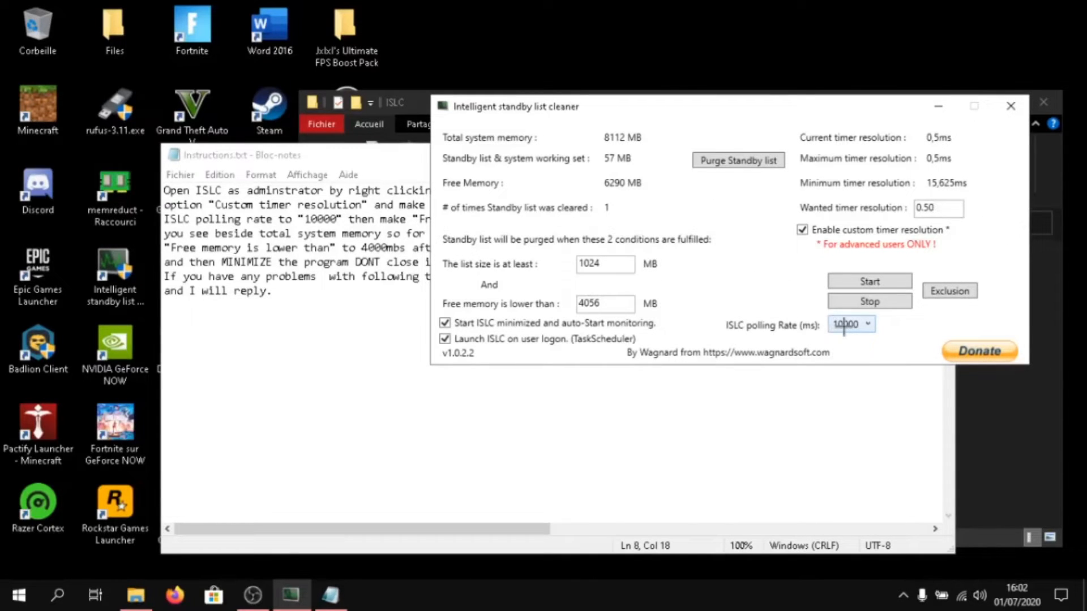
pyautogui.click(869, 324)
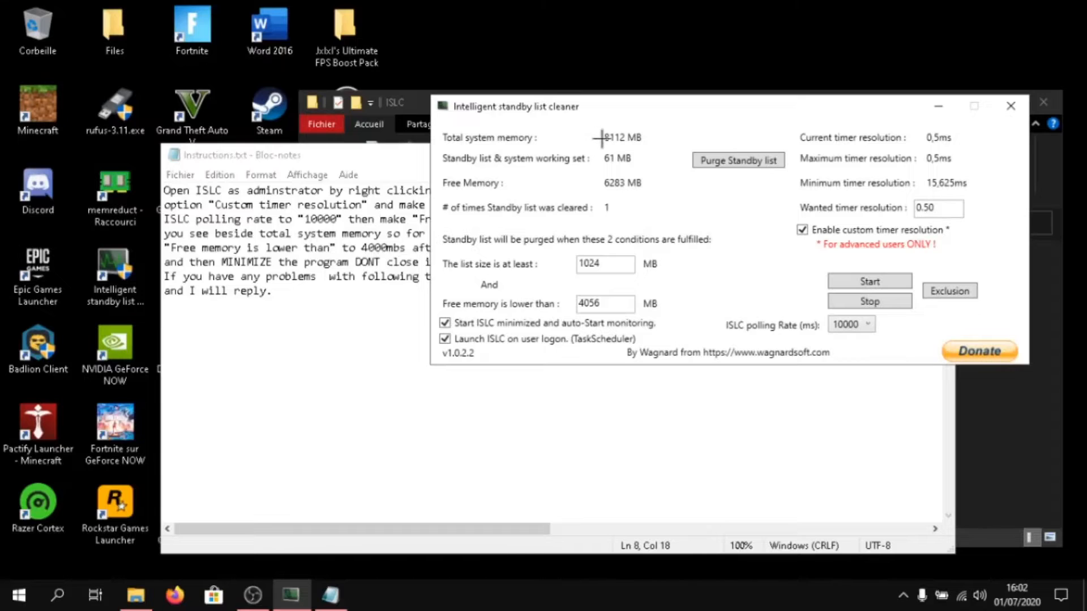
pyautogui.moveTo(337, 367)
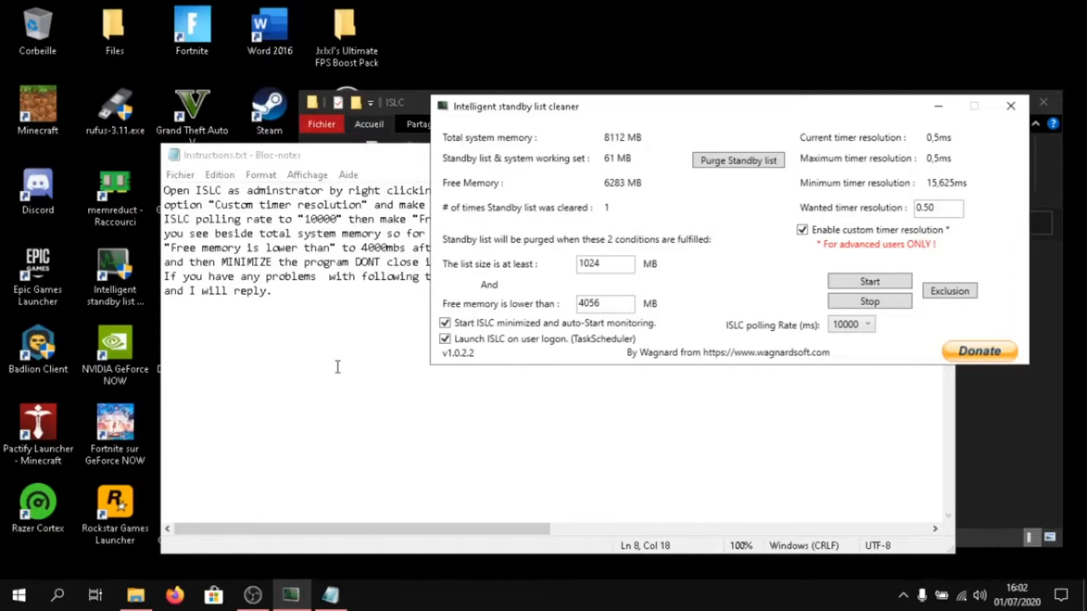
pyautogui.click(17, 594)
pyautogui.write('calc')
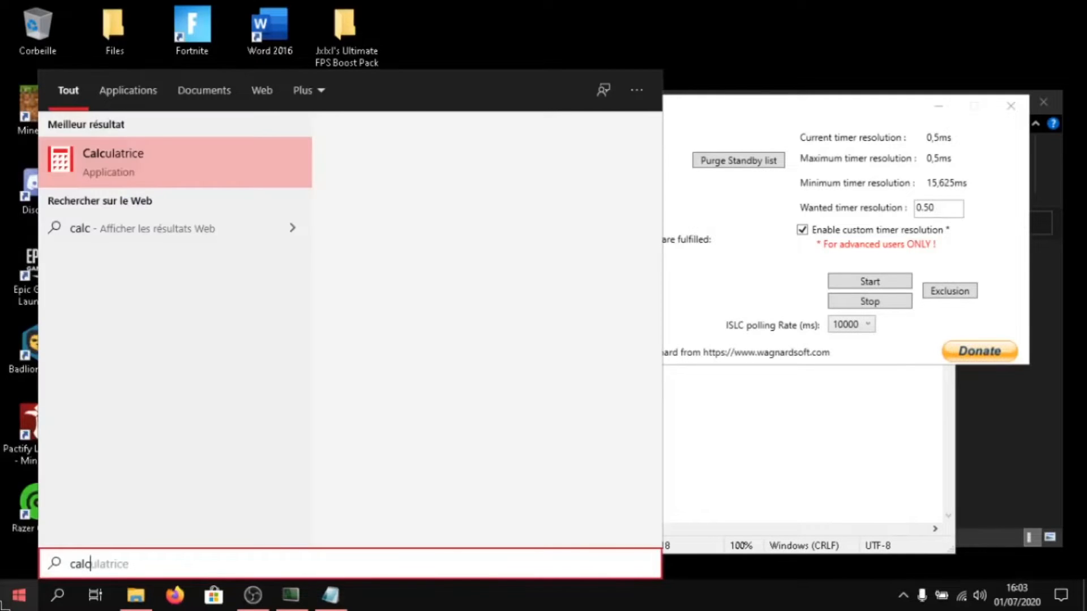
# Step: Compute 8112 ÷ 2 = 4056 in Calculator for the free-memory threshold, then close Calculator
pyautogui.click(112, 162)
pyautogui.write('4056')
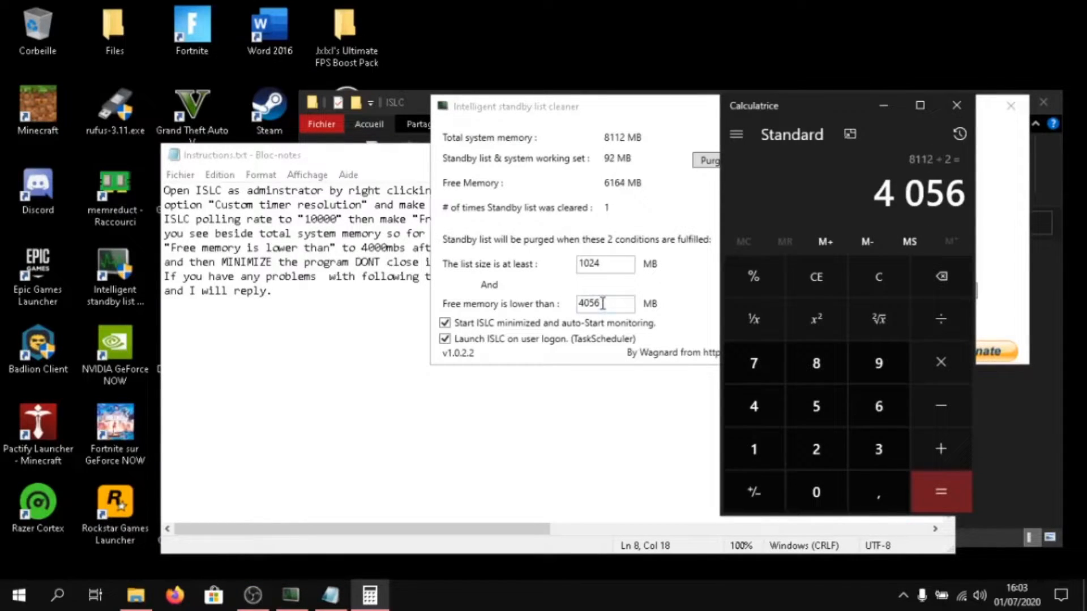
pyautogui.click(605, 264)
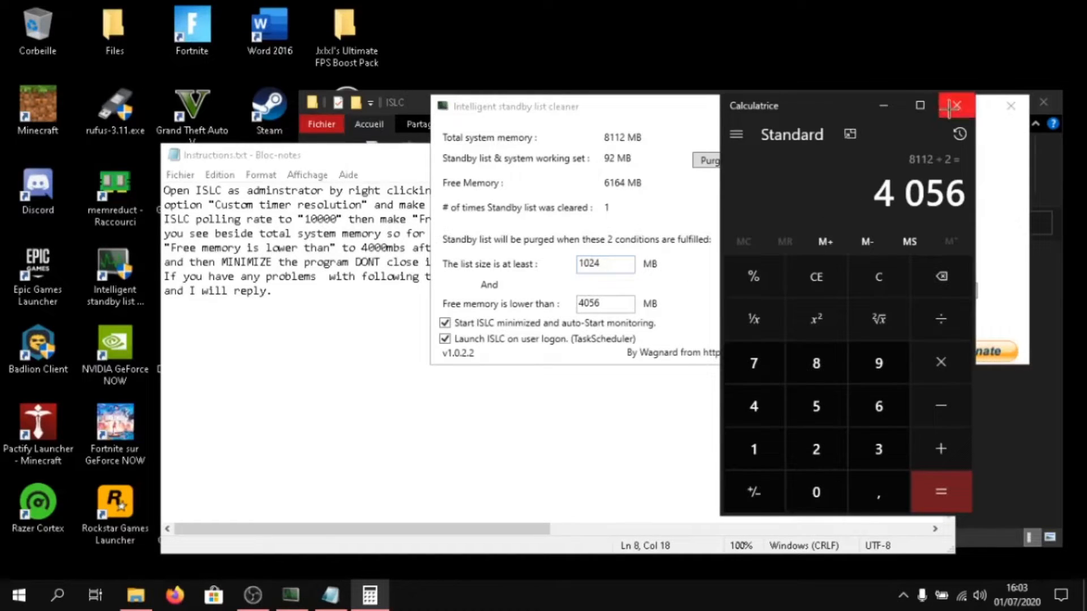
pyautogui.click(957, 105)
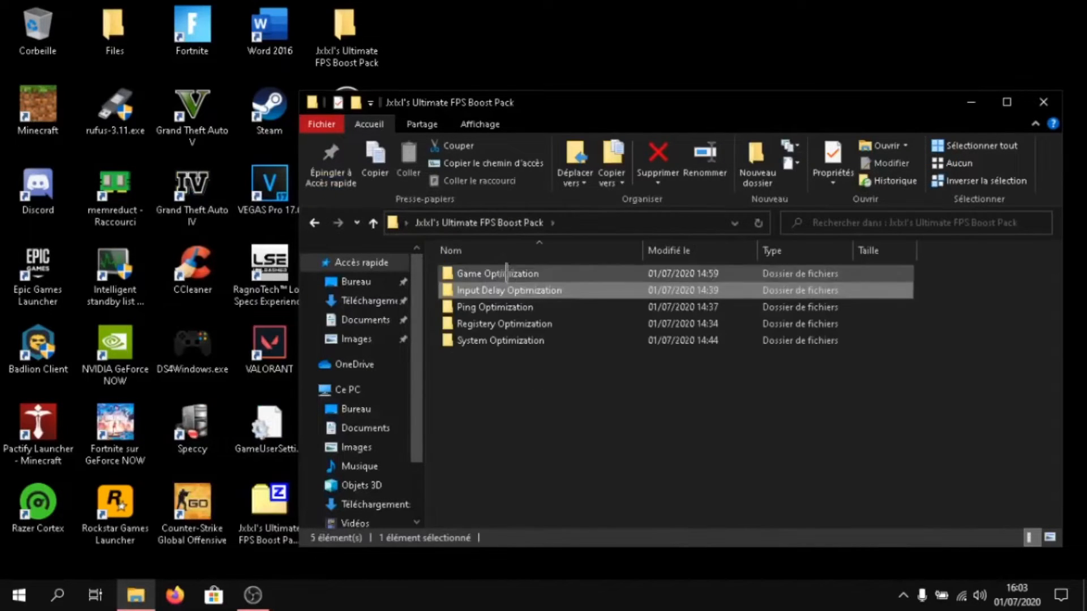
# Step: Open the Game Optimization folder and select FortniteHighPriority.reg
pyautogui.doubleClick(496, 273)
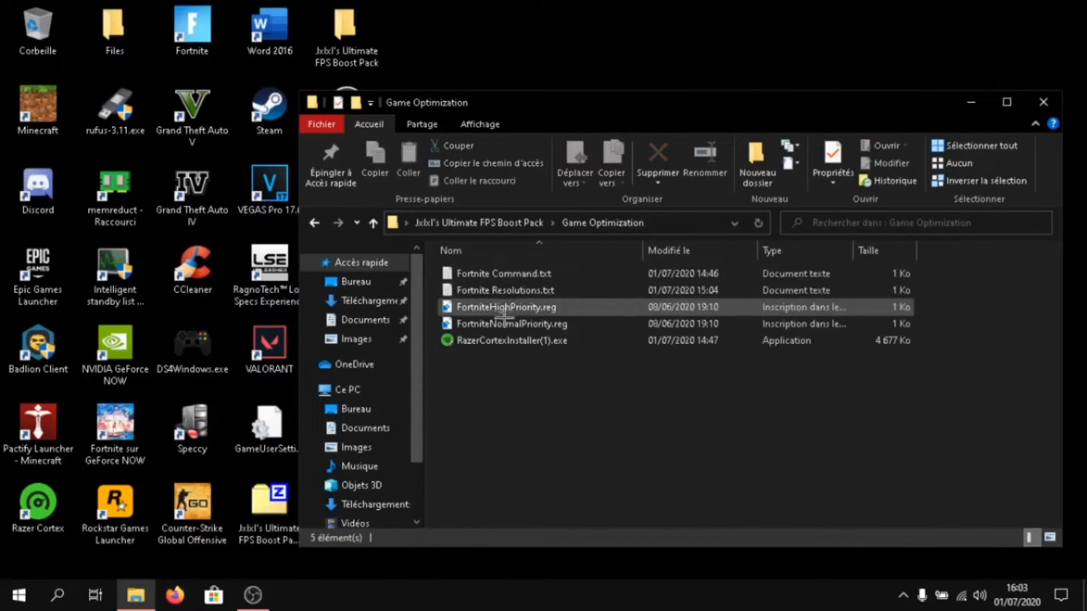
pyautogui.click(507, 306)
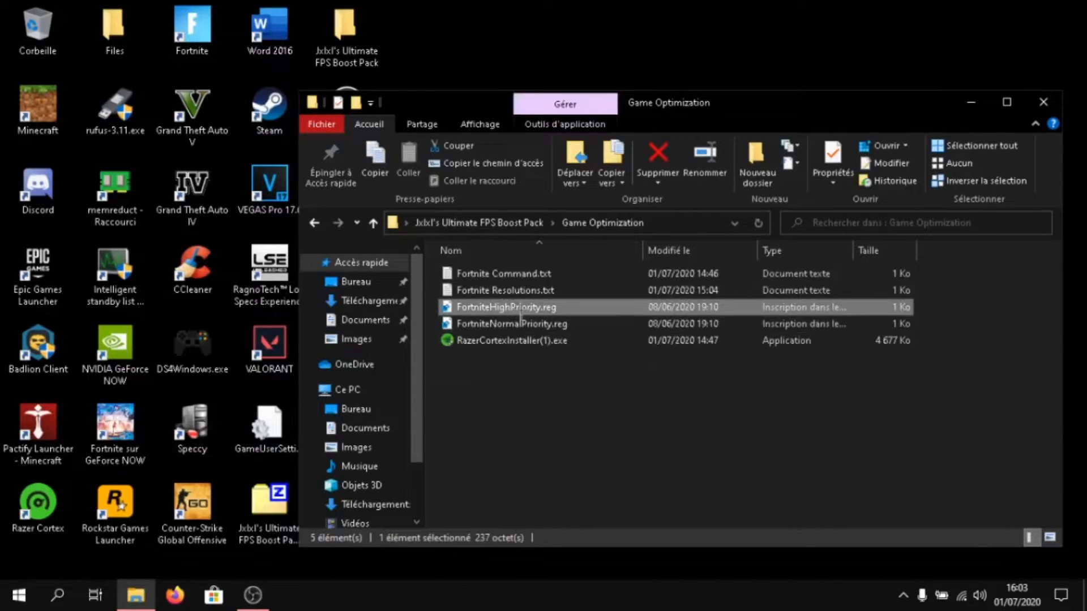
pyautogui.moveTo(520, 307)
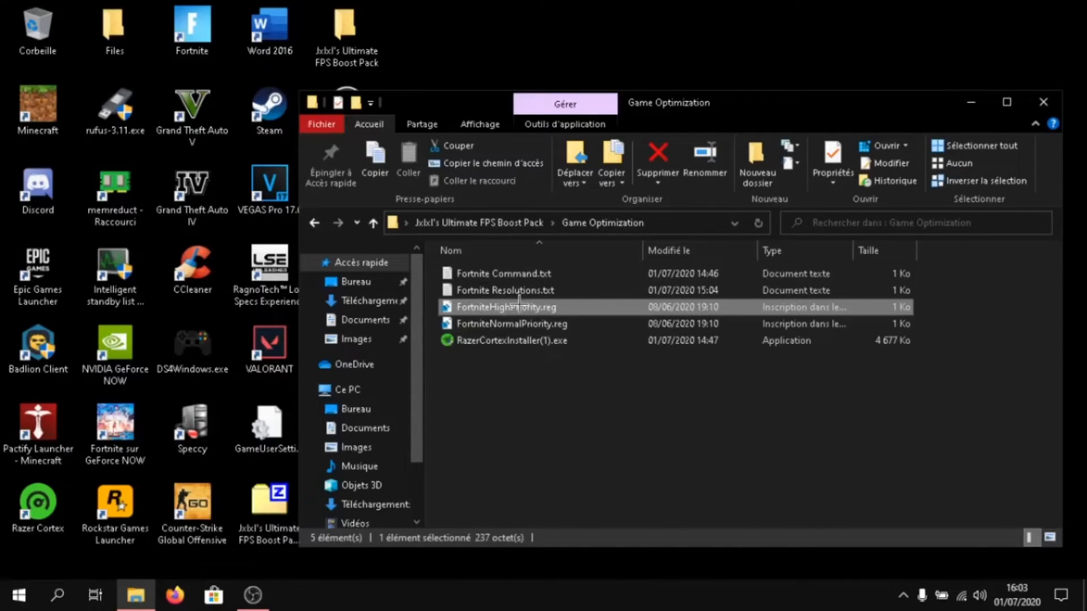
pyautogui.click(512, 324)
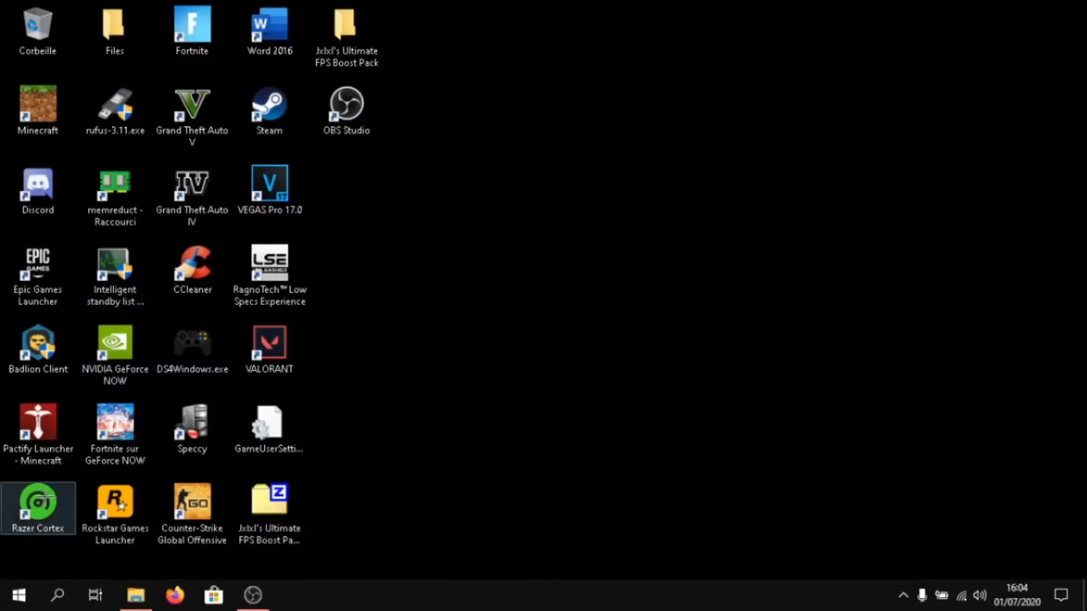
pyautogui.moveTo(44, 503)
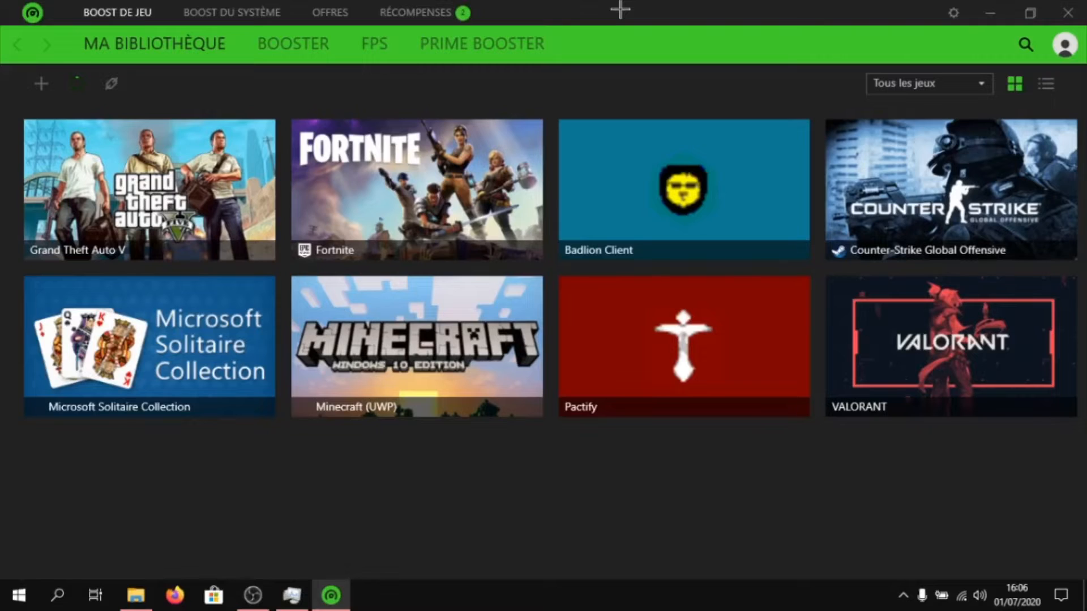
# Step: Show Razer Cortex's BOOSTER settings with the Offres exclusives checklist, then move to System Boost
pyautogui.click(292, 45)
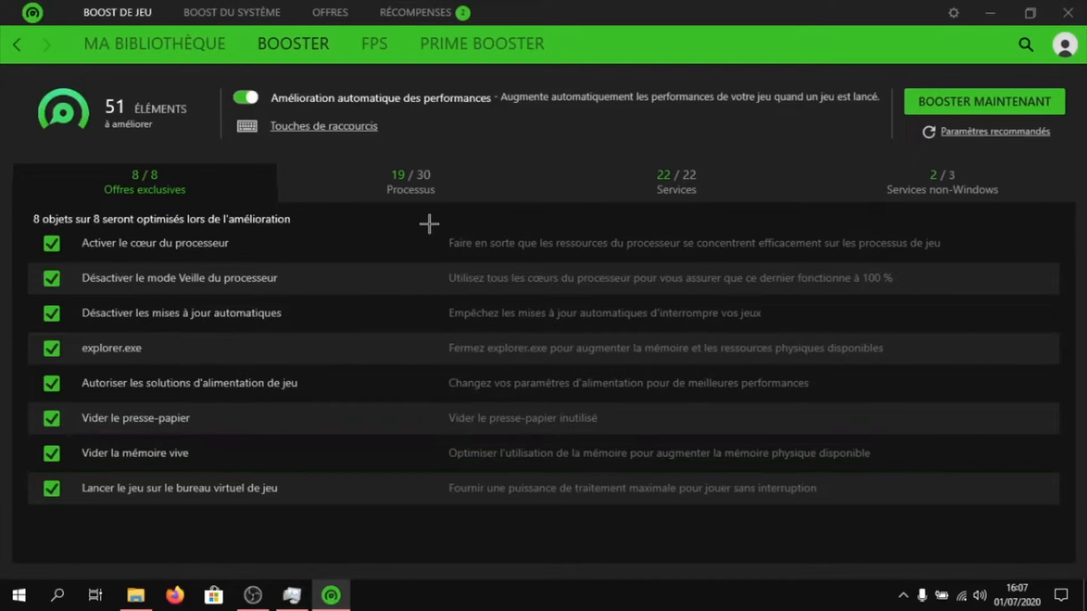
pyautogui.click(941, 181)
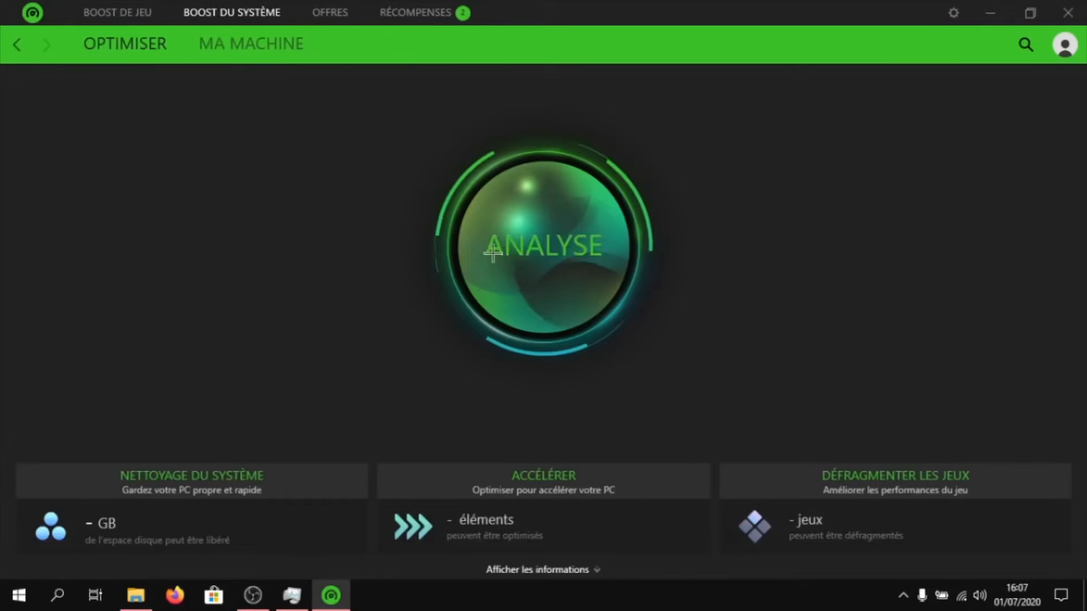
# Step: Analyse the system and mark Counter-Strike, Fortnite and GTA V for defragmenting
pyautogui.click(542, 248)
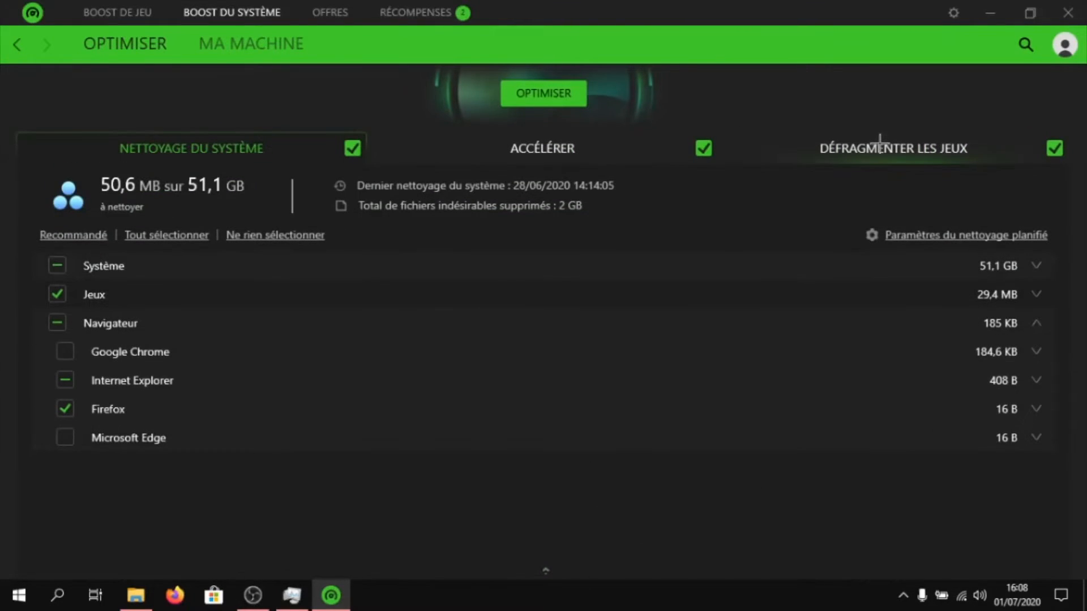
pyautogui.click(894, 147)
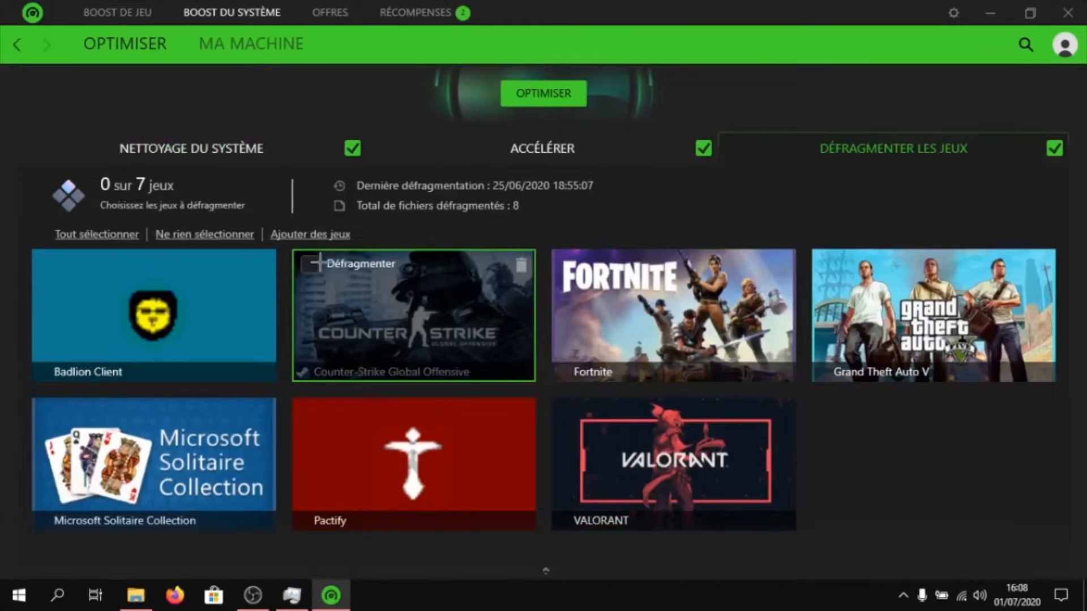
pyautogui.click(308, 265)
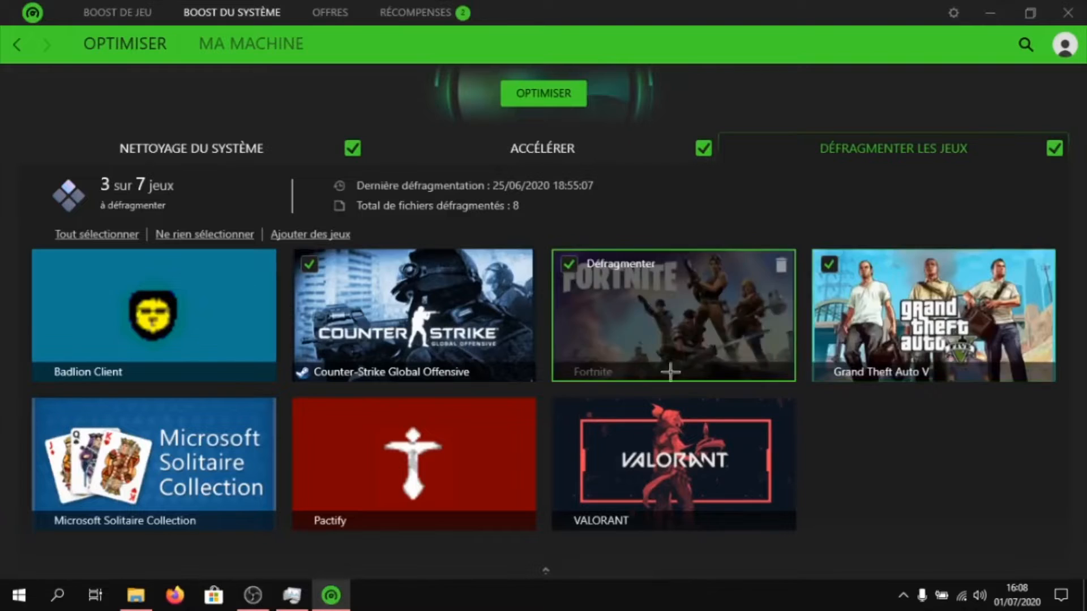
pyautogui.click(543, 94)
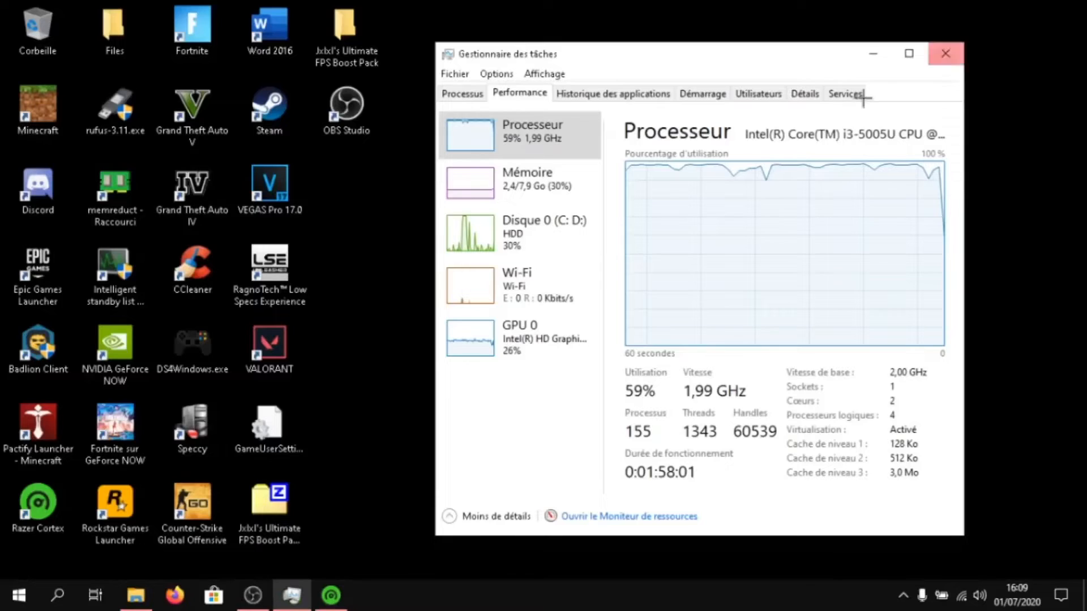
# Step: Close Task Manager and return to the Game Optimization folder, selecting Fortnite Resolutions.txt
pyautogui.click(944, 54)
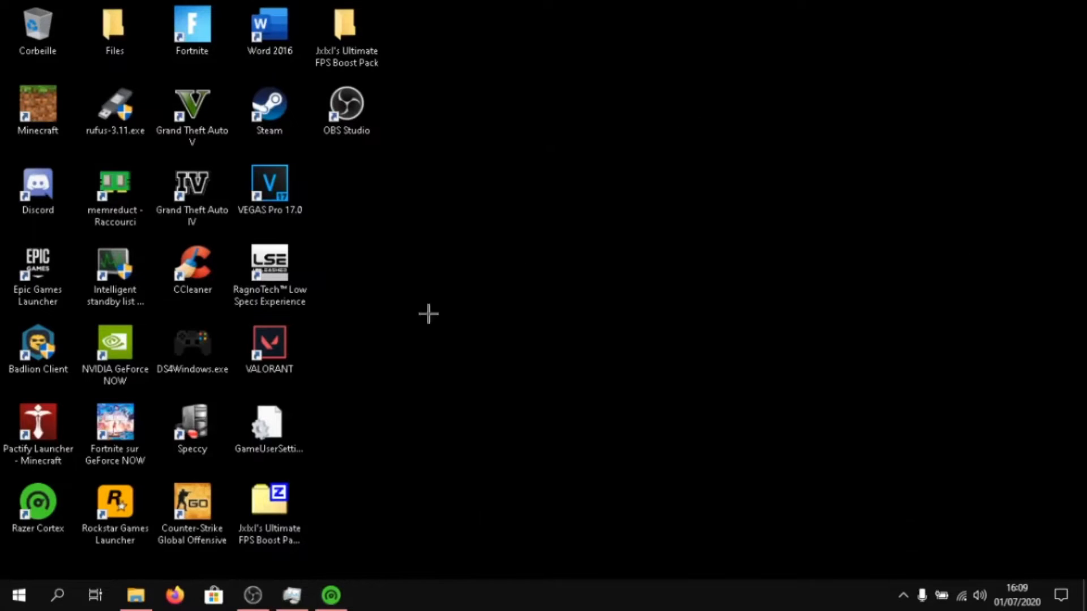
pyautogui.click(135, 595)
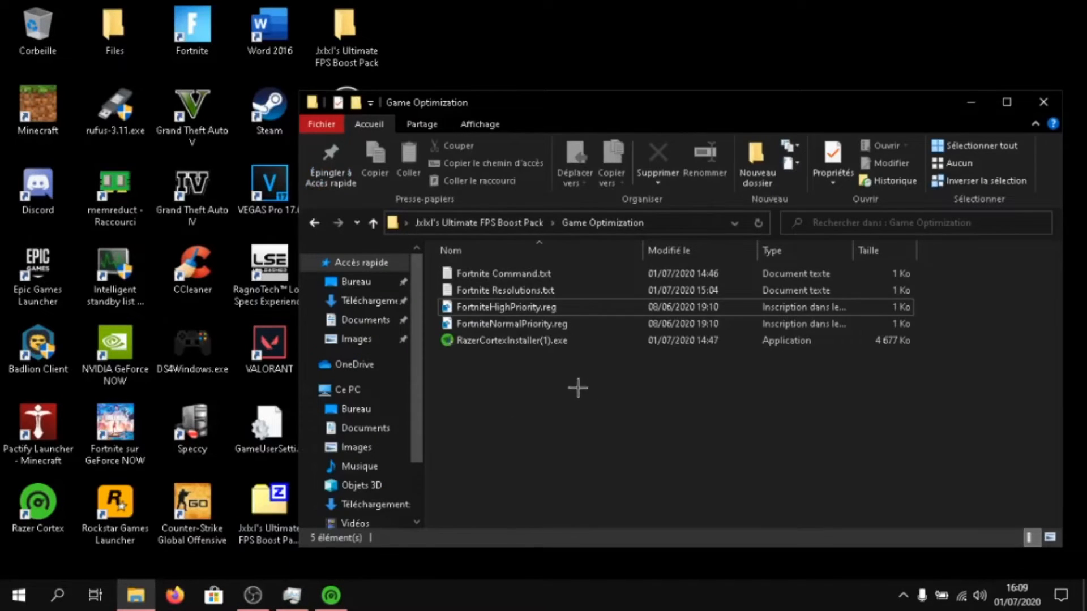
pyautogui.click(506, 290)
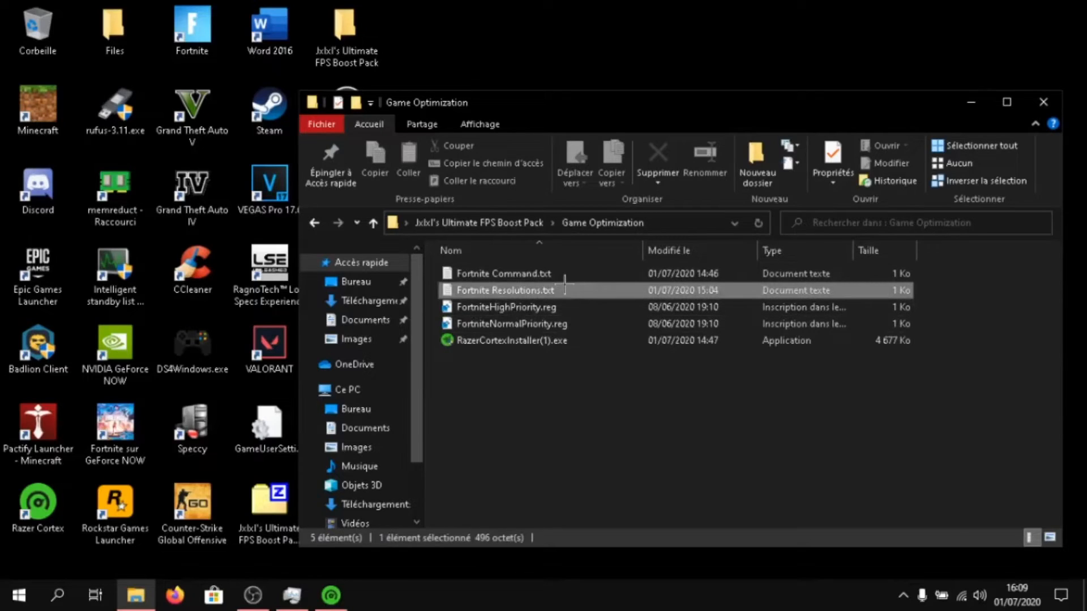
# Step: Open Fortnite Resolutions.txt in Notepad to read the 16:9 and stretched 16:10 resolution lists
pyautogui.doubleClick(507, 290)
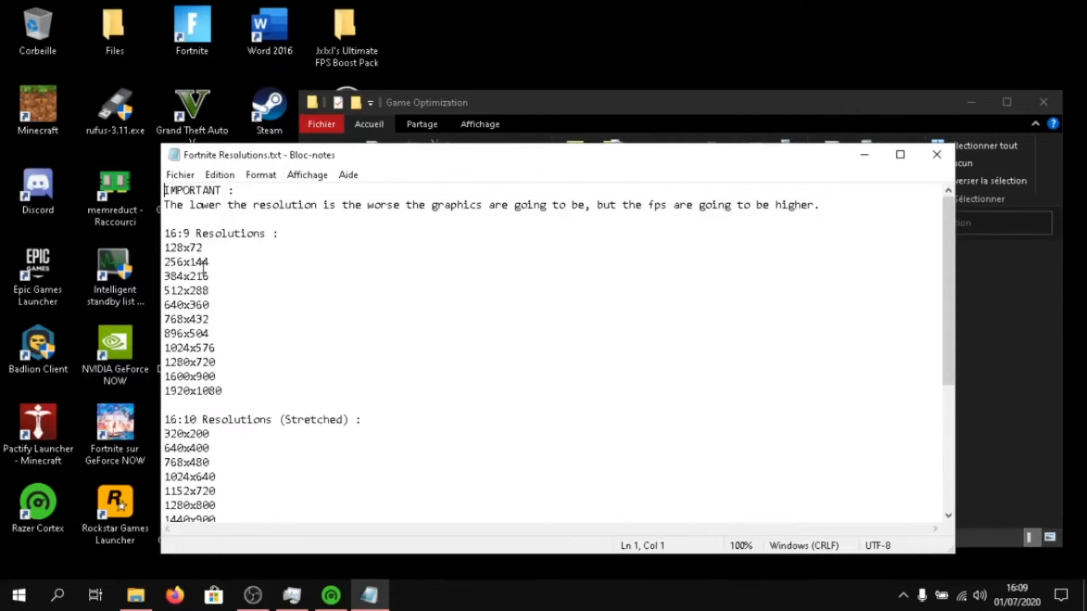
pyautogui.moveTo(240, 319)
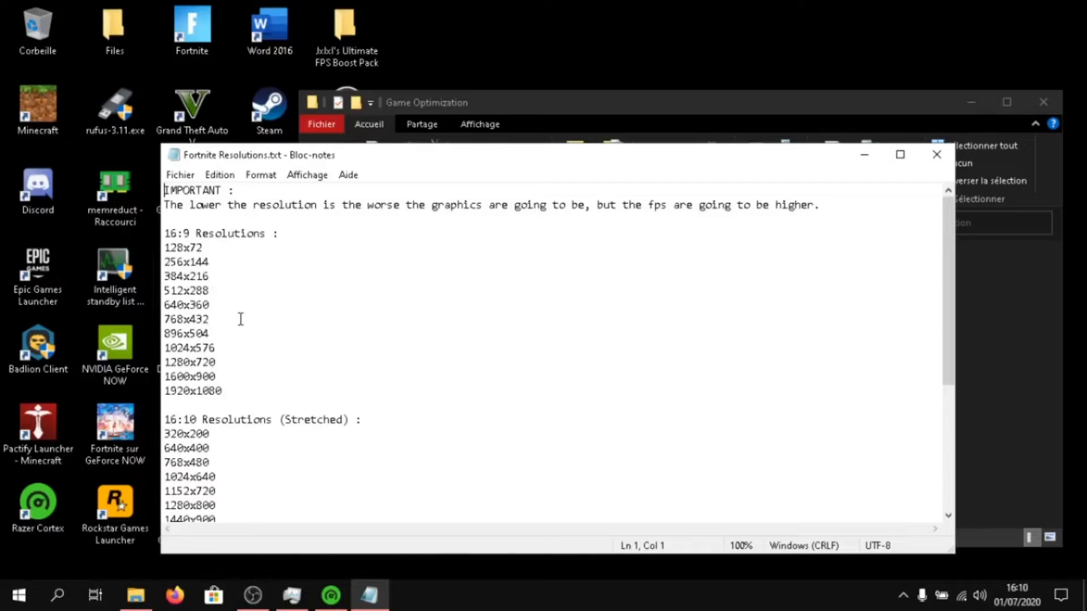
pyautogui.moveTo(270, 363)
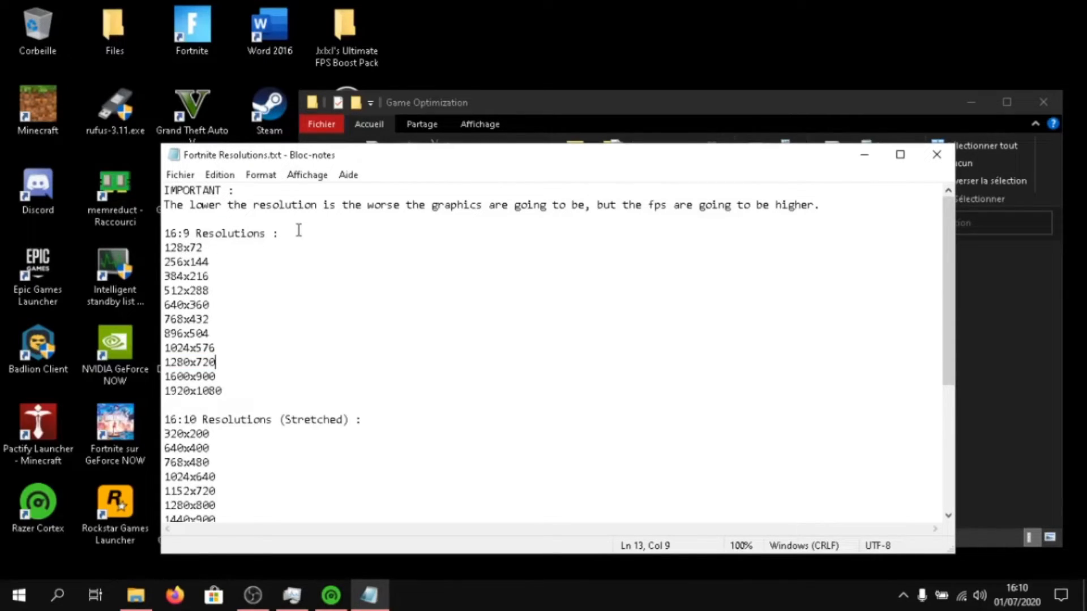
pyautogui.moveTo(174, 205)
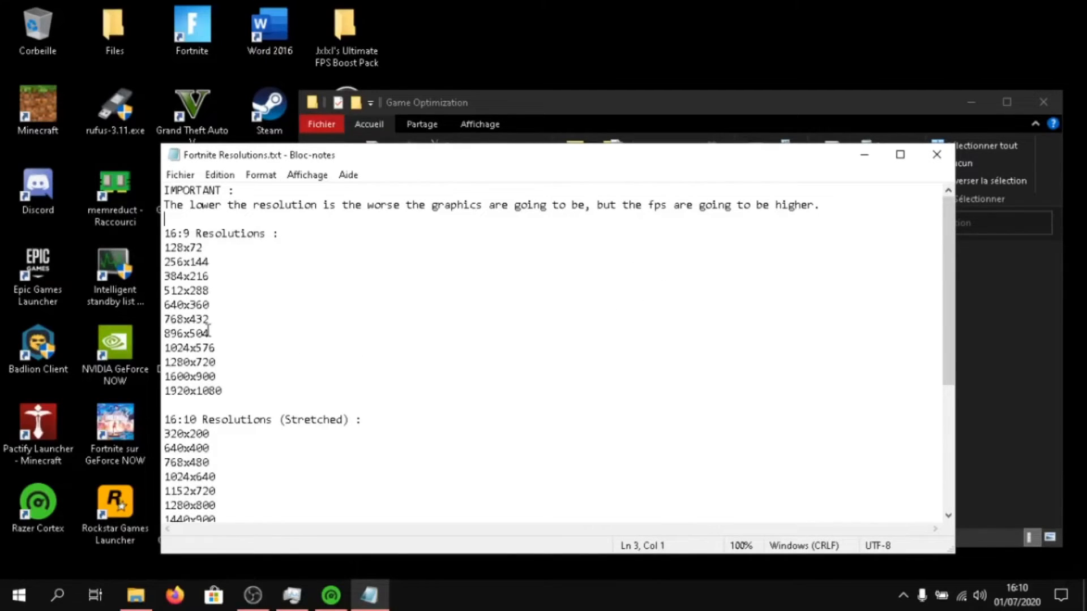
pyautogui.moveTo(218, 308)
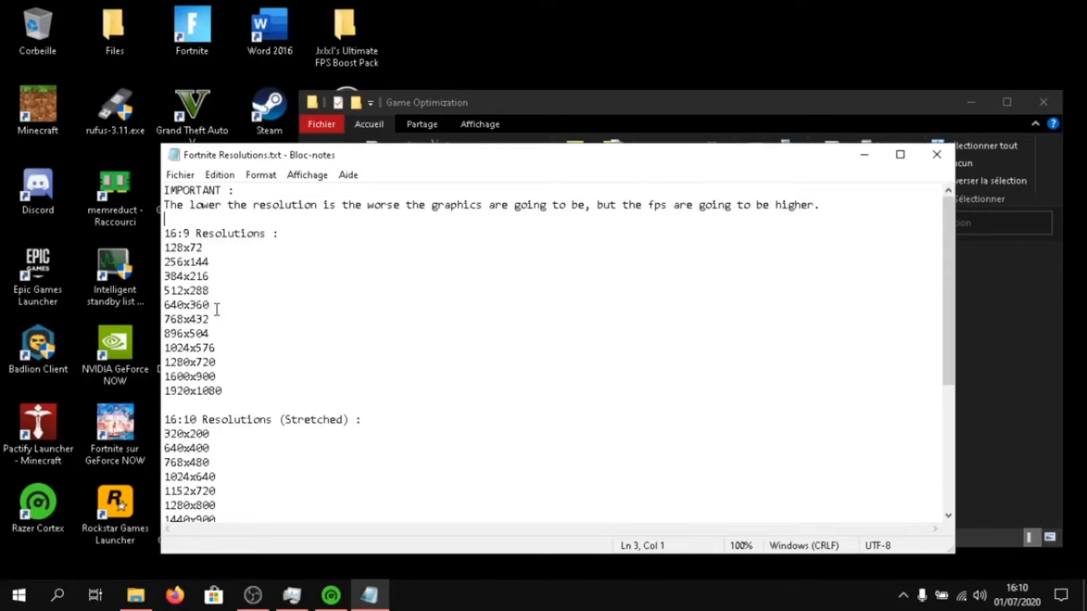
pyautogui.moveTo(887, 310)
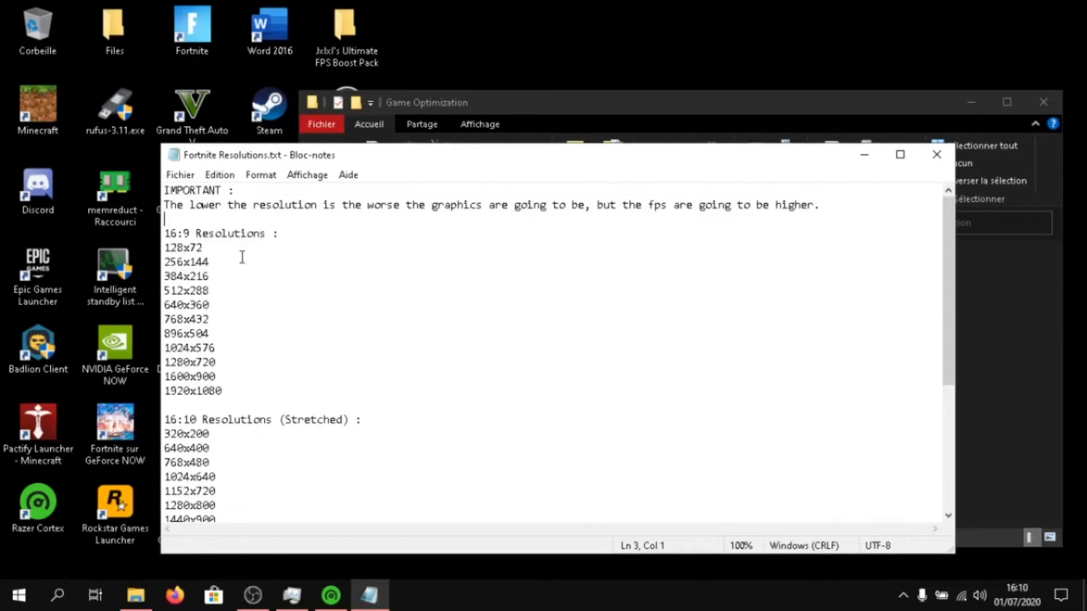
pyautogui.moveTo(245, 289)
pyautogui.write('%')
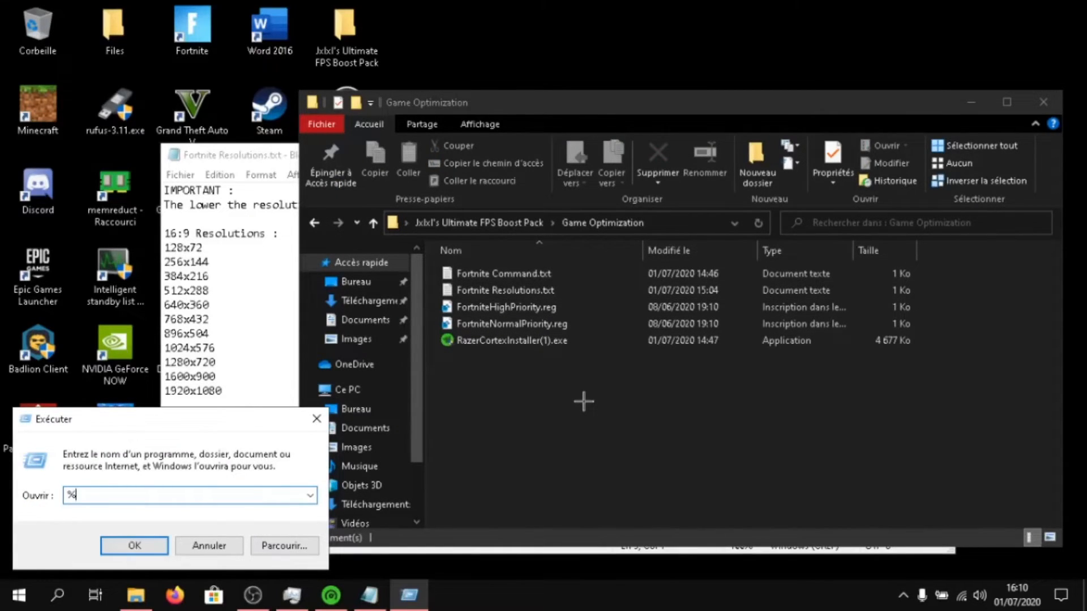
# Step: Navigate to %localappdata%\FortniteGame\Saved\Config\WindowsClient in File Explorer
pyautogui.write('localappdata')
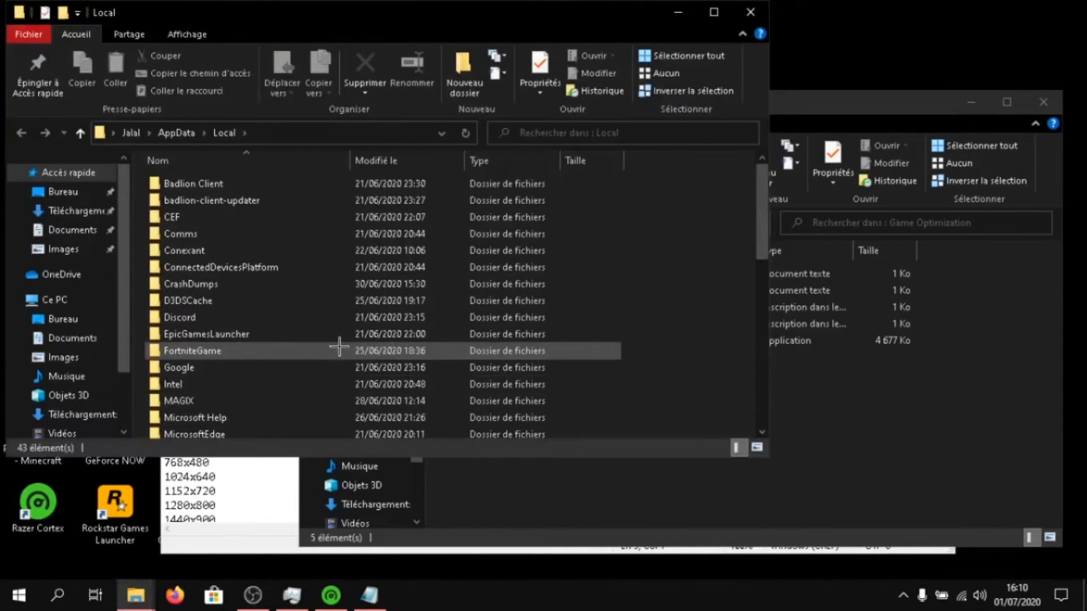
pyautogui.doubleClick(193, 350)
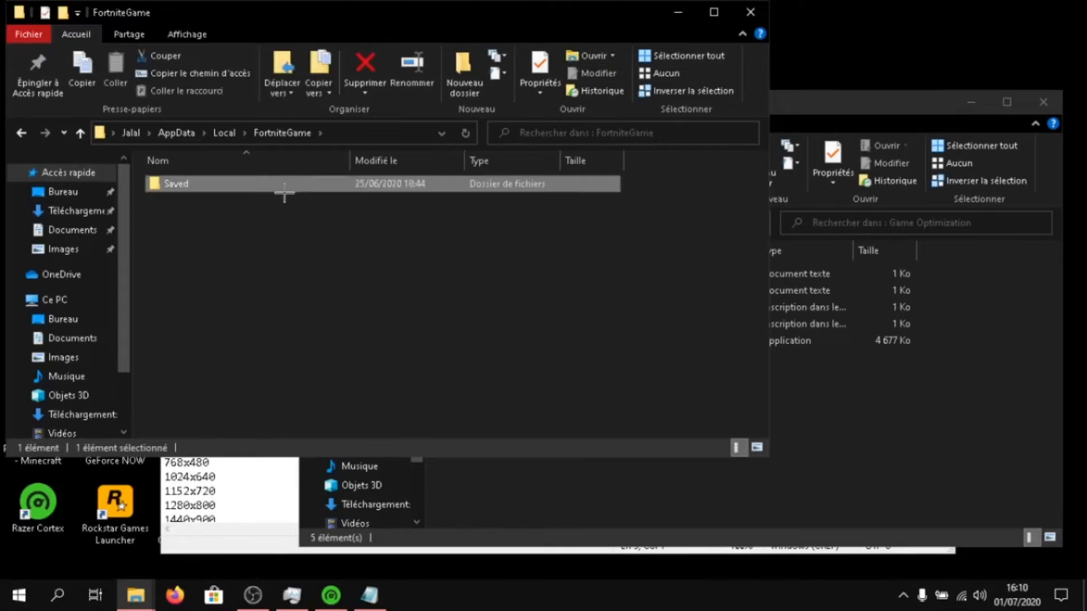
pyautogui.doubleClick(177, 184)
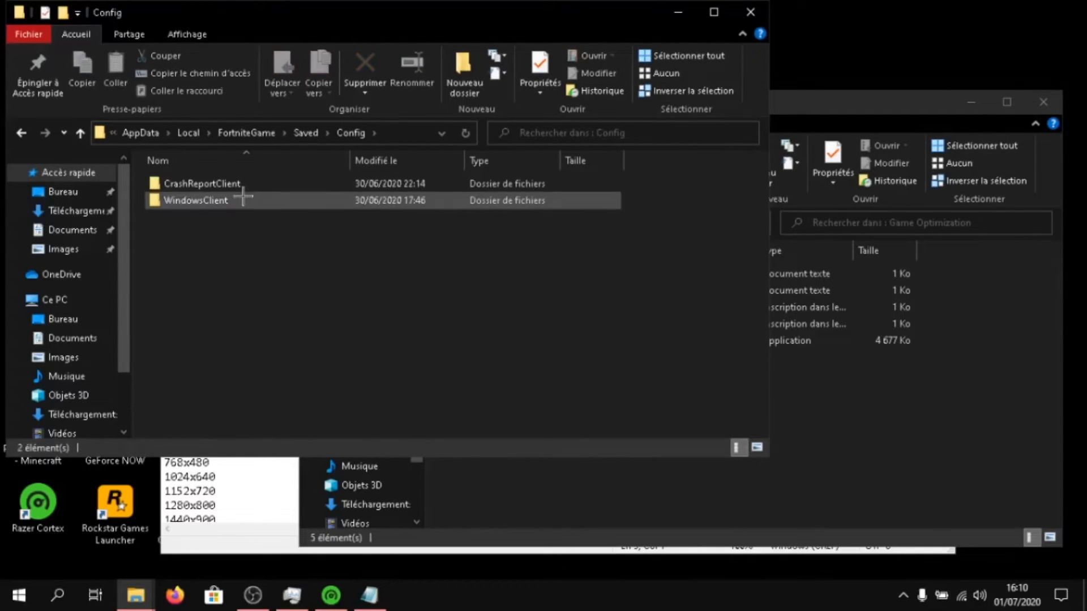
pyautogui.doubleClick(196, 200)
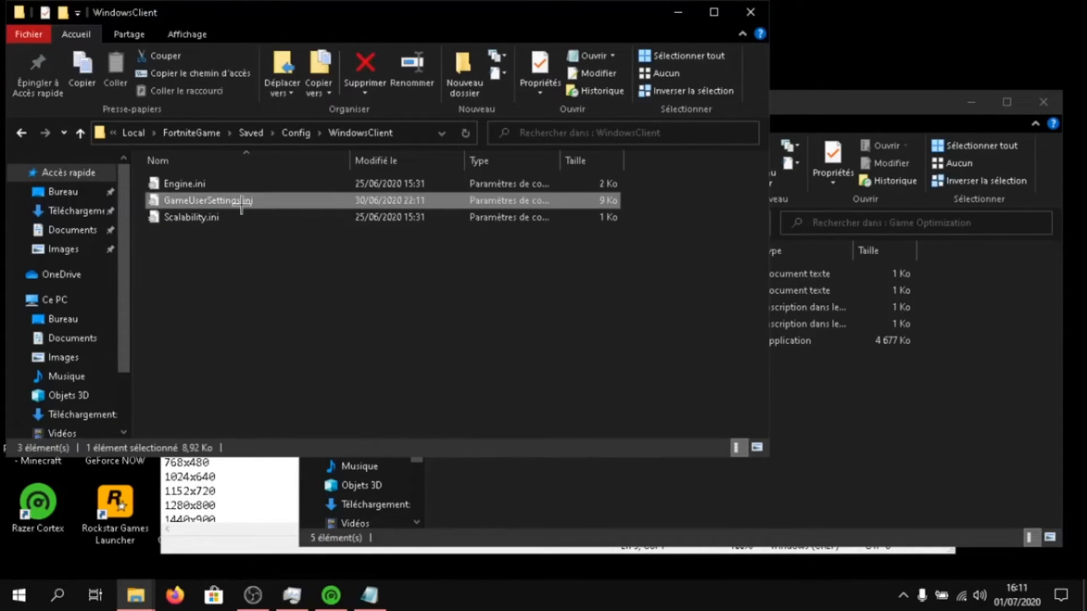
# Step: Untick Lecture seule in GameUserSettings.ini's properties and review its resolution values in Notepad
pyautogui.rightClick(208, 201)
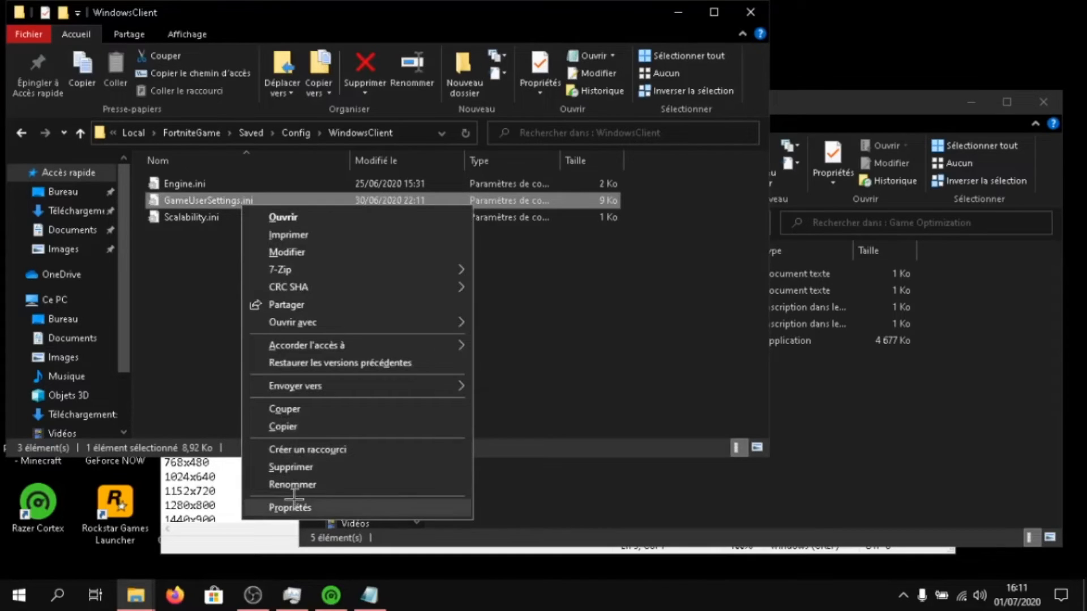
pyautogui.click(289, 508)
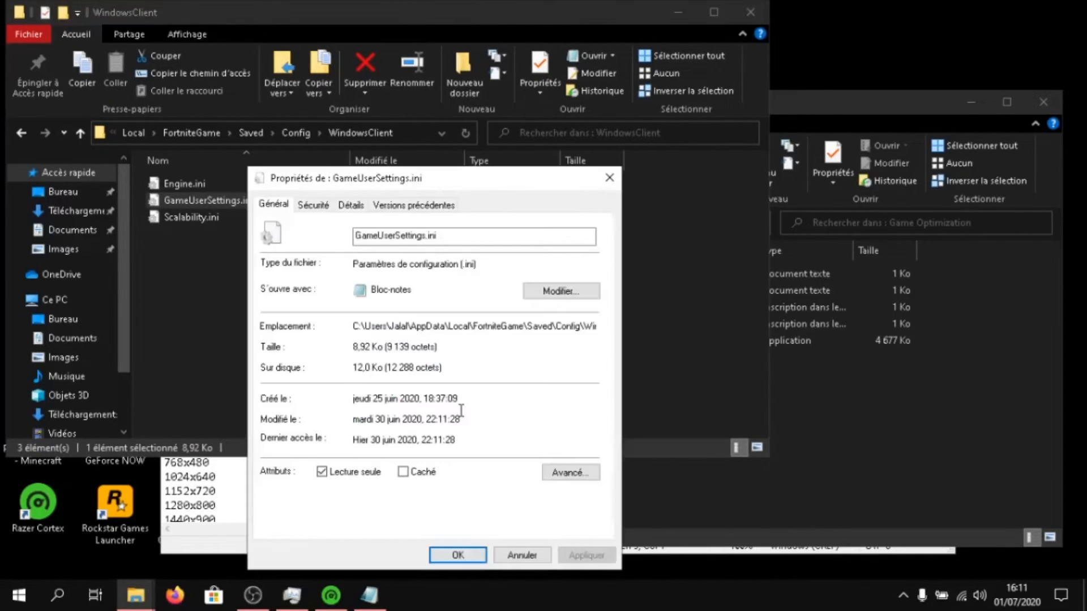
pyautogui.click(322, 471)
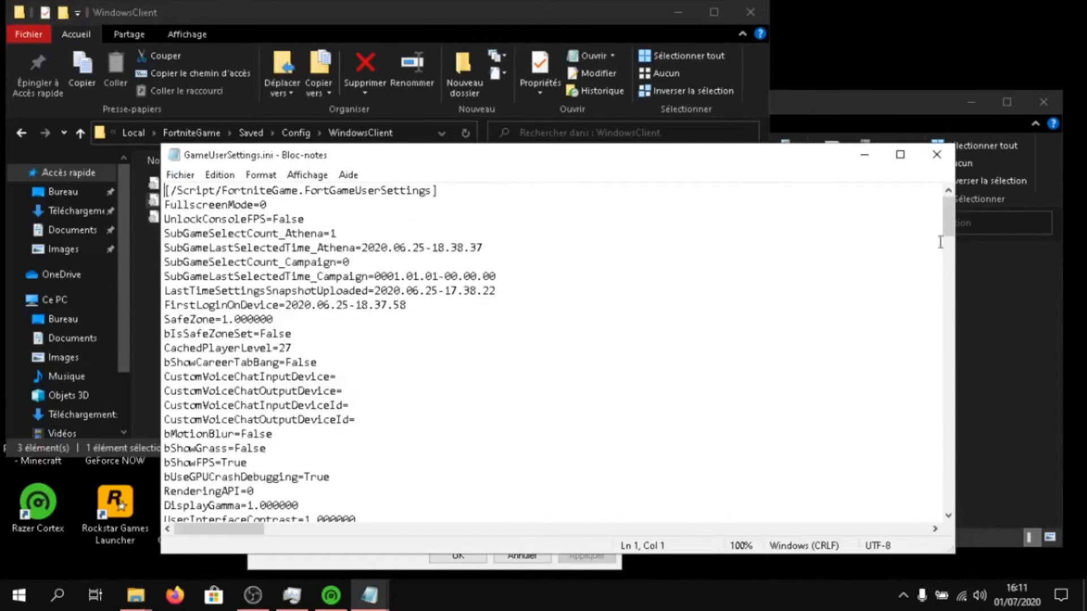
pyautogui.scroll(-3)
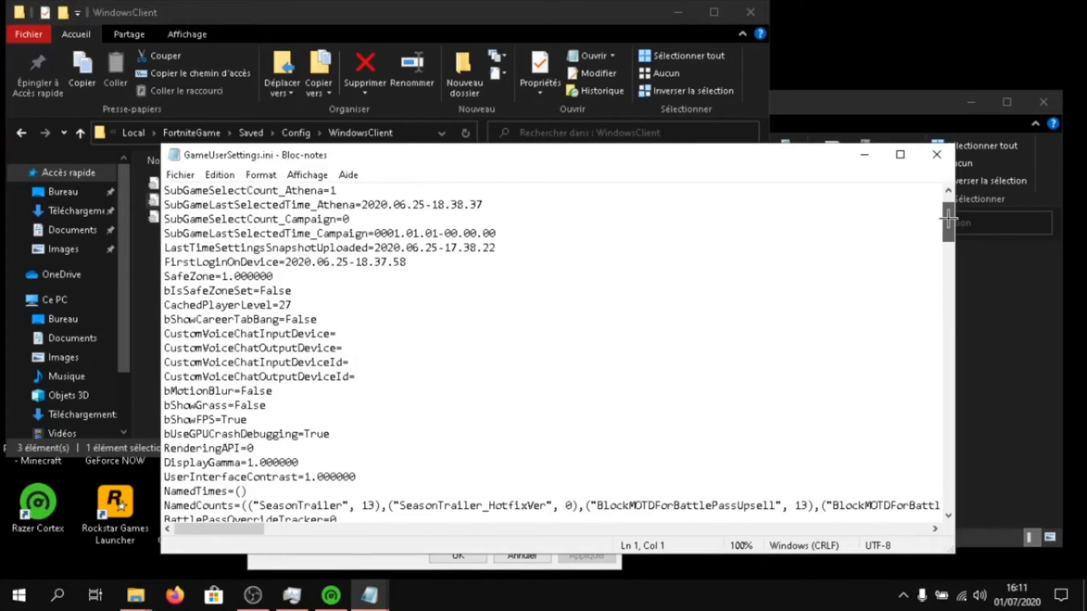
pyautogui.scroll(-3)
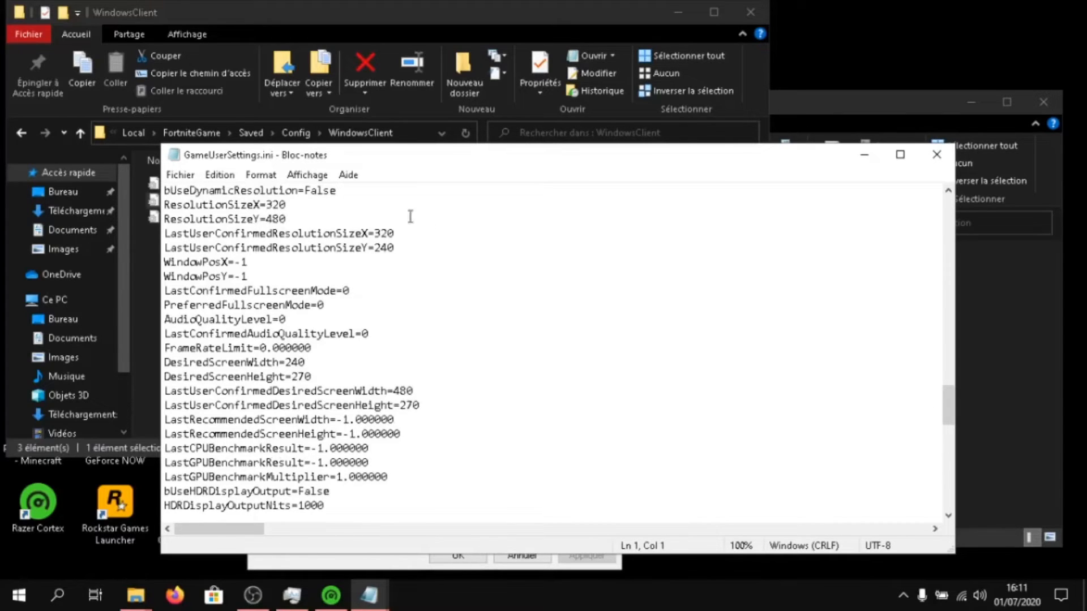
pyautogui.moveTo(353, 233)
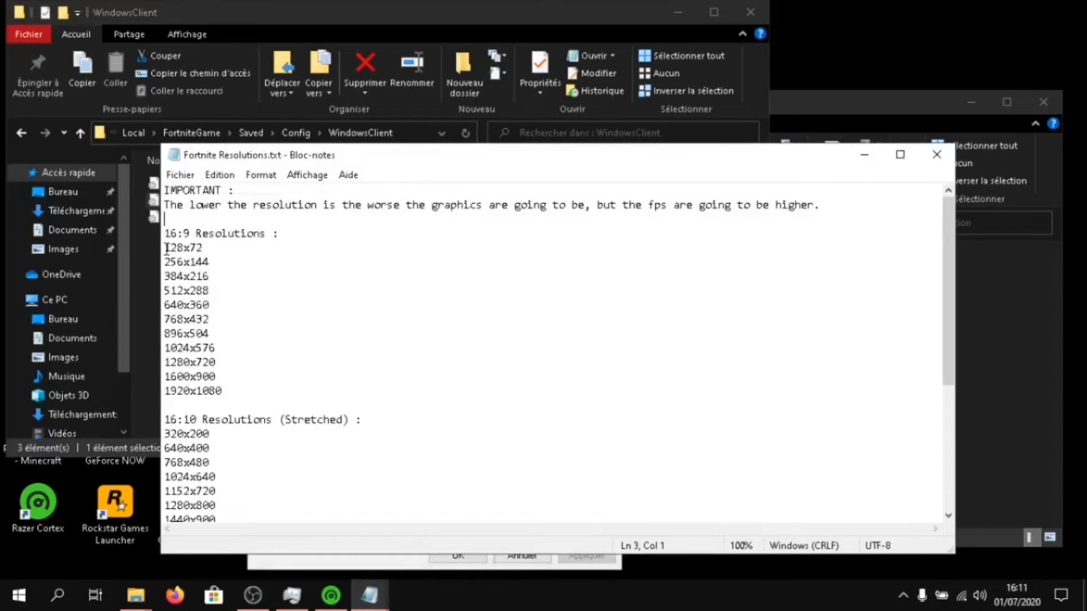
pyautogui.doubleClick(172, 248)
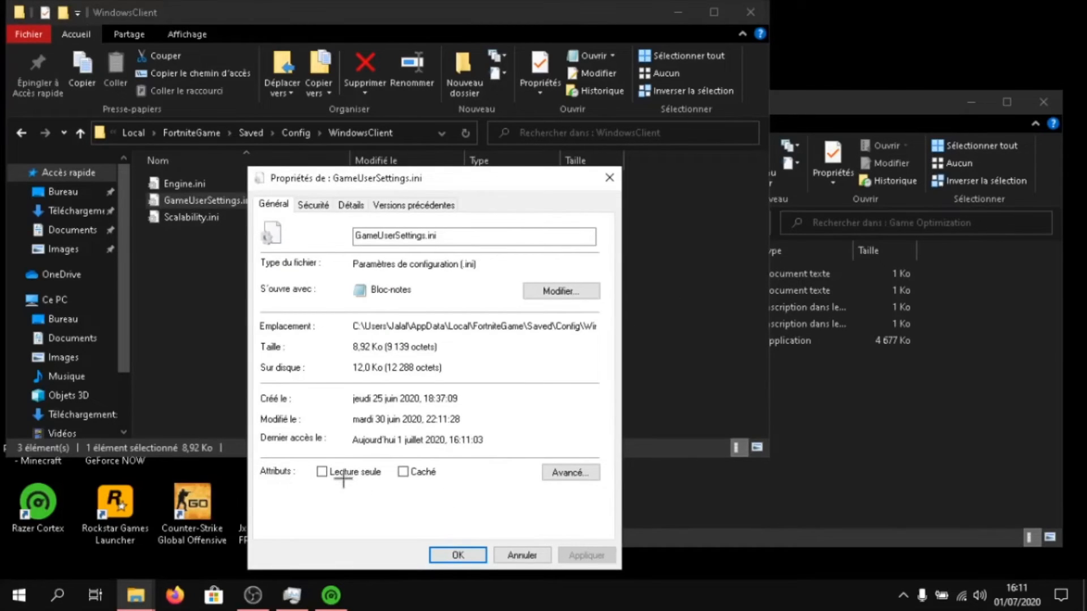
# Step: Set GameUserSettings.ini back to read-only, apply the properties and close the WindowsClient folder
pyautogui.click(321, 471)
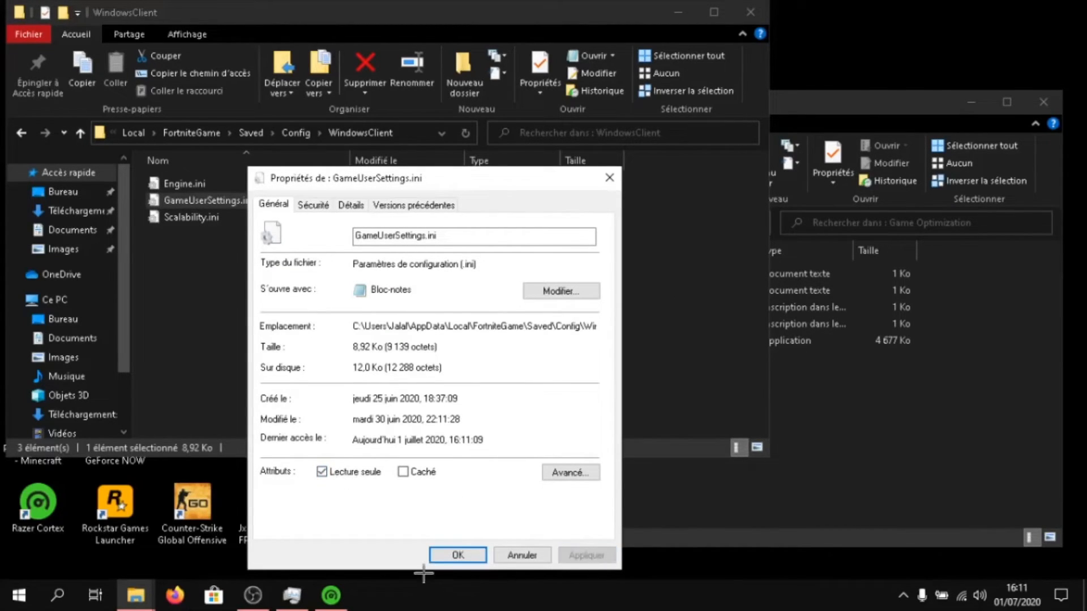
pyautogui.click(456, 555)
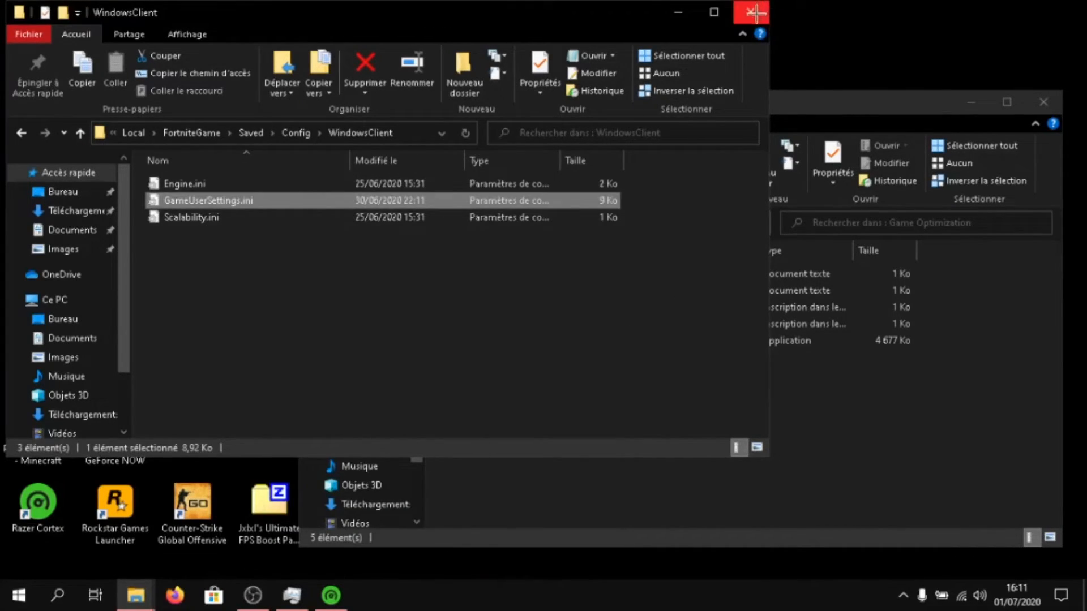
pyautogui.click(750, 11)
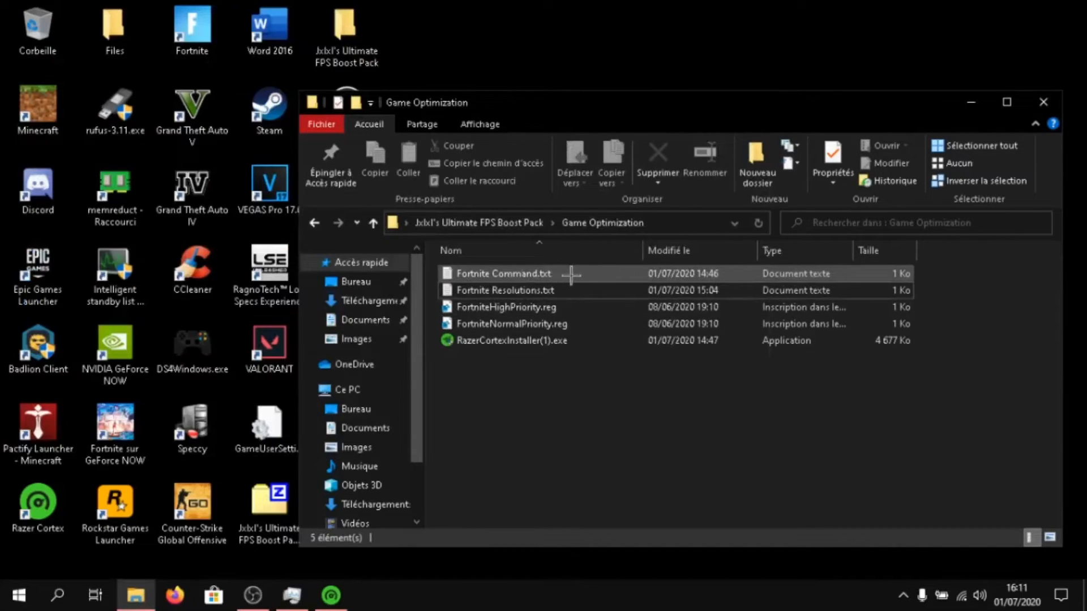
# Step: Open Fortnite Command.txt in Notepad and select its first line of launch arguments
pyautogui.doubleClick(505, 273)
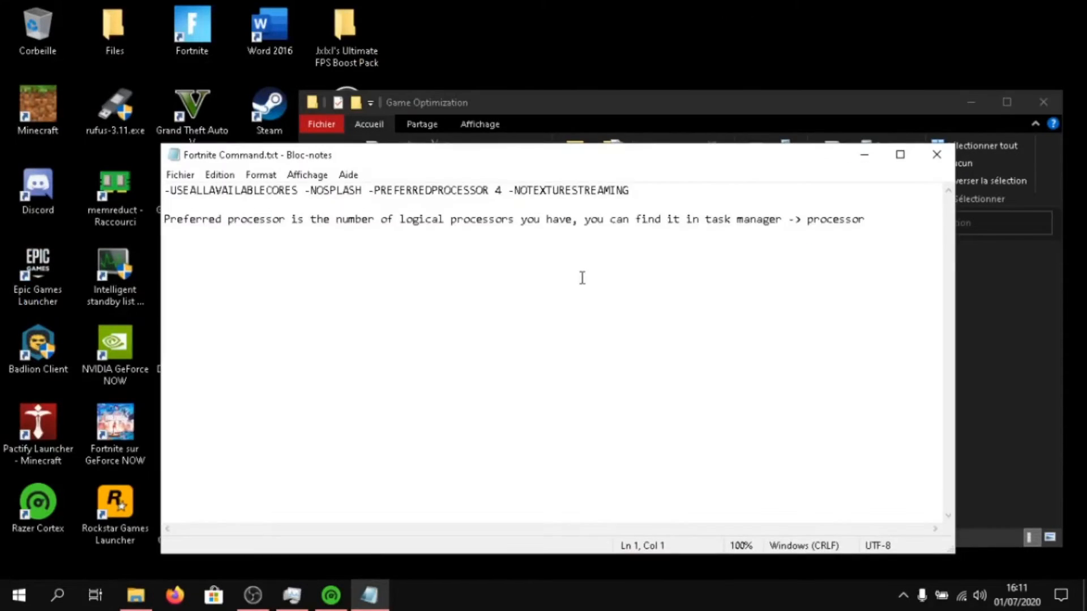
pyautogui.click(904, 594)
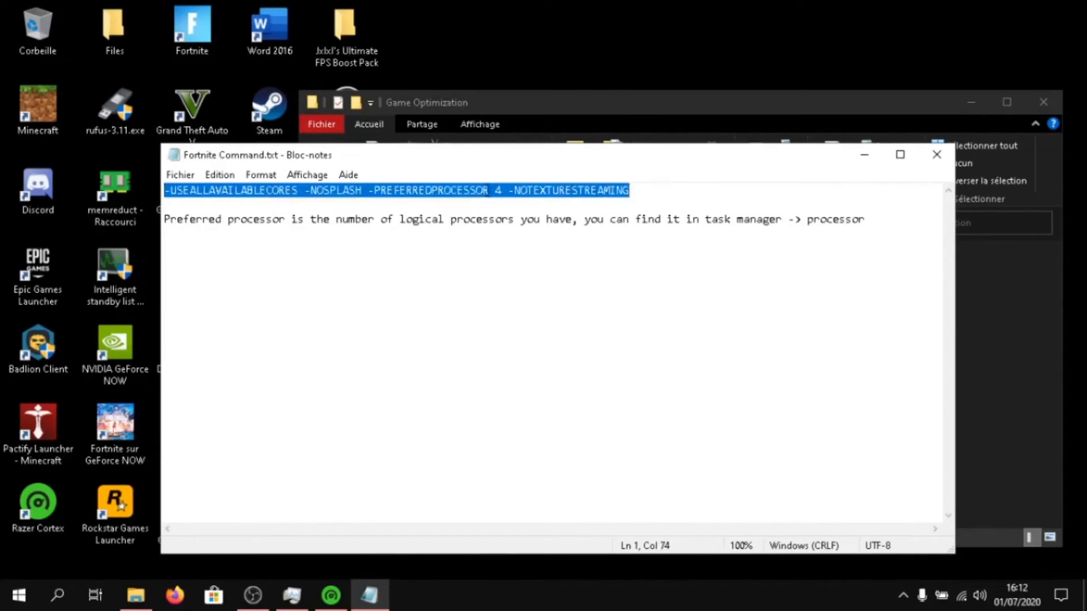
pyautogui.click(486, 219)
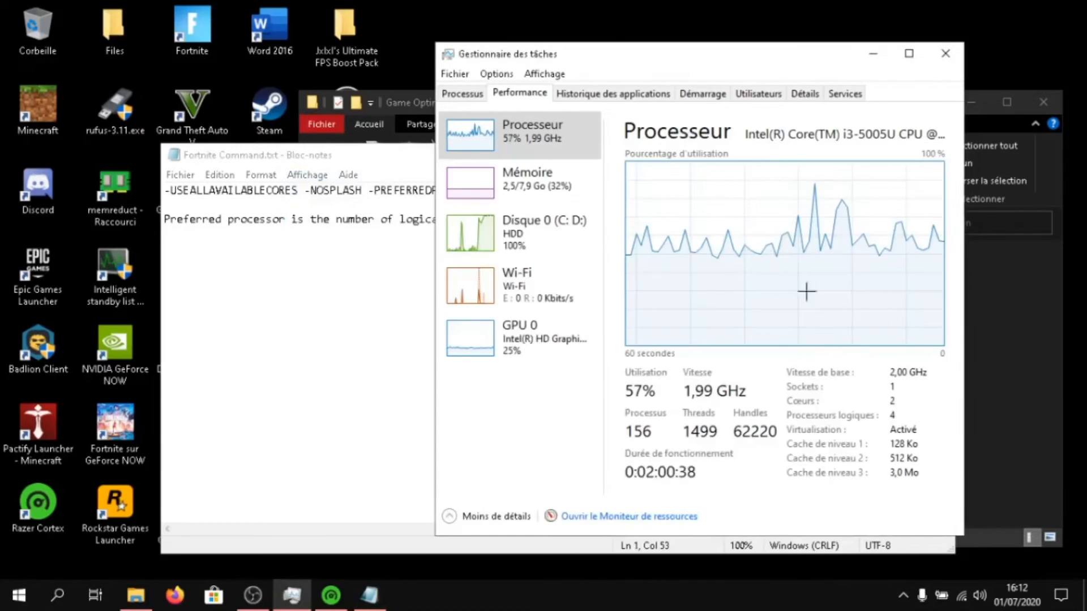
# Step: Check 4 logical processors in Task Manager, then enable Fortnite's additional command-line arguments in Epic settings
pyautogui.click(409, 595)
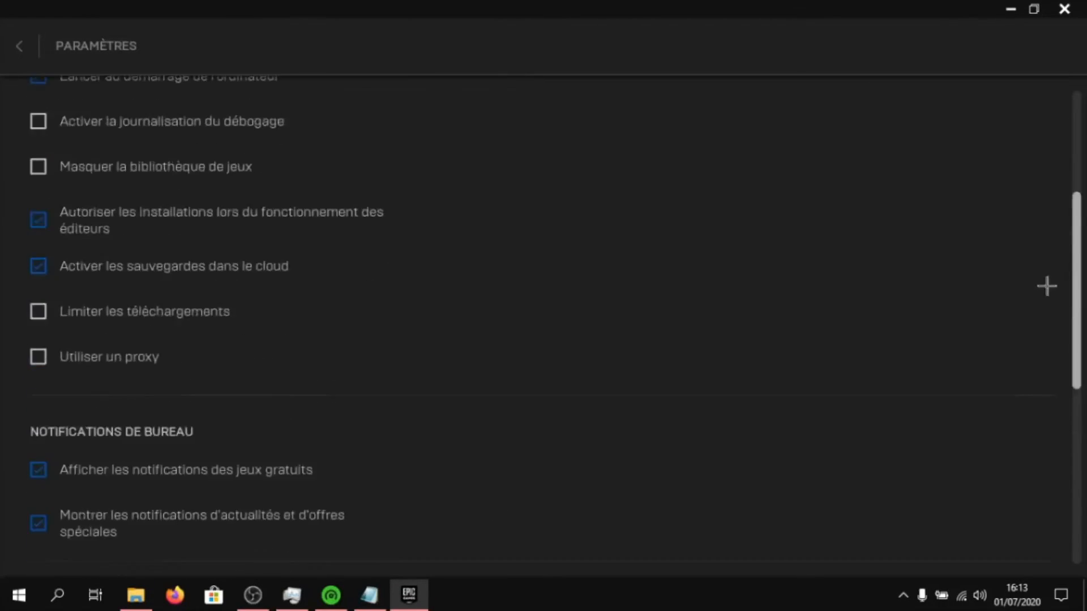
pyautogui.scroll(-3)
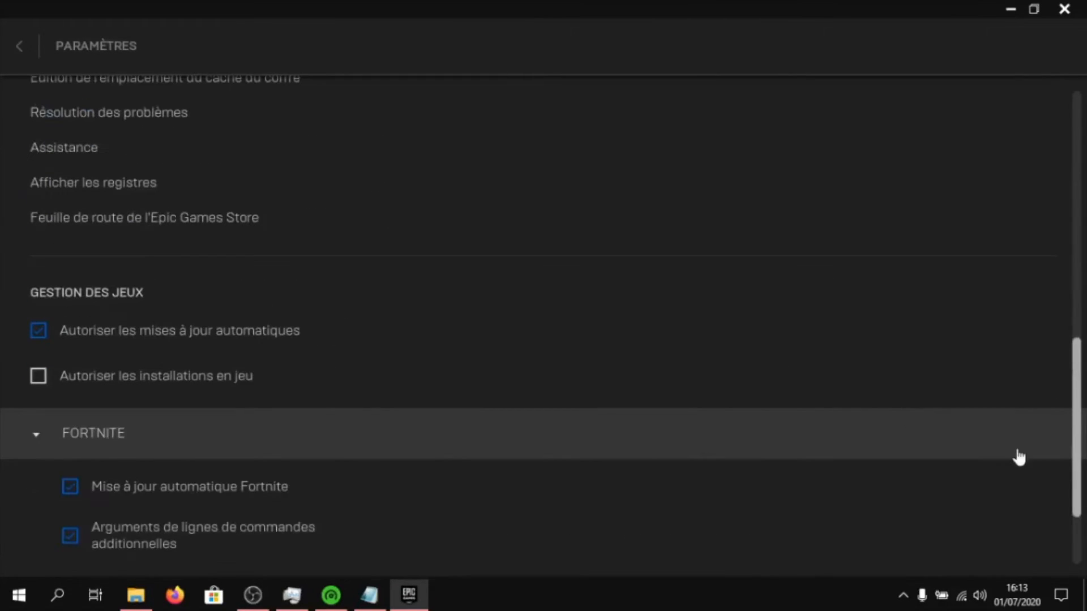
pyautogui.scroll(-3)
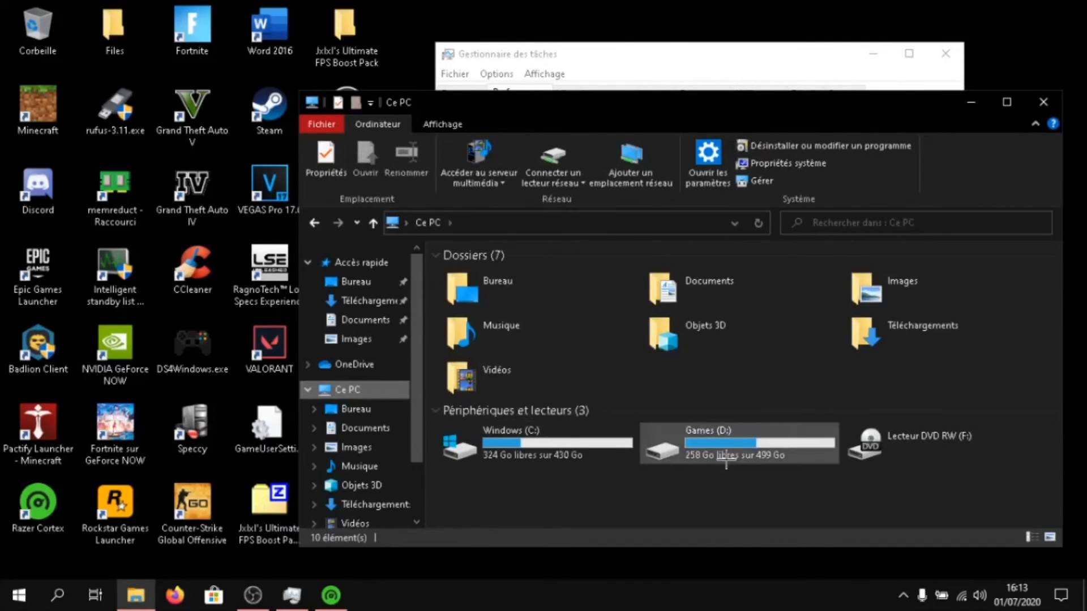
# Step: Navigate to Games (D:) > Fortnite > FortniteGame > Binaries > Win64 and locate the shipping executable
pyautogui.doubleClick(707, 444)
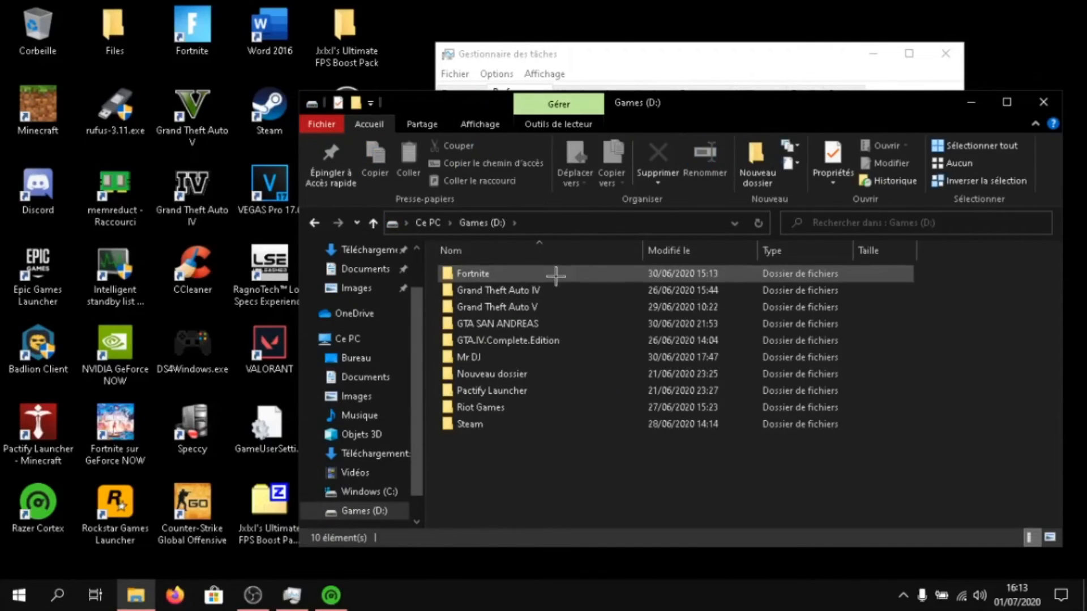
pyautogui.doubleClick(473, 273)
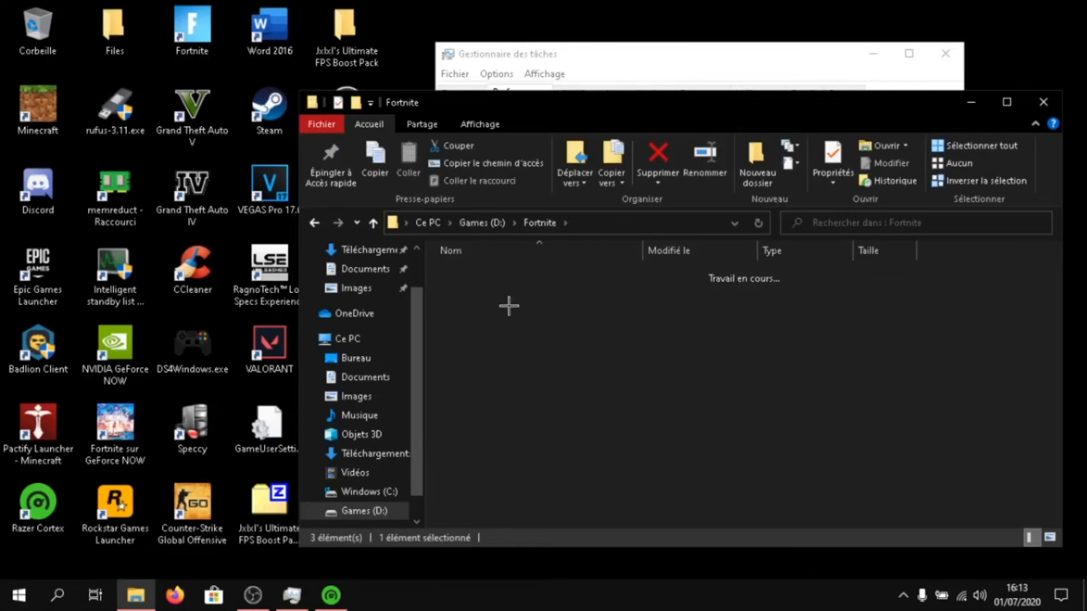
pyautogui.doubleClick(475, 290)
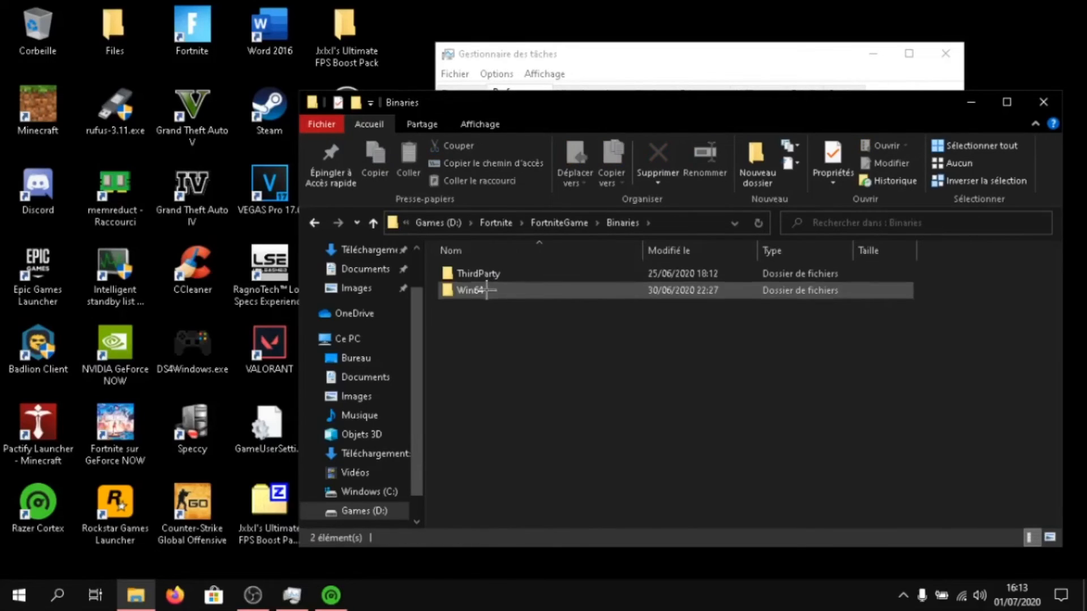
pyautogui.doubleClick(473, 290)
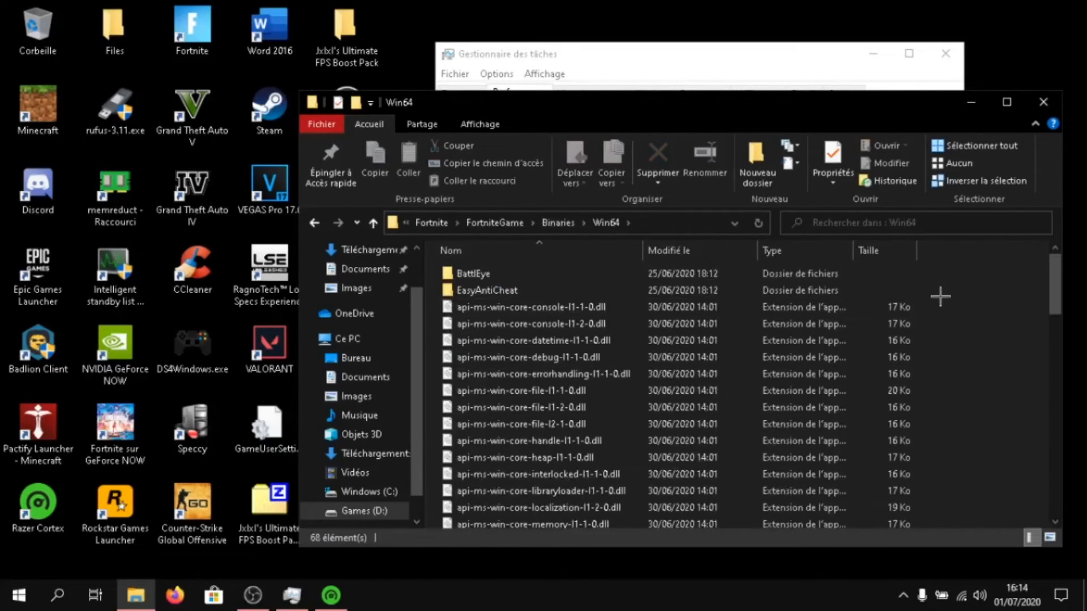
pyautogui.scroll(-3)
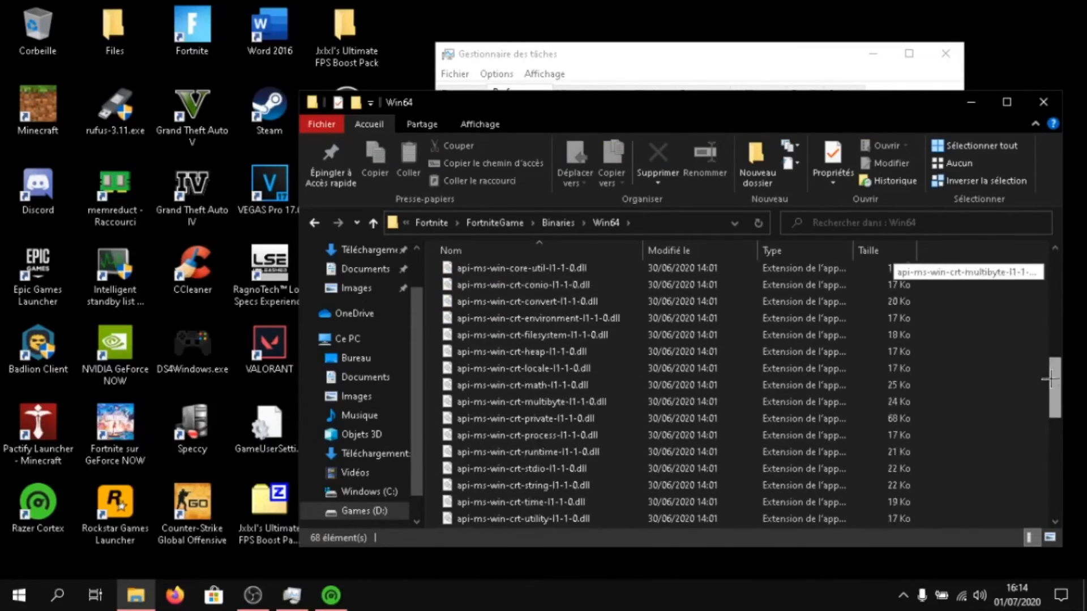
pyautogui.scroll(-3)
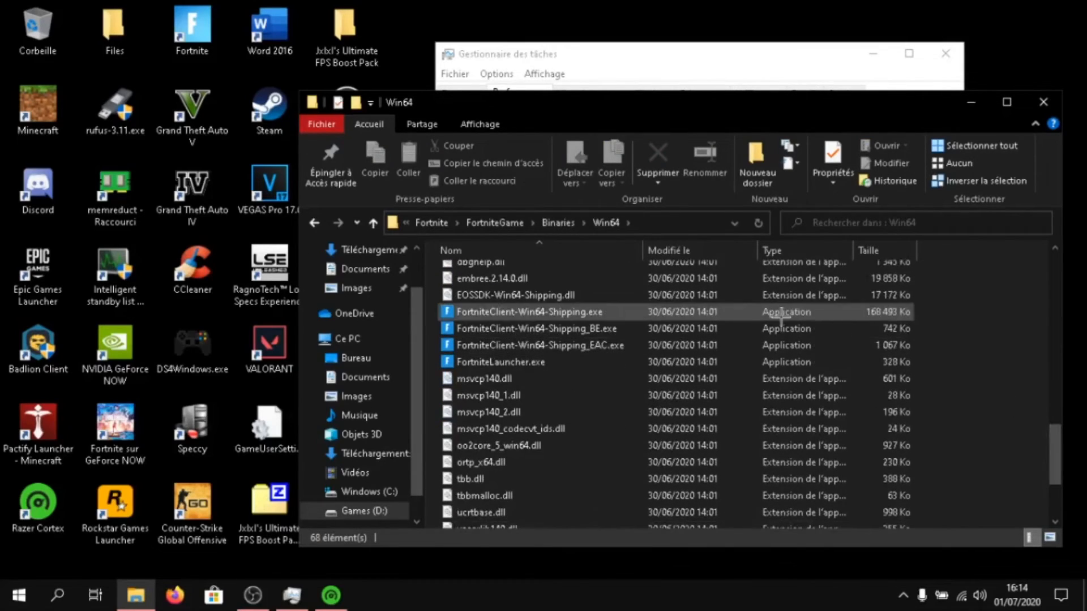
# Step: Disable fullscreen optimizations in FortniteClient-Win64-Shipping.exe's Compatibilité properties and confirm with OK
pyautogui.rightClick(528, 312)
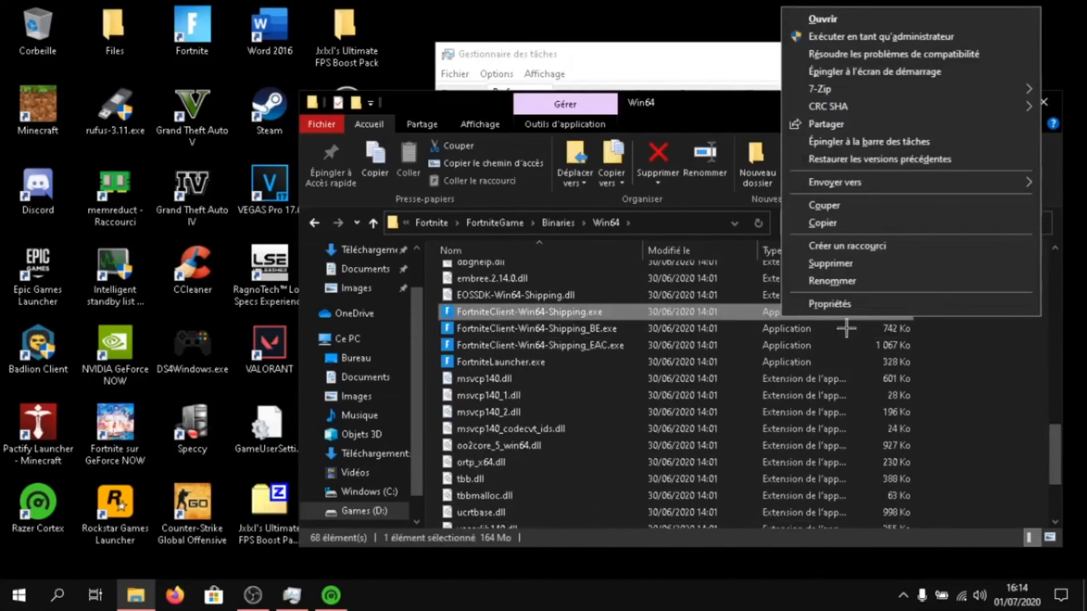
pyautogui.click(830, 304)
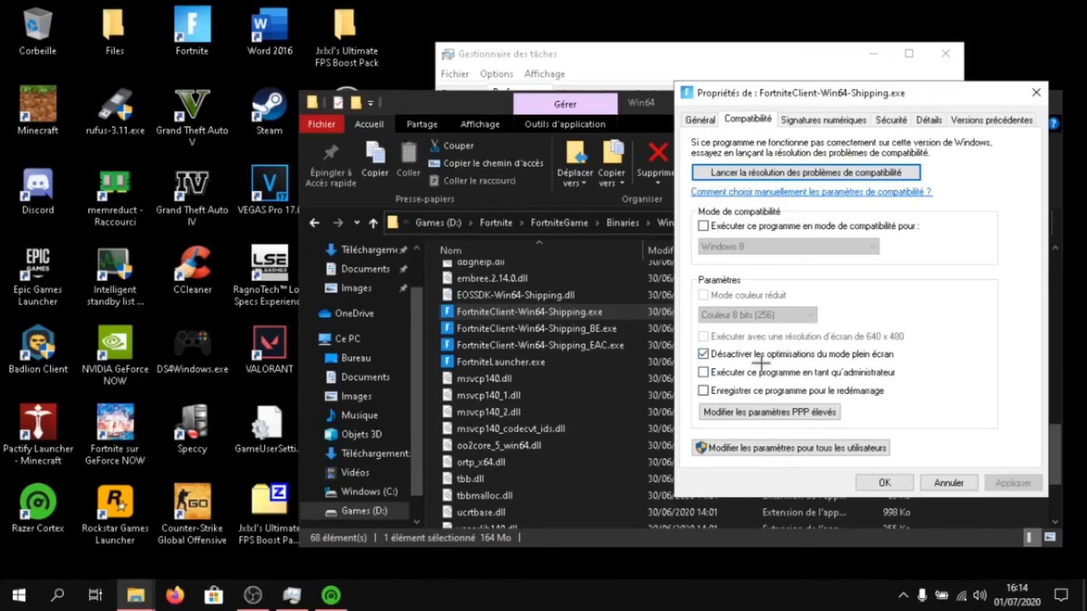
pyautogui.moveTo(770, 412)
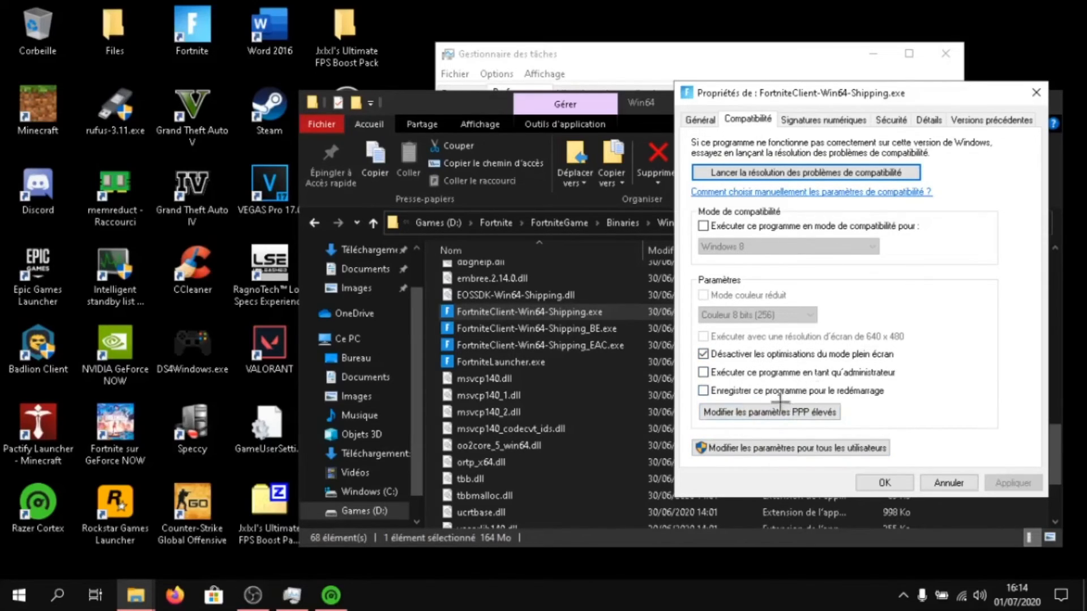
pyautogui.click(767, 413)
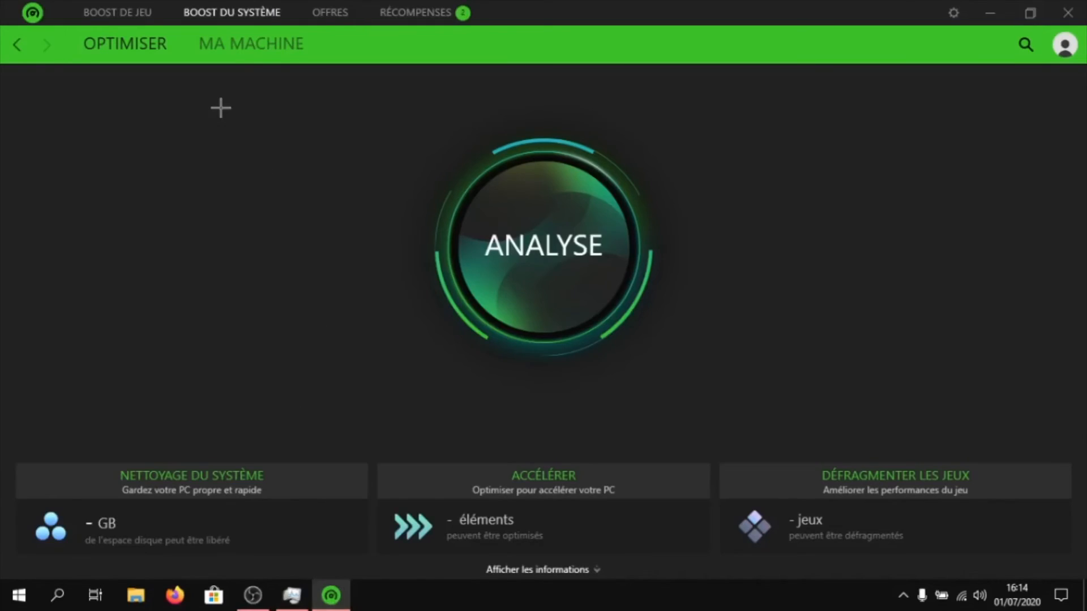
# Step: Launch Fortnite with JOUER from its tile in Razer Cortex's Ma bibliothèque
pyautogui.click(116, 13)
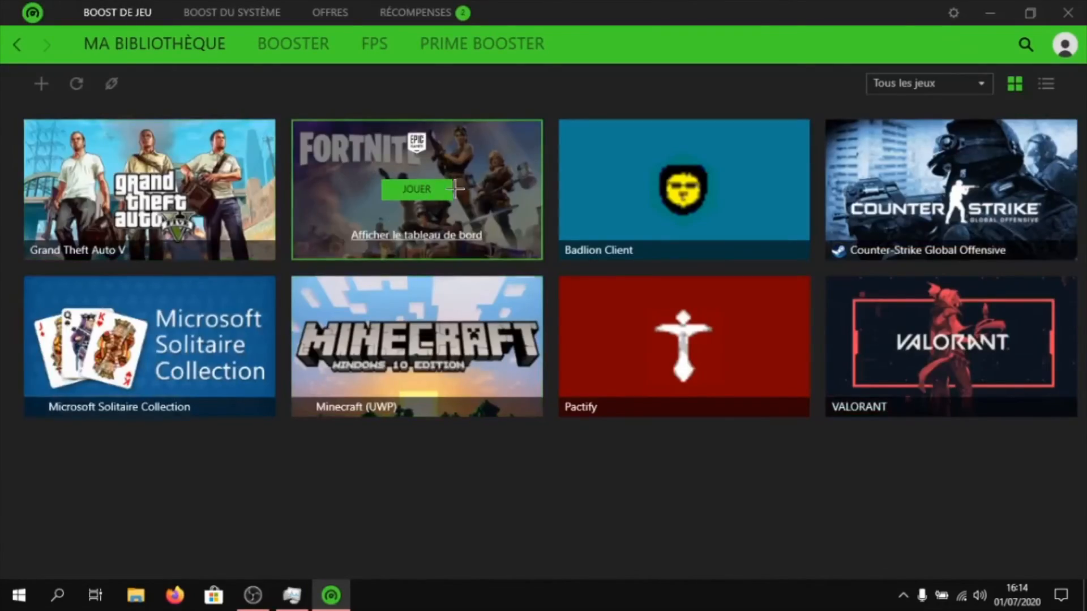
pyautogui.click(416, 189)
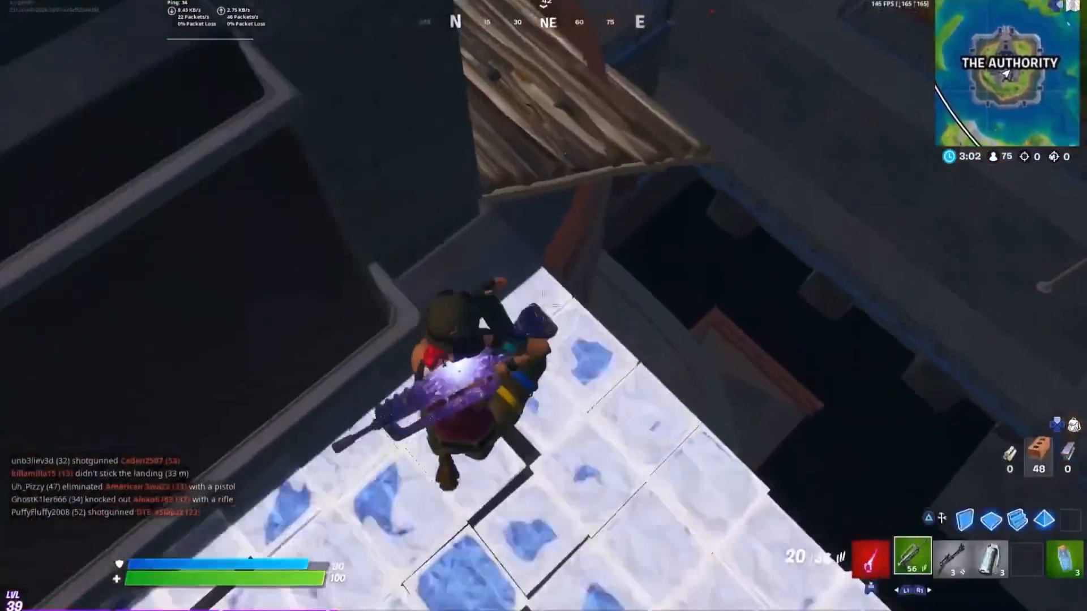
pyautogui.click(543, 306)
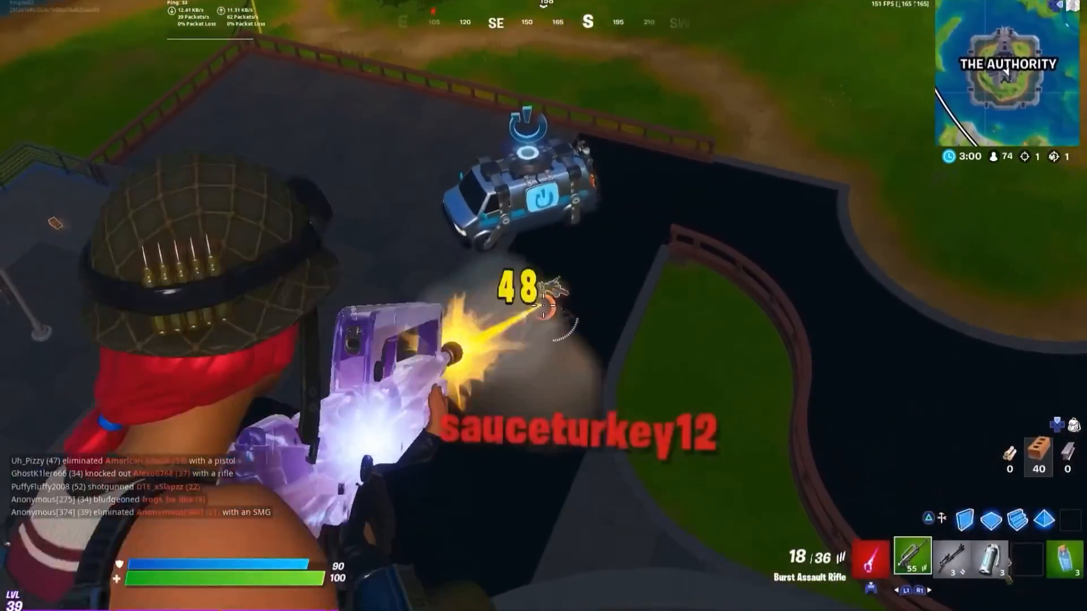